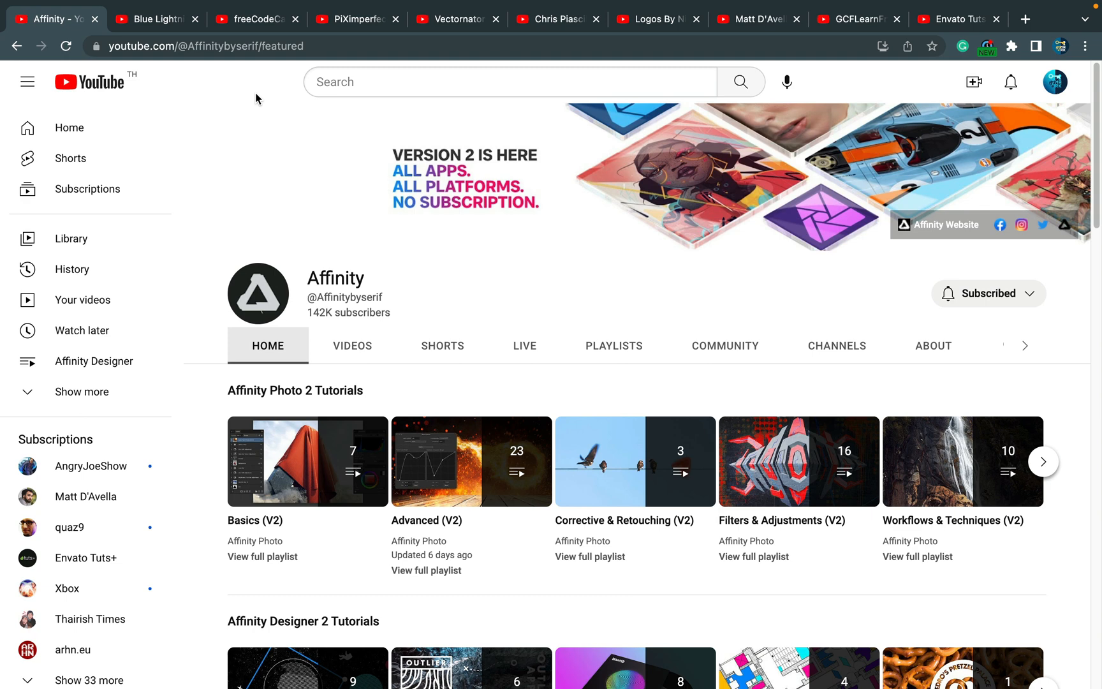
pyautogui.moveTo(334, 126)
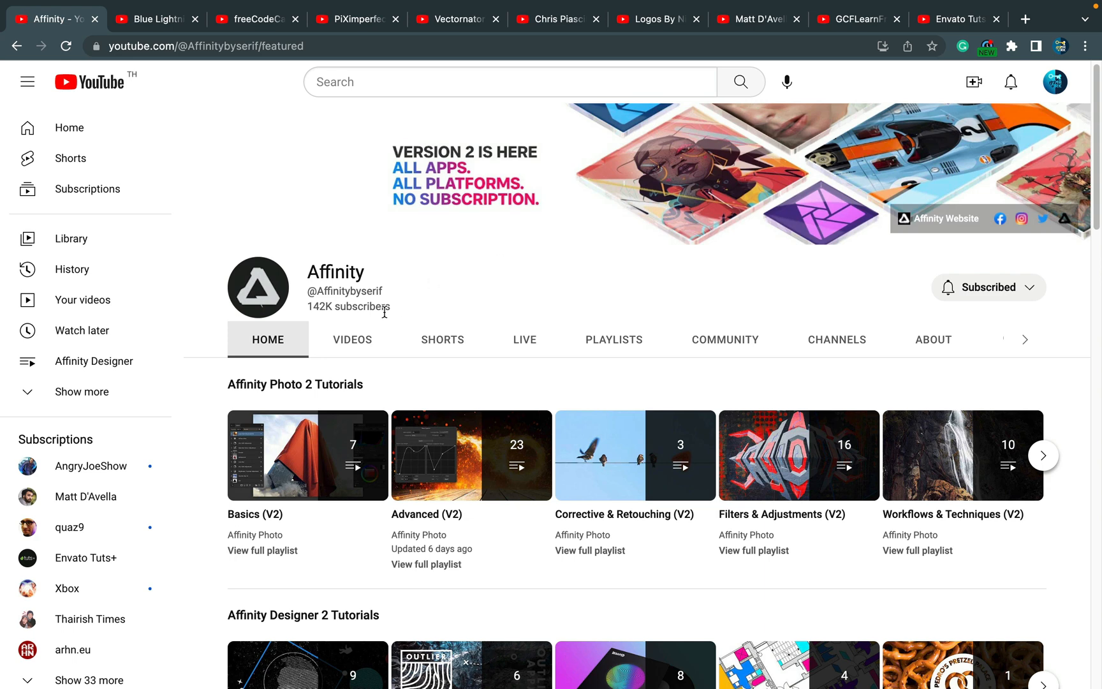
pyautogui.moveTo(394, 356)
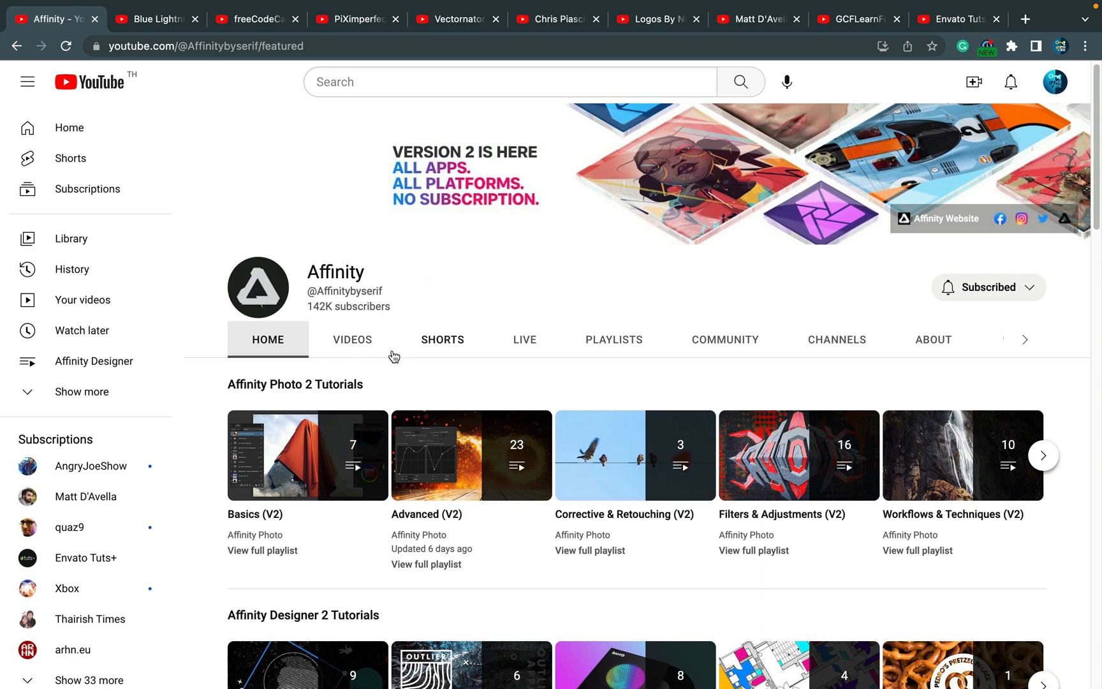
pyautogui.moveTo(360, 346)
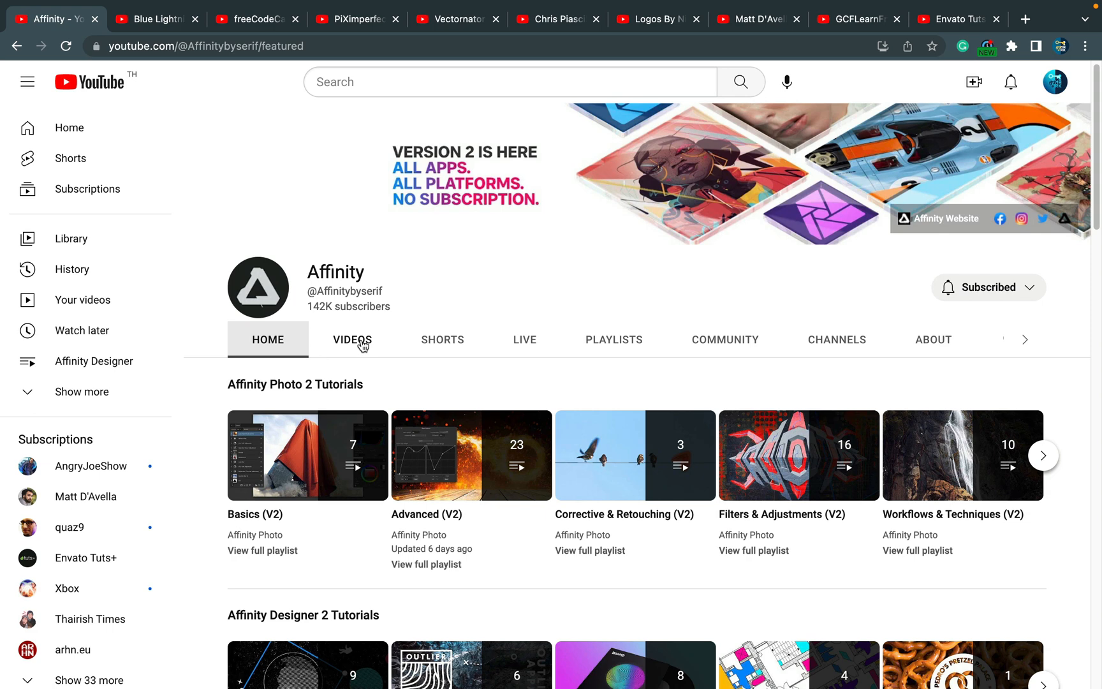
# Step: Browse the Affinity channel's Videos listing, scrolling through several rows of its latest uploads
pyautogui.click(352, 340)
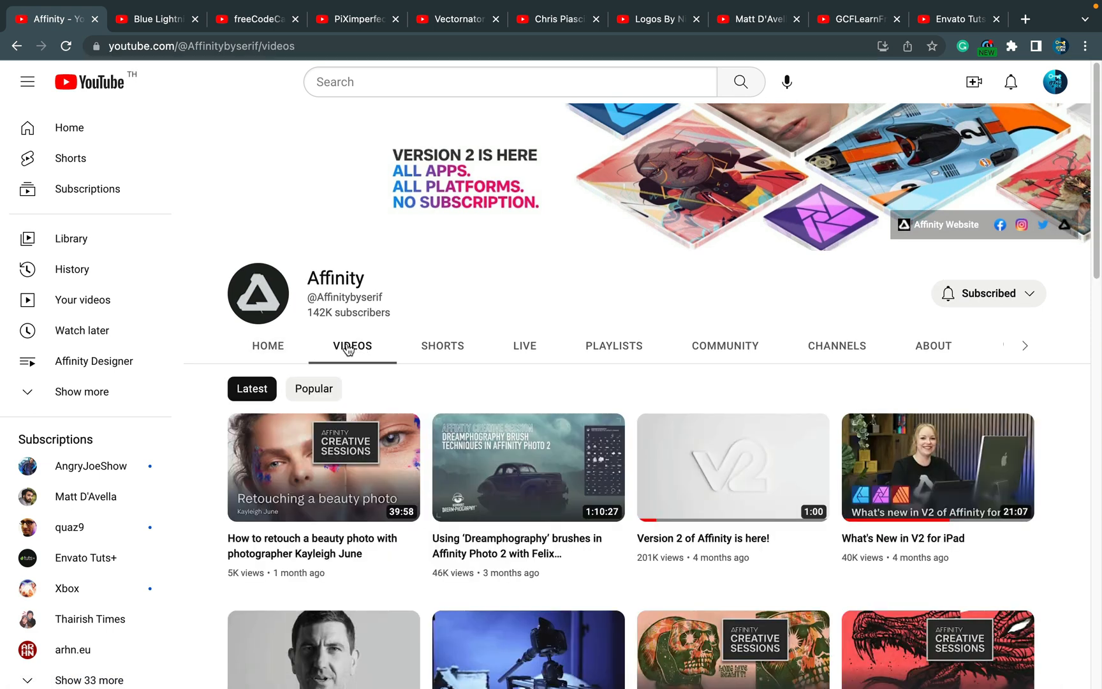
pyautogui.scroll(-3)
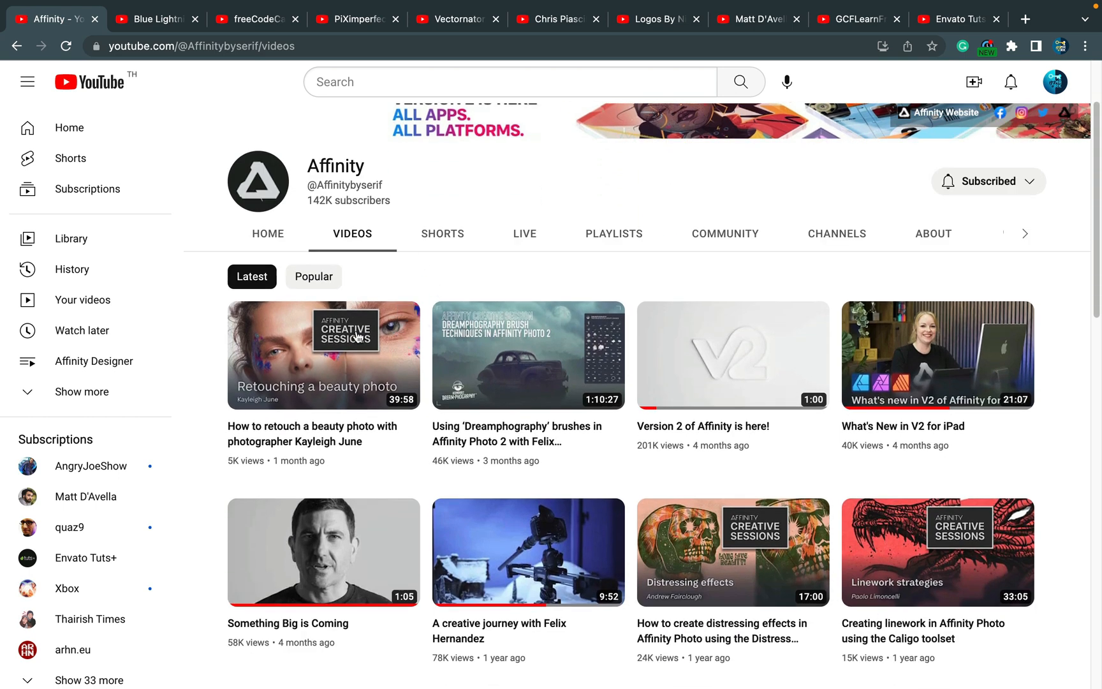
pyautogui.moveTo(541, 467)
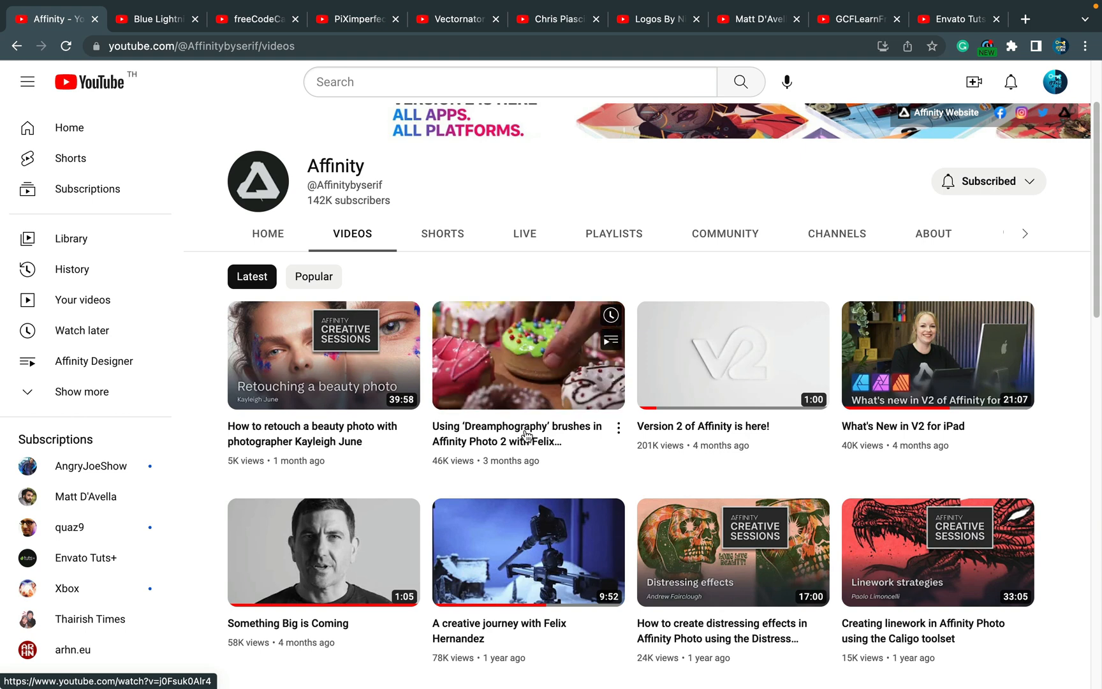
pyautogui.moveTo(528, 434)
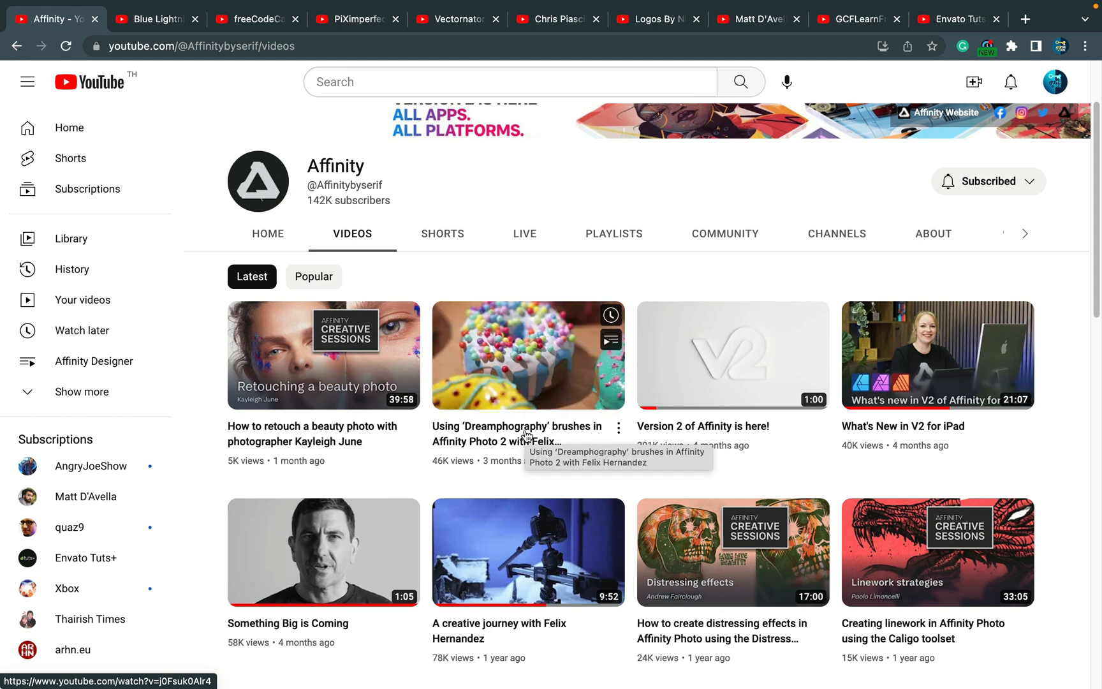
pyautogui.moveTo(528, 356)
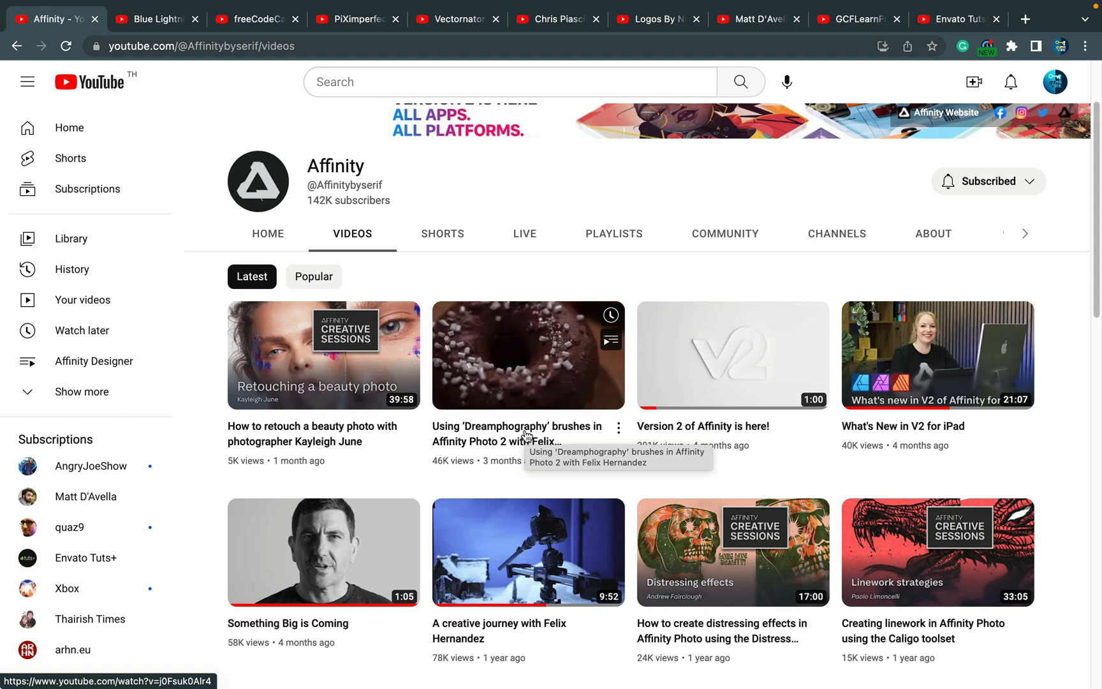
pyautogui.moveTo(529, 356)
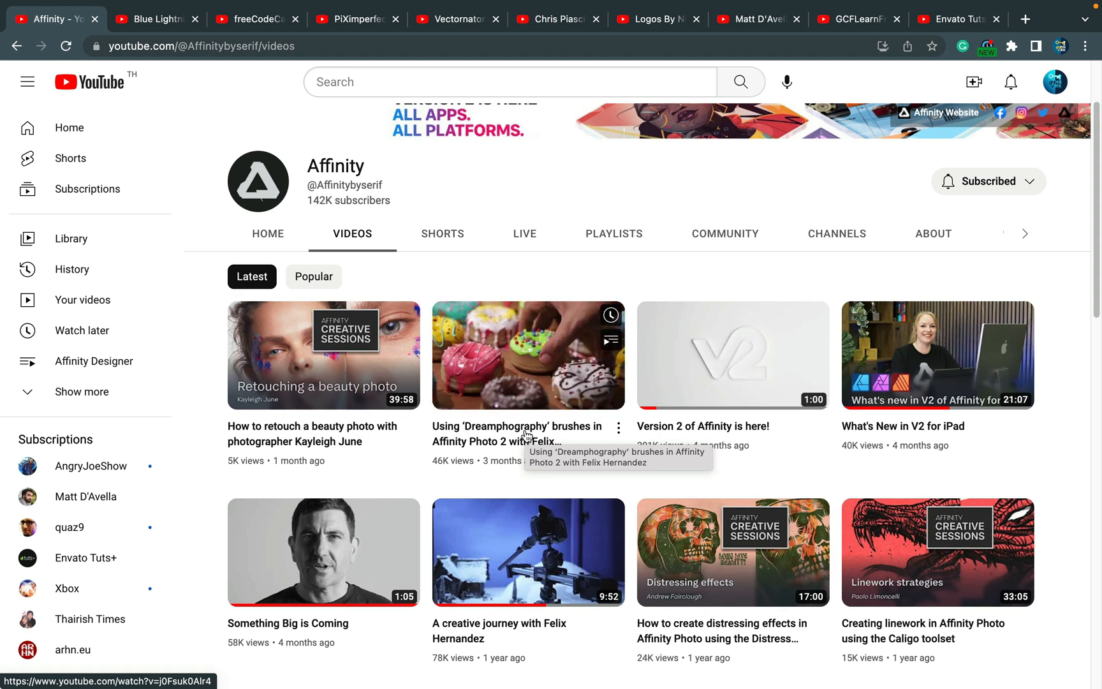
pyautogui.moveTo(528, 356)
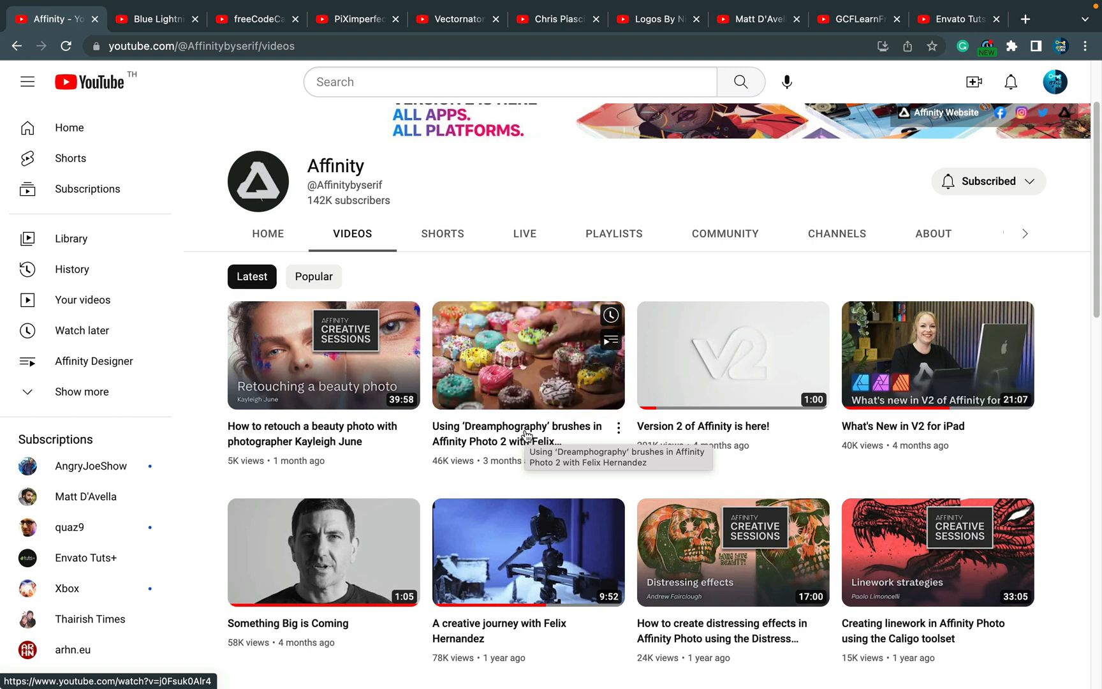
pyautogui.moveTo(529, 356)
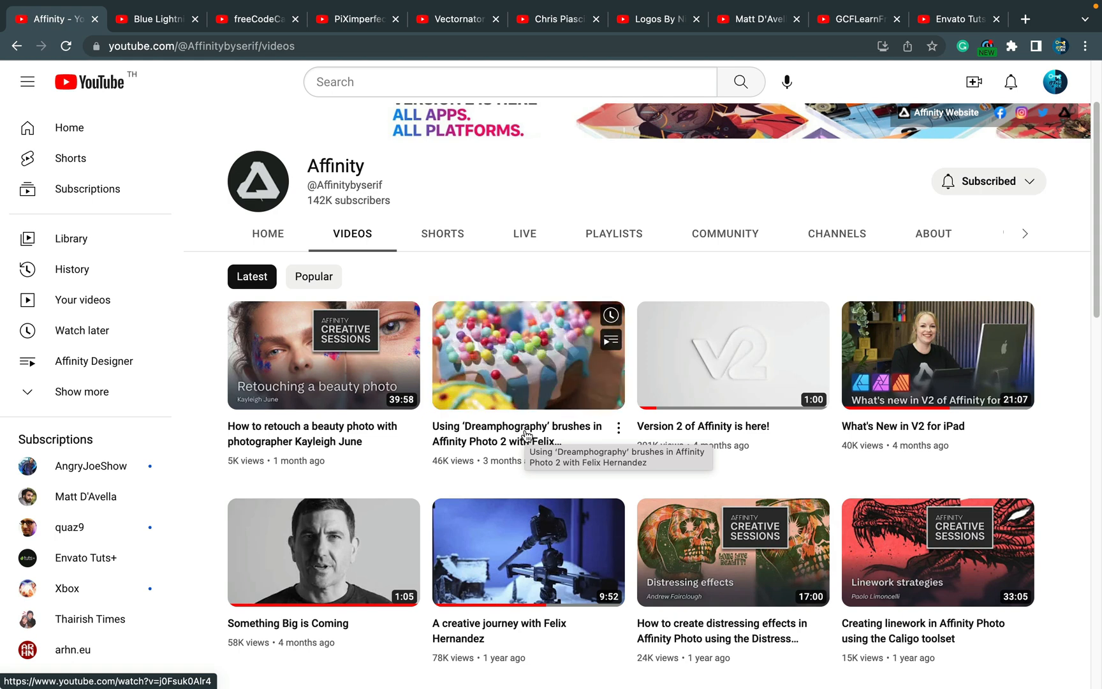
pyautogui.moveTo(528, 355)
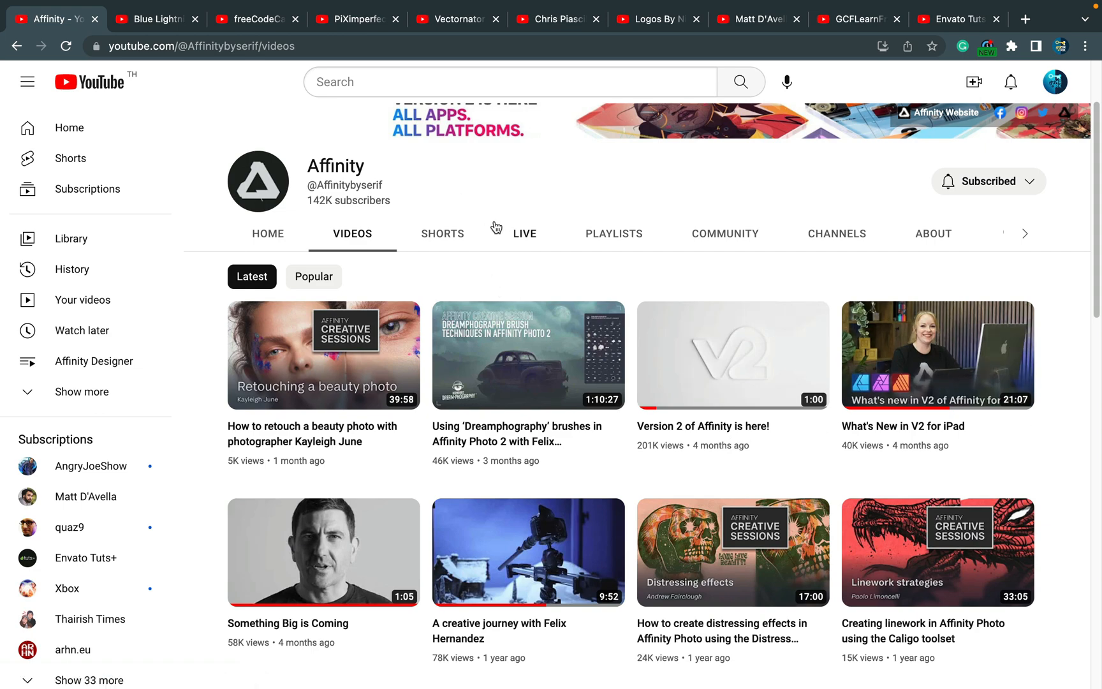
pyautogui.moveTo(496, 265)
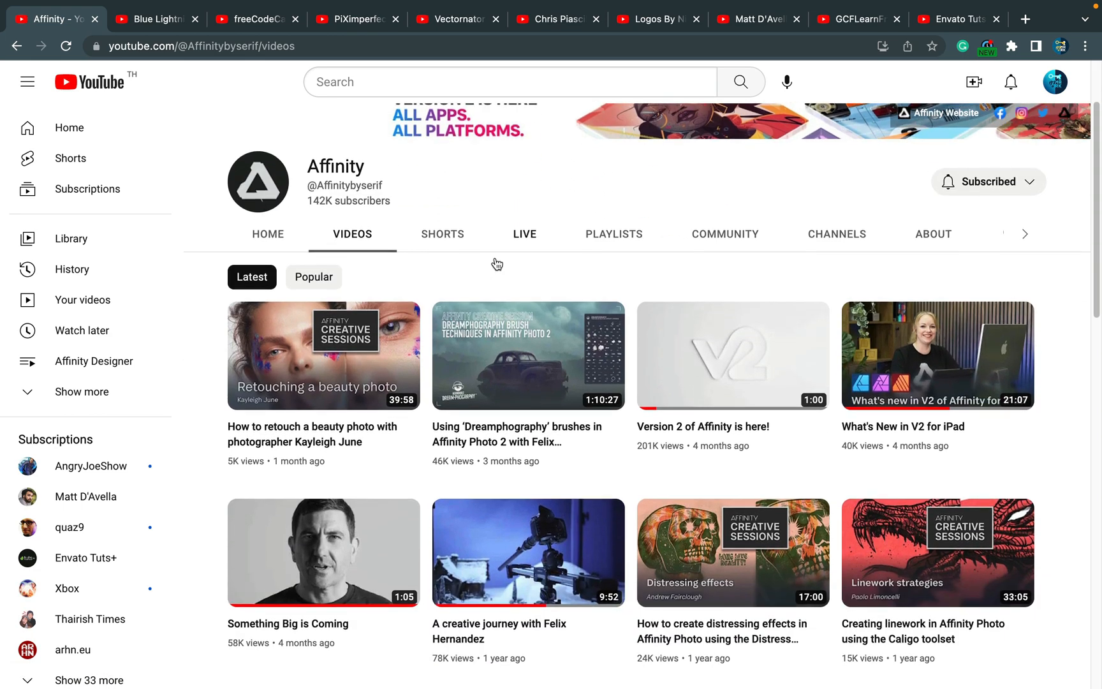
pyautogui.scroll(-3)
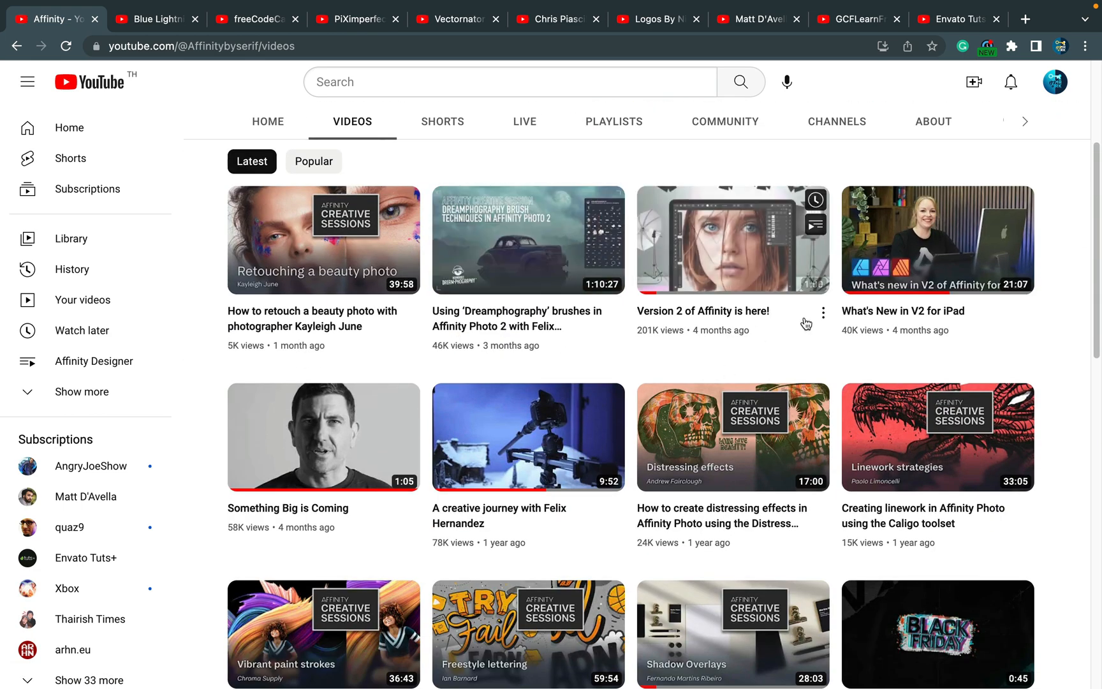
pyautogui.moveTo(627, 261)
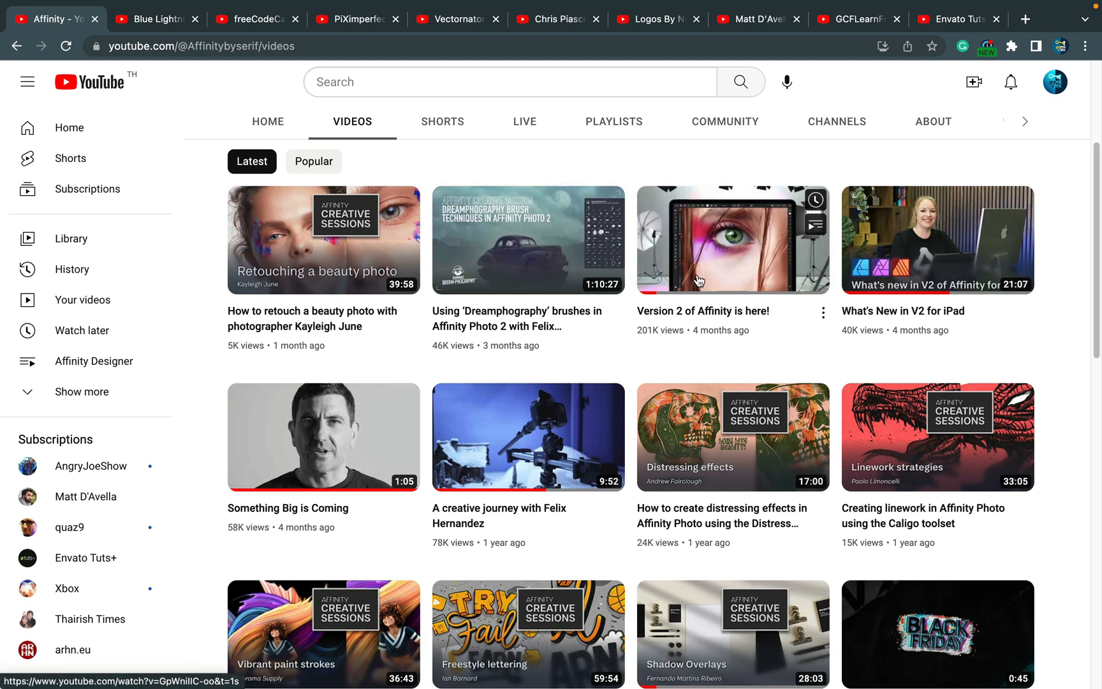
pyautogui.scroll(-3)
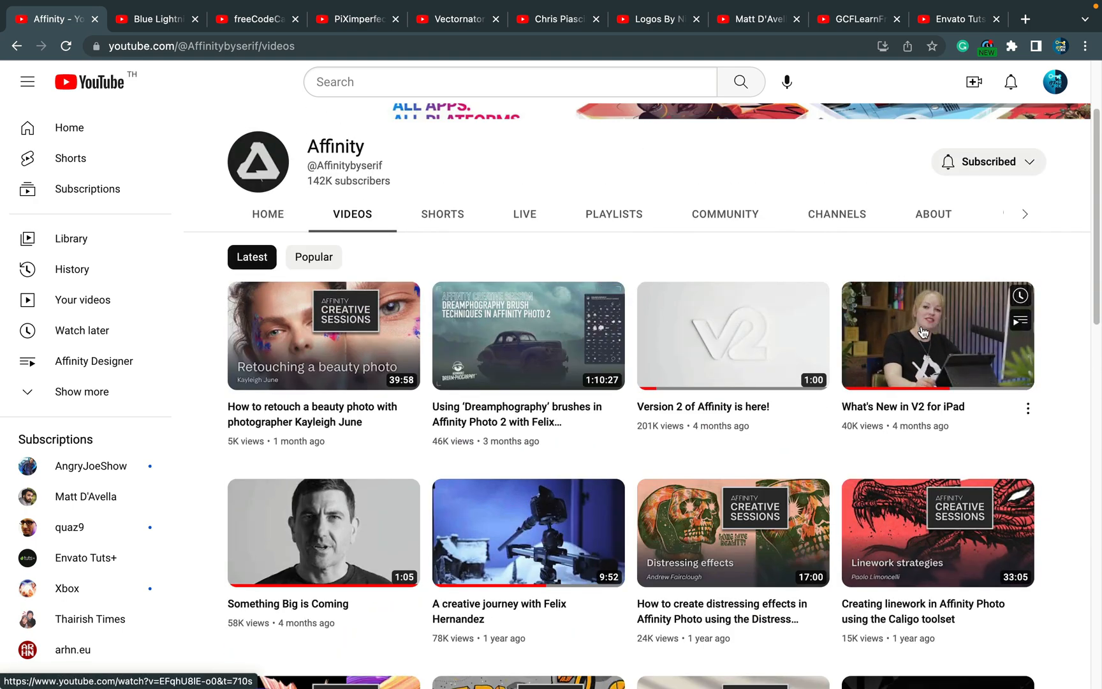
pyautogui.scroll(-3)
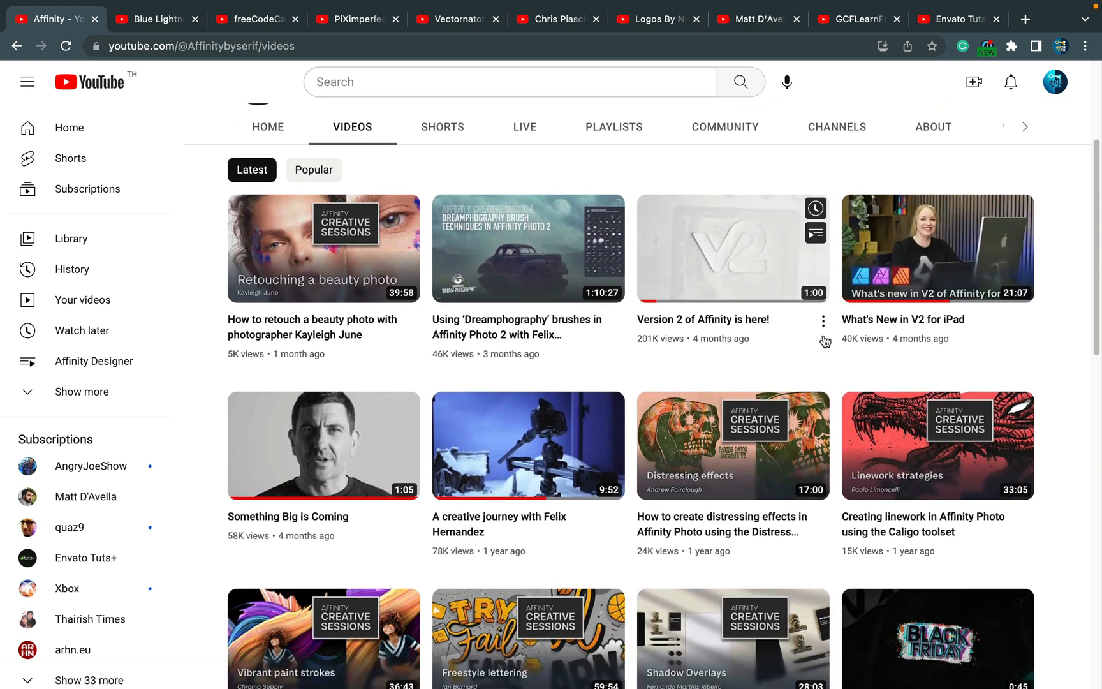
pyautogui.moveTo(556, 301)
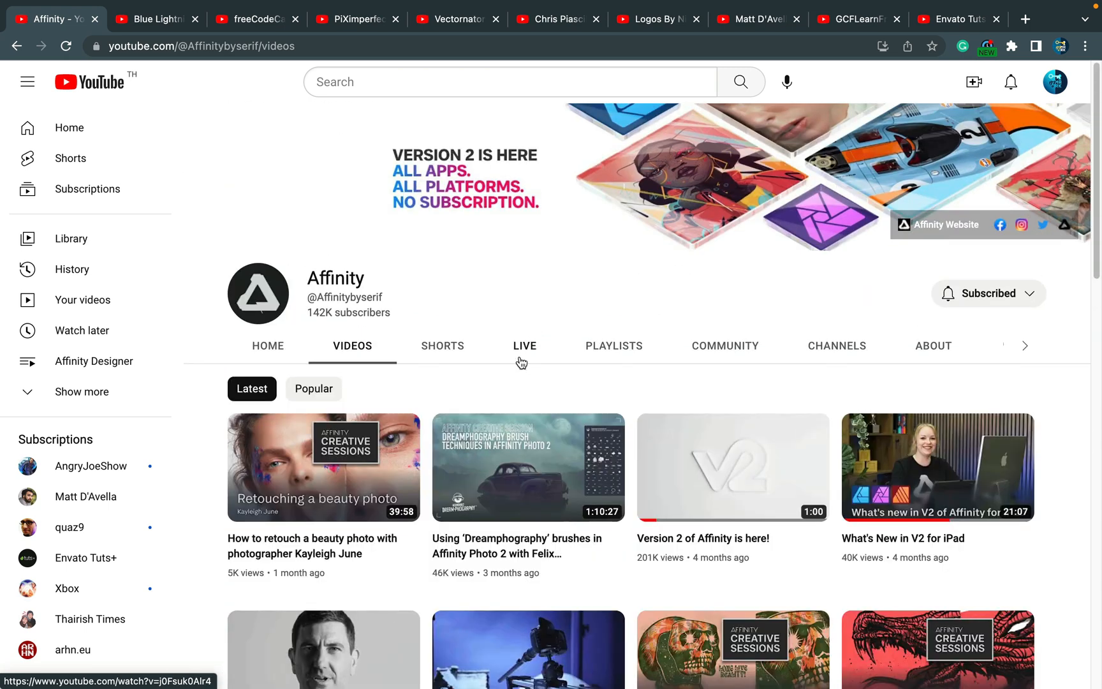
pyautogui.moveTo(530, 398)
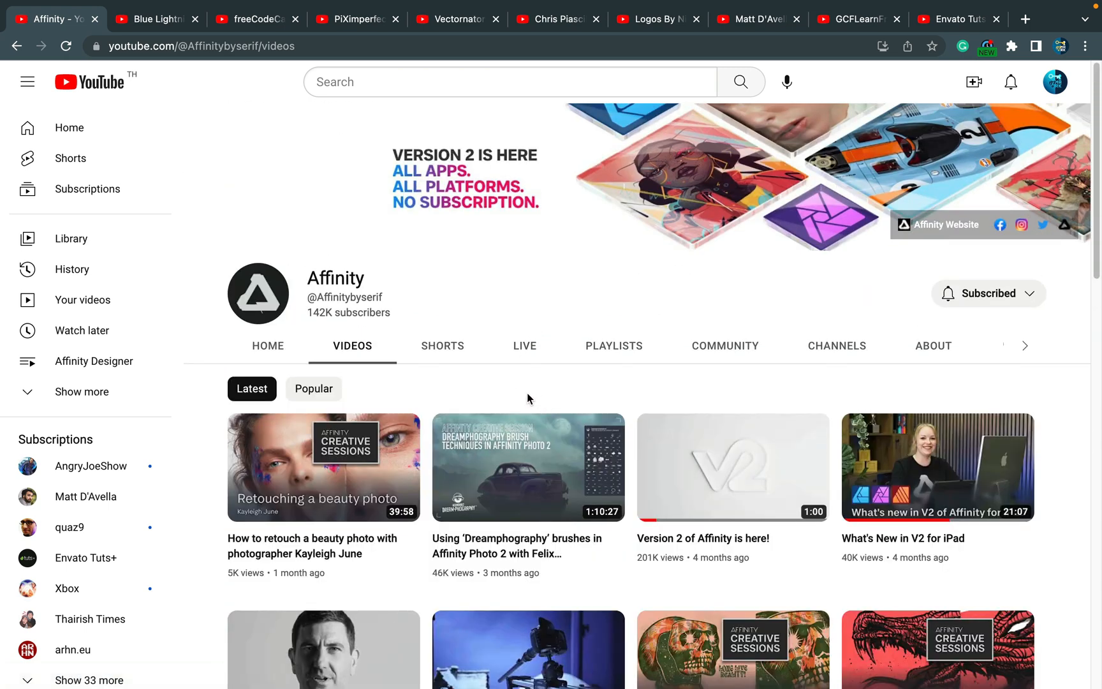
pyautogui.moveTo(528, 371)
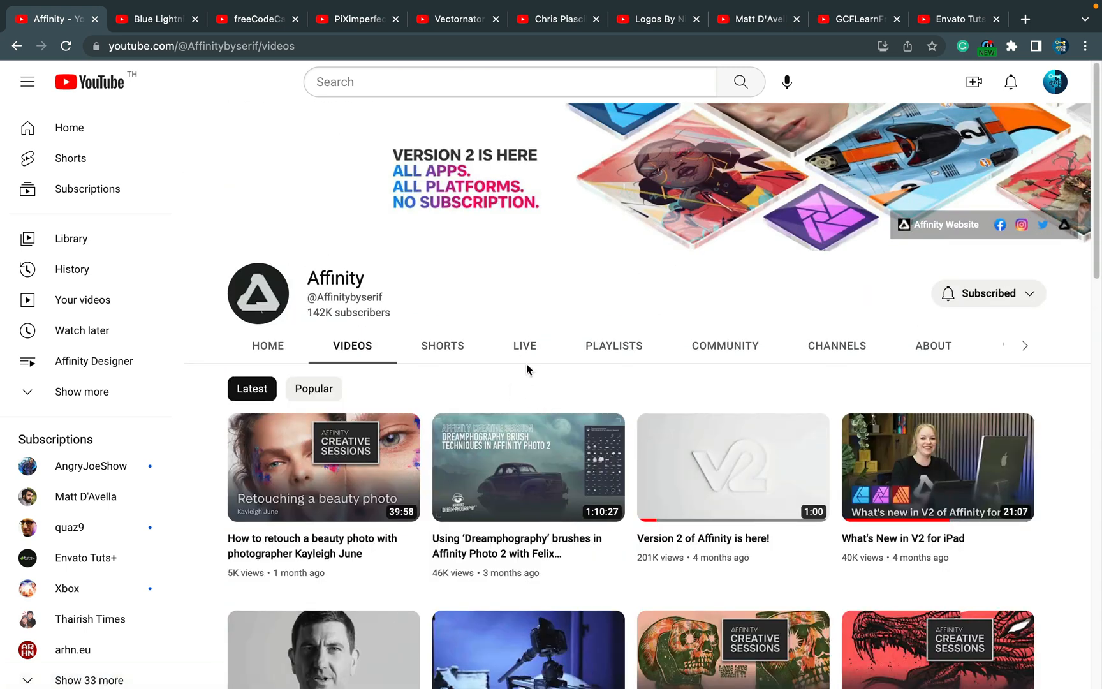
pyautogui.click(156, 19)
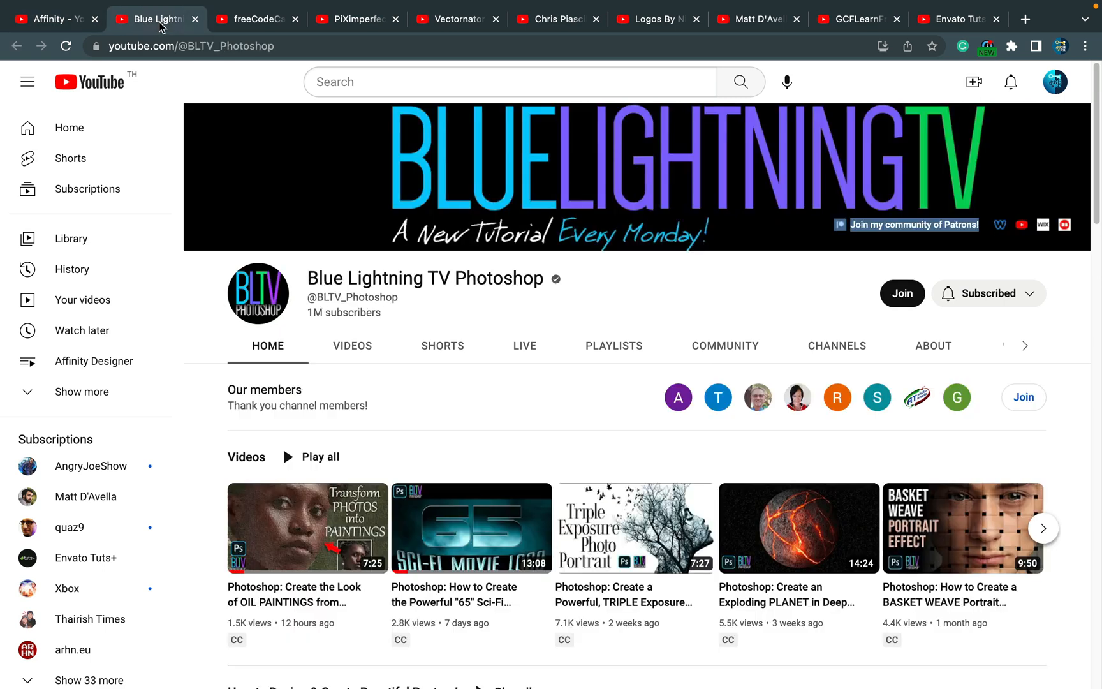
pyautogui.moveTo(384, 198)
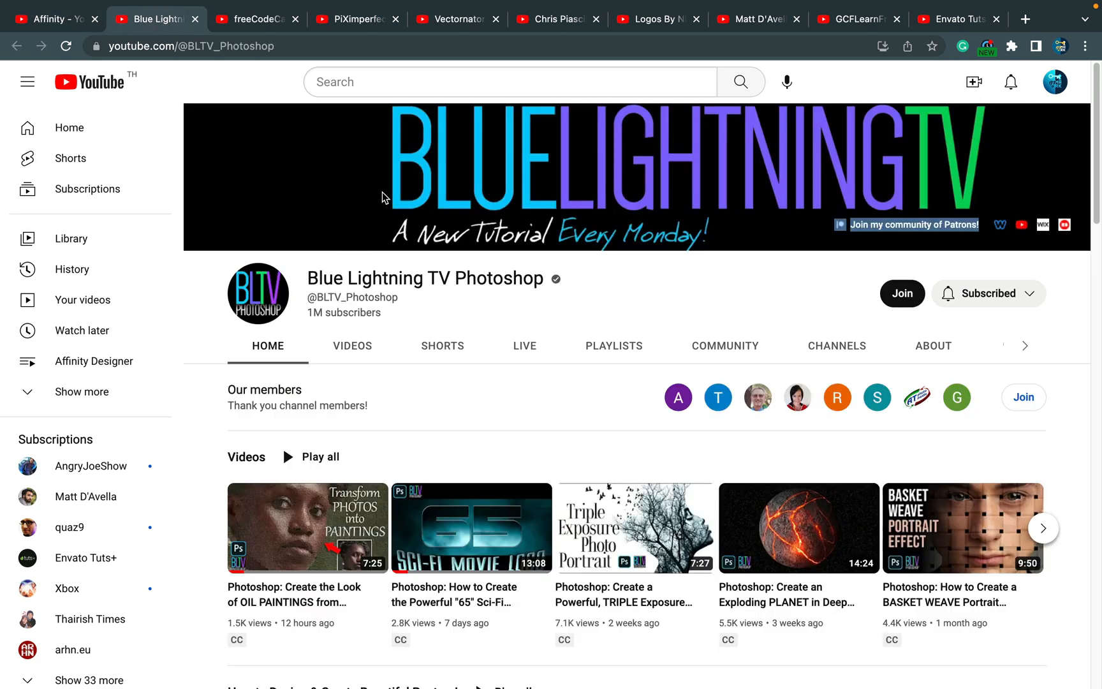
pyautogui.moveTo(548, 380)
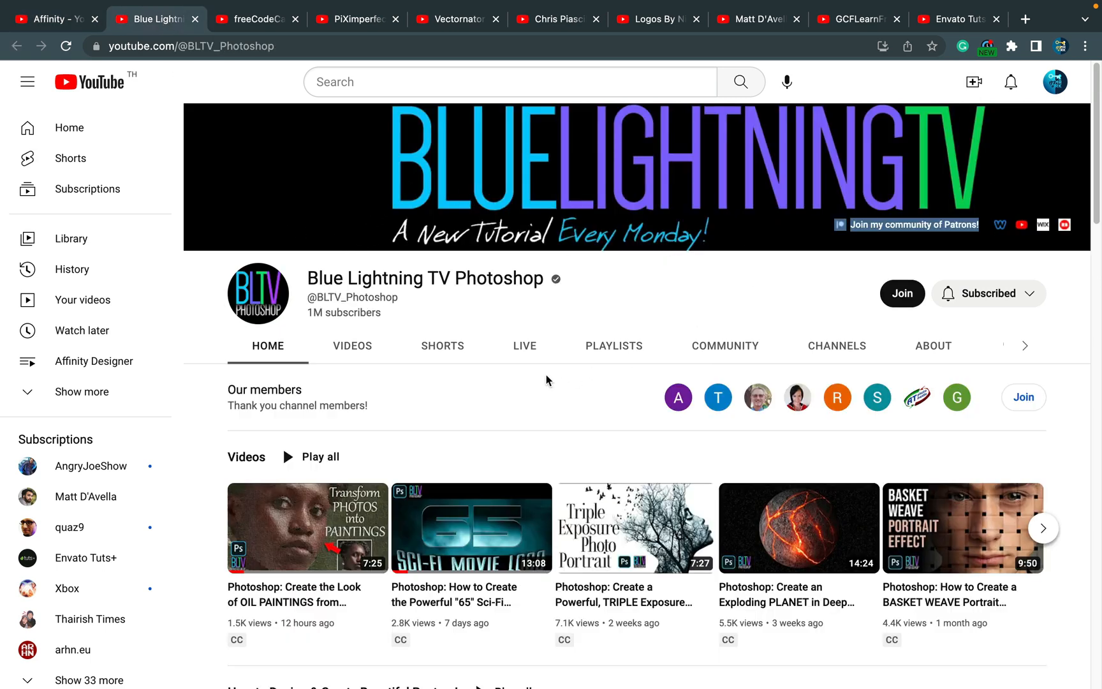
pyautogui.moveTo(523, 382)
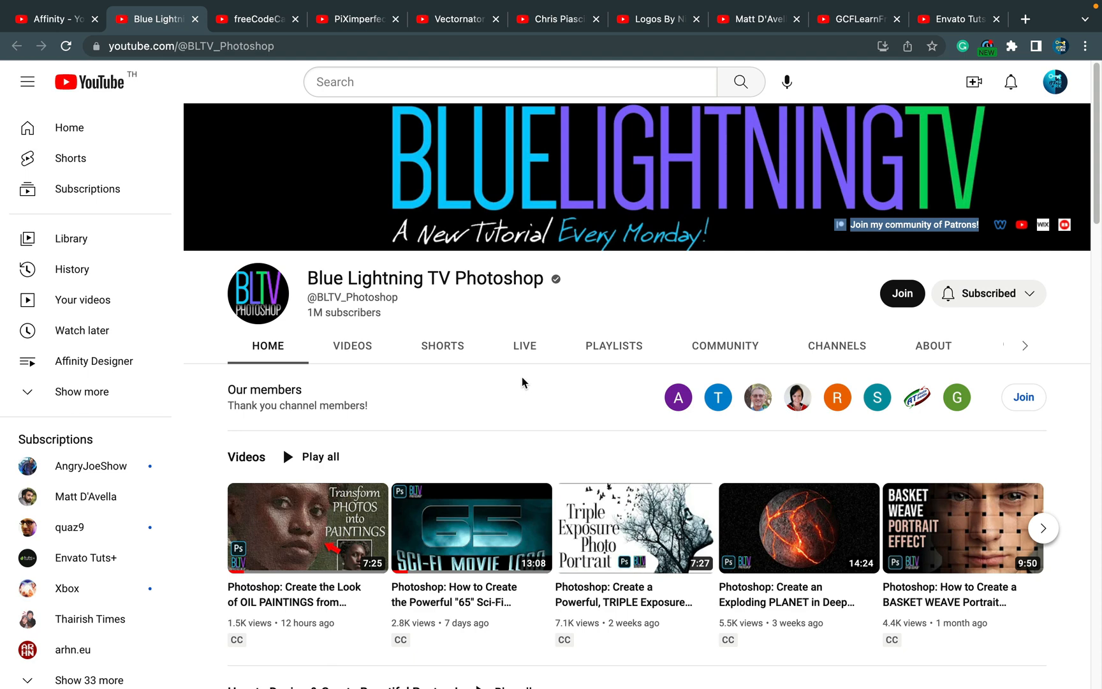
pyautogui.scroll(-3)
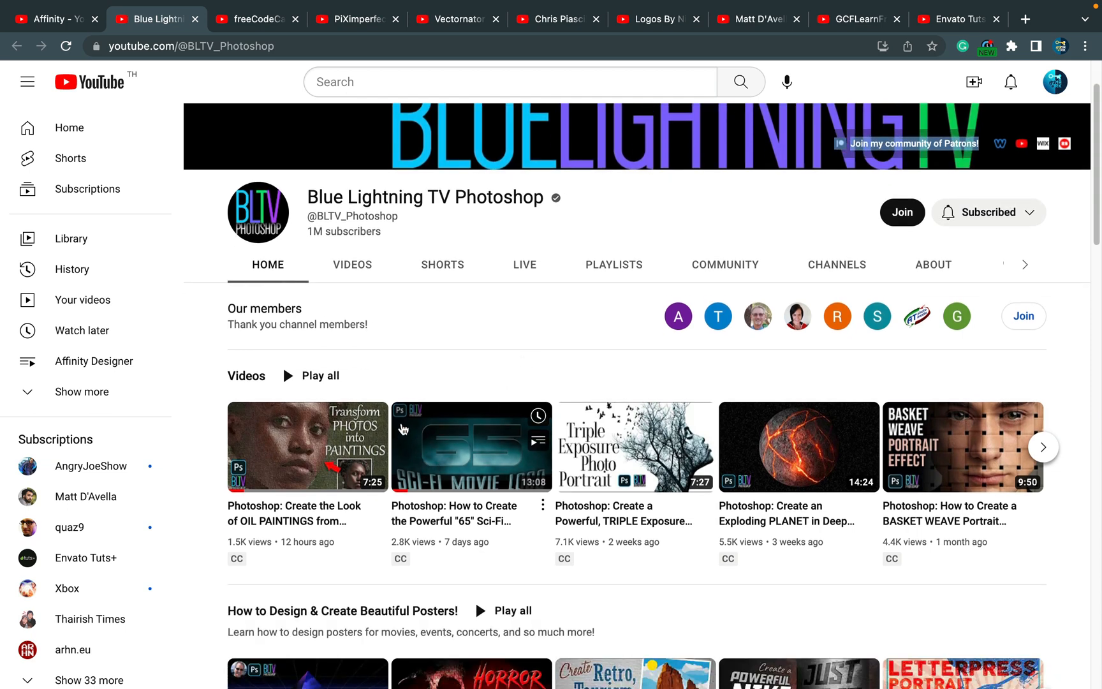
pyautogui.moveTo(512, 309)
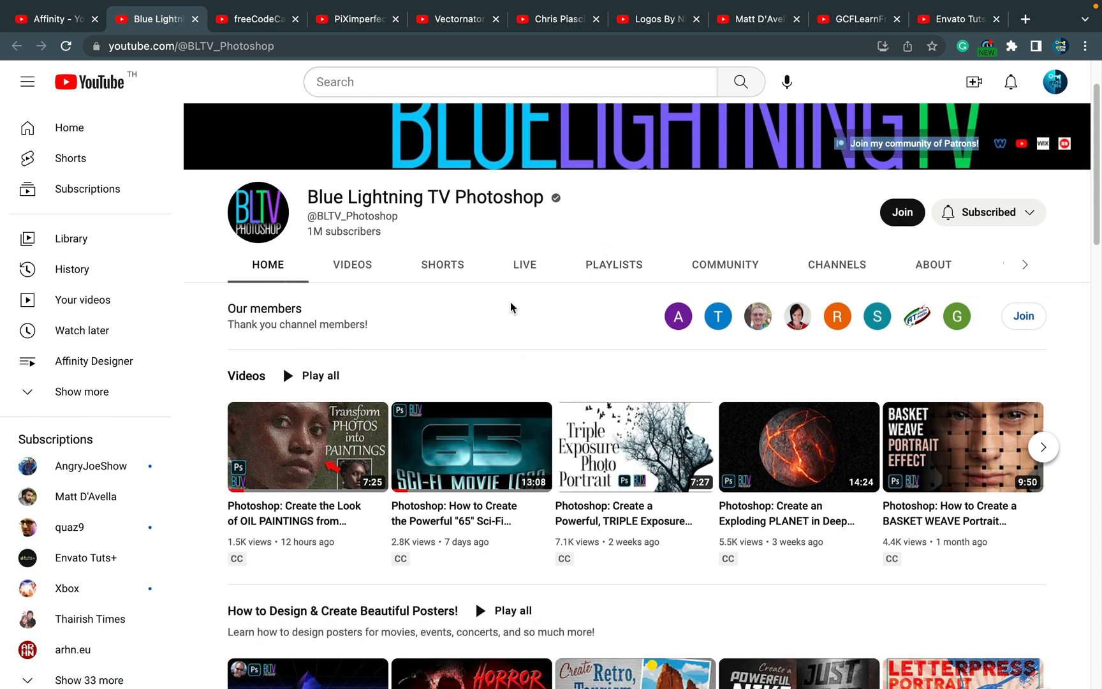
pyautogui.scroll(-3)
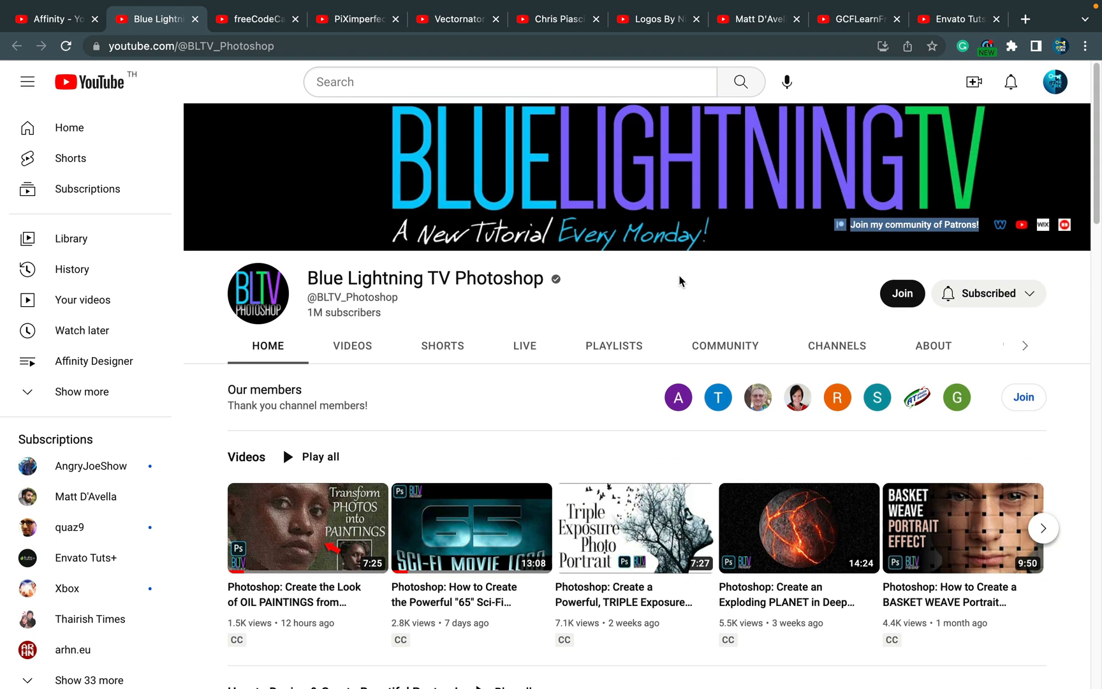
pyautogui.moveTo(513, 328)
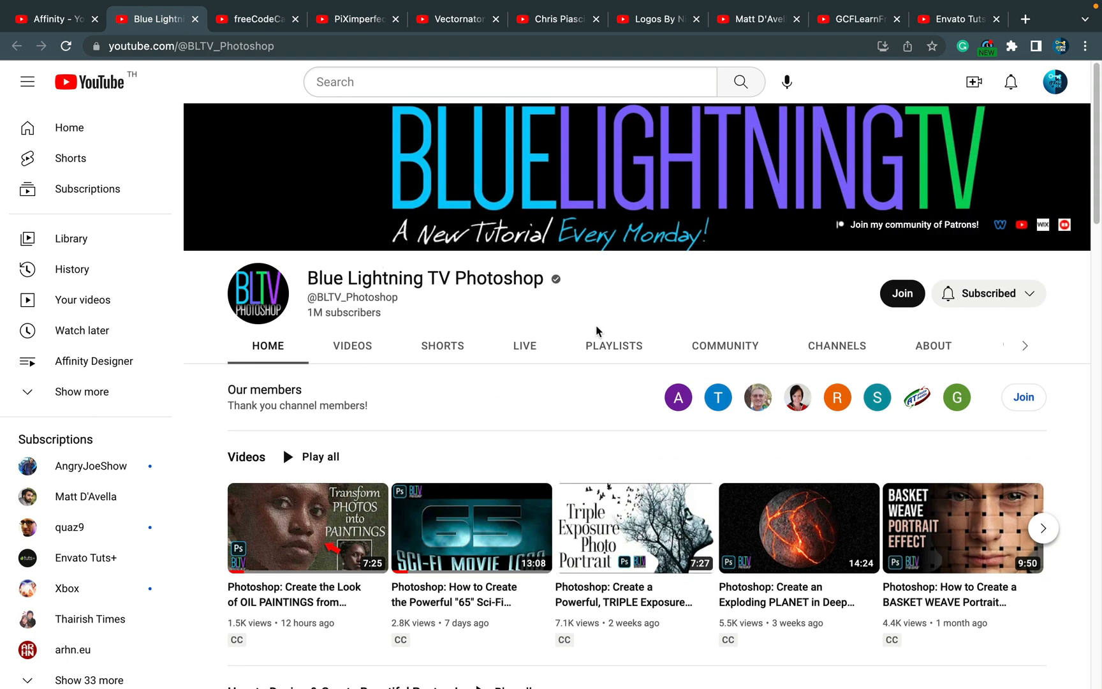
pyautogui.scroll(-3)
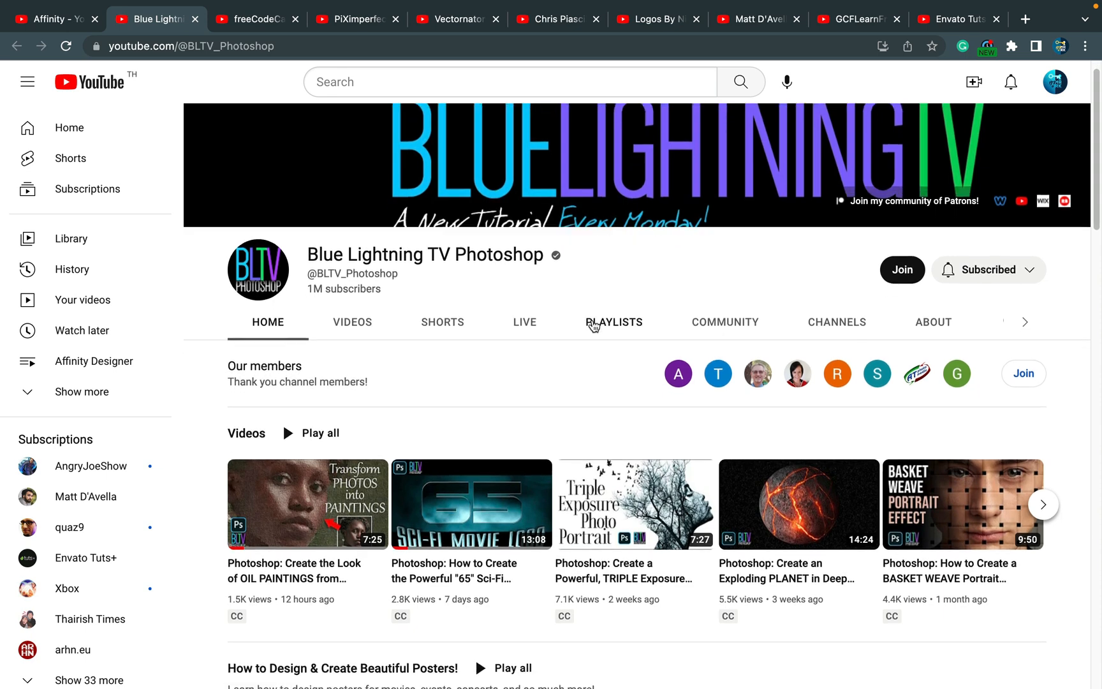
pyautogui.scroll(-3)
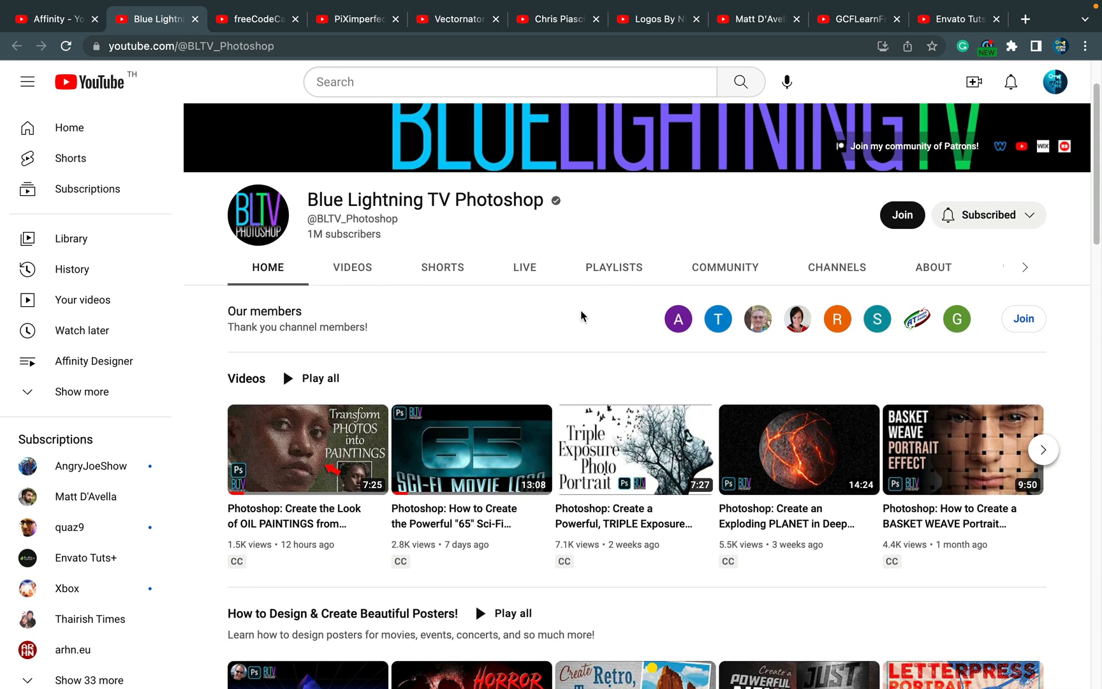
pyautogui.moveTo(440, 200)
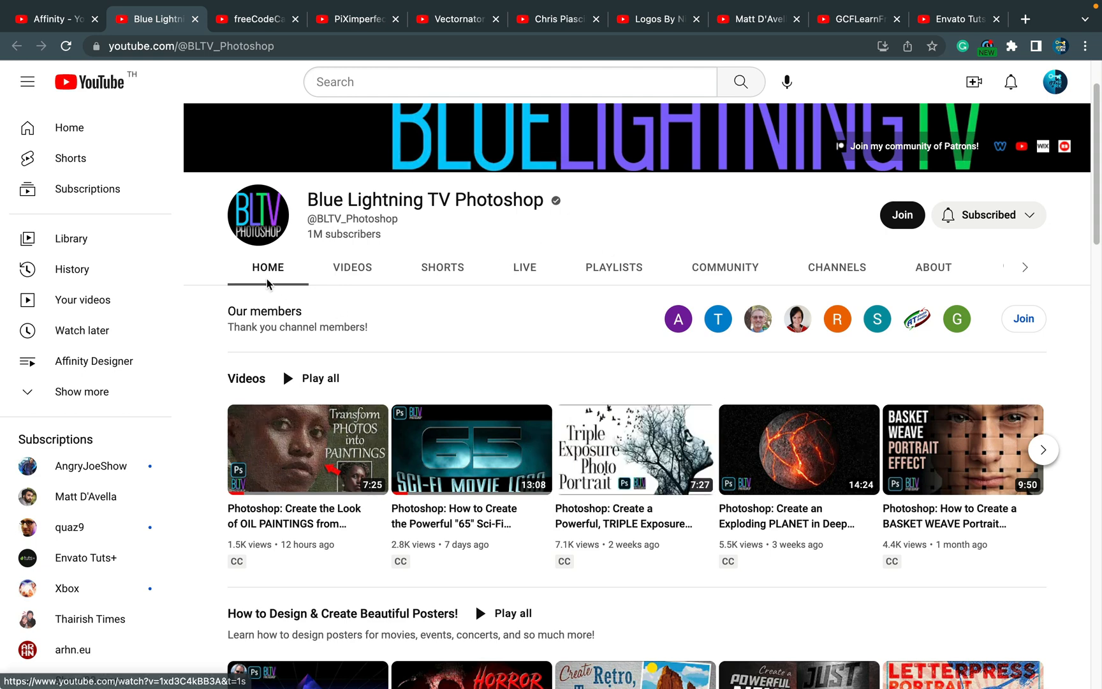
pyautogui.scroll(-3)
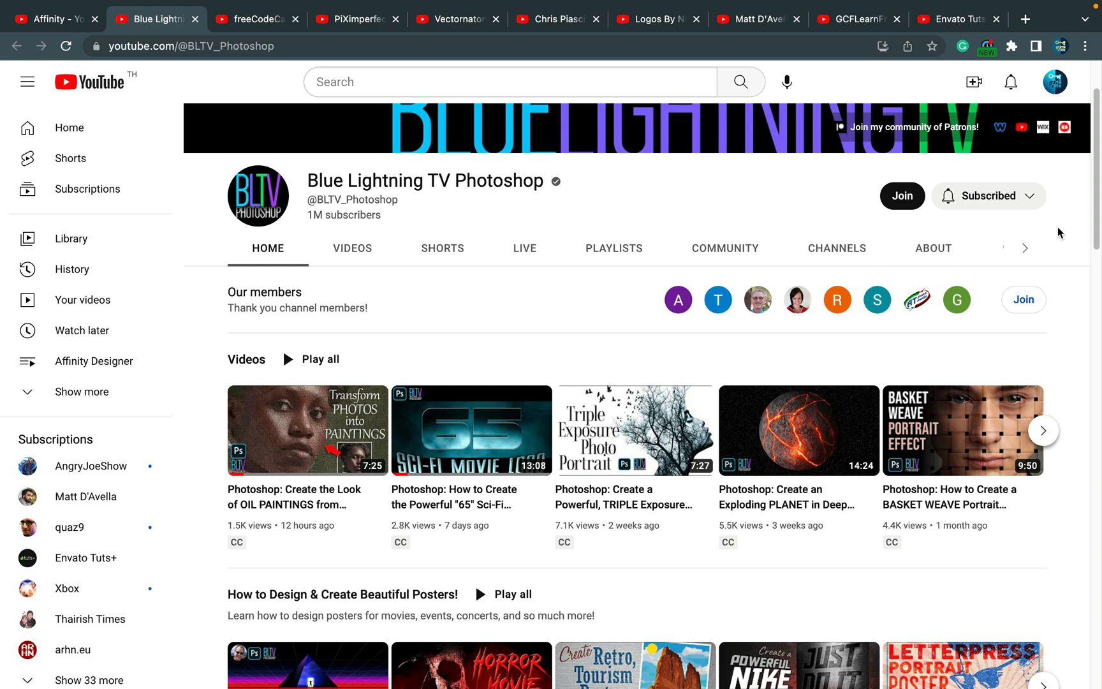
pyautogui.moveTo(772, 177)
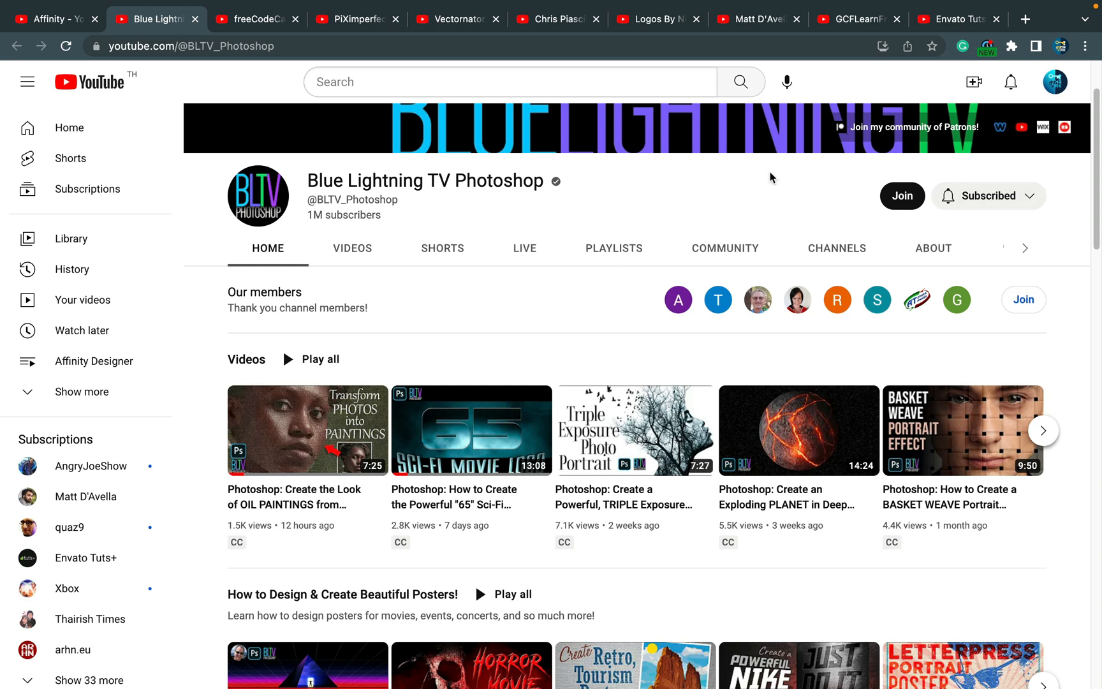
pyautogui.moveTo(867, 149)
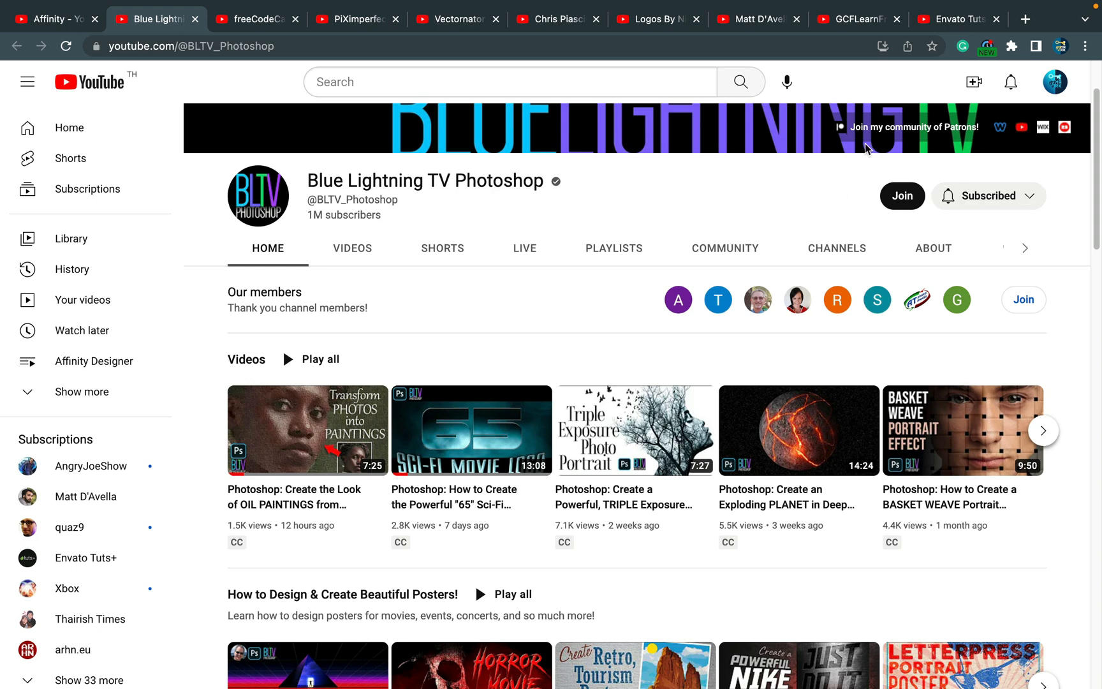
pyautogui.moveTo(1059, 226)
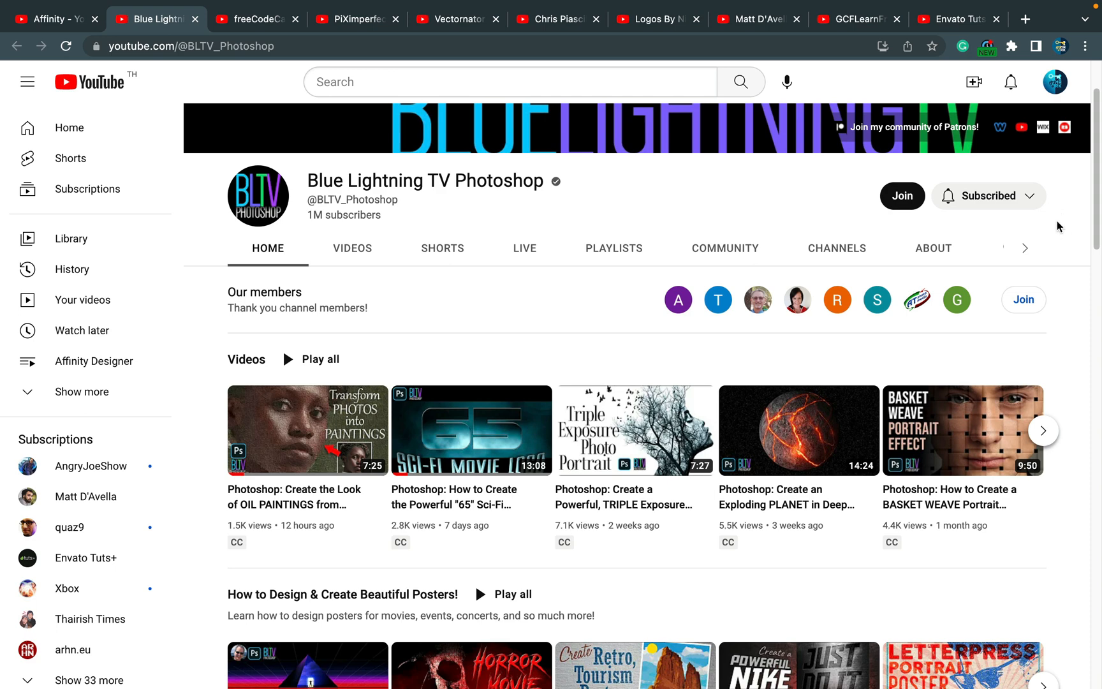
pyautogui.moveTo(1054, 232)
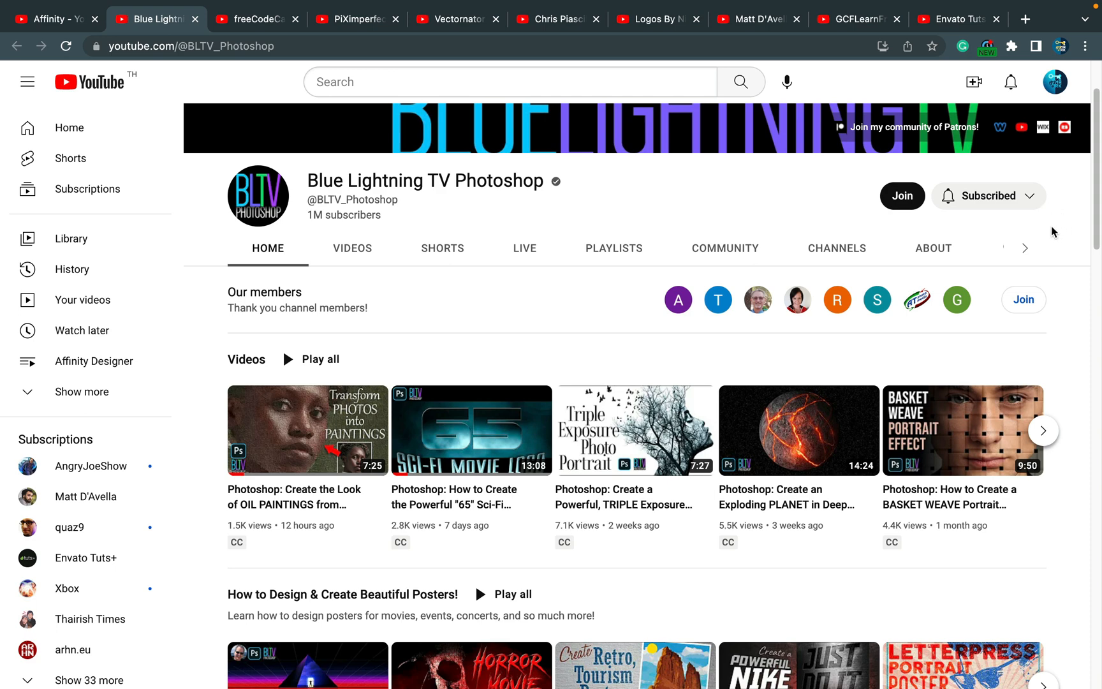
pyautogui.moveTo(1054, 239)
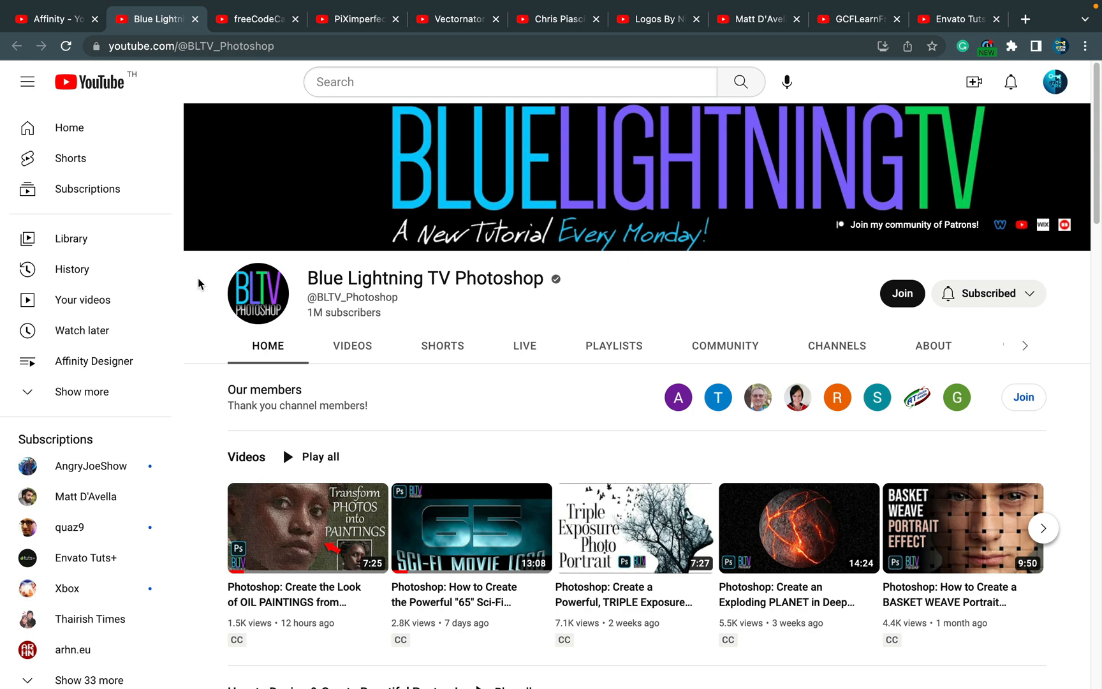
pyautogui.moveTo(526, 275)
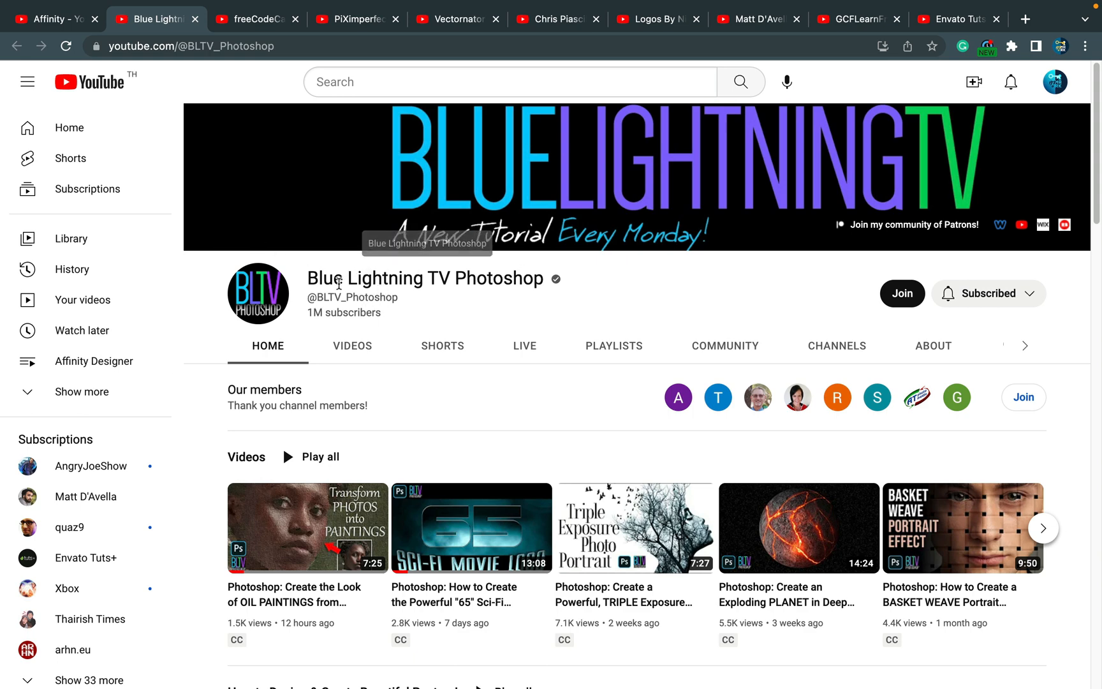
pyautogui.moveTo(442, 304)
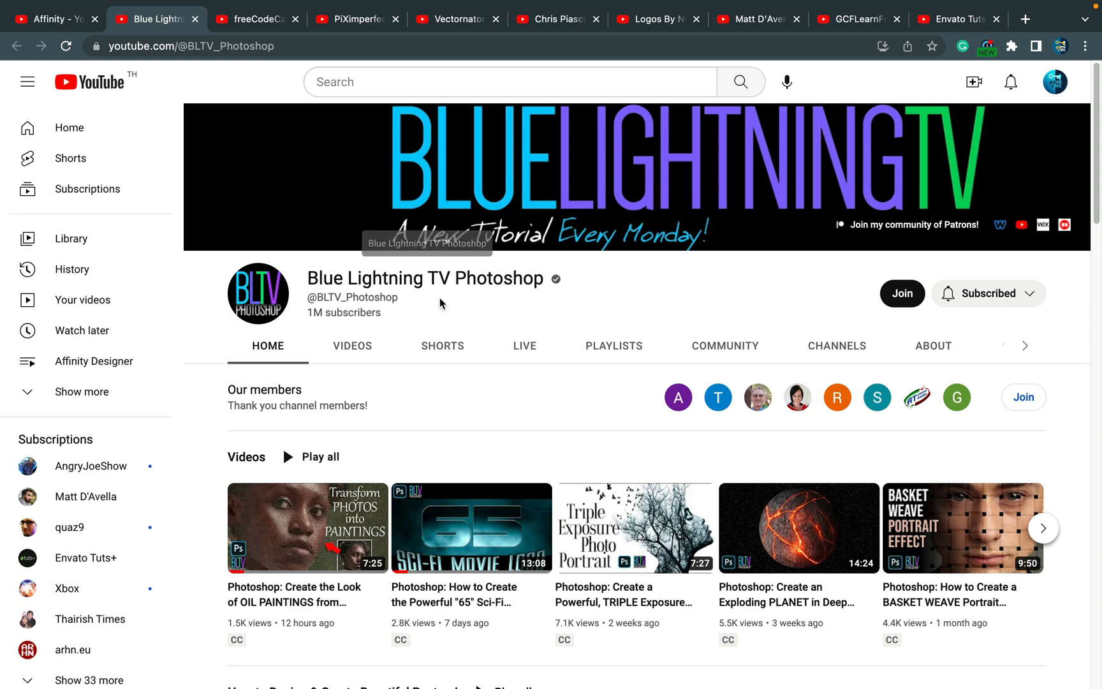
pyautogui.moveTo(525, 346)
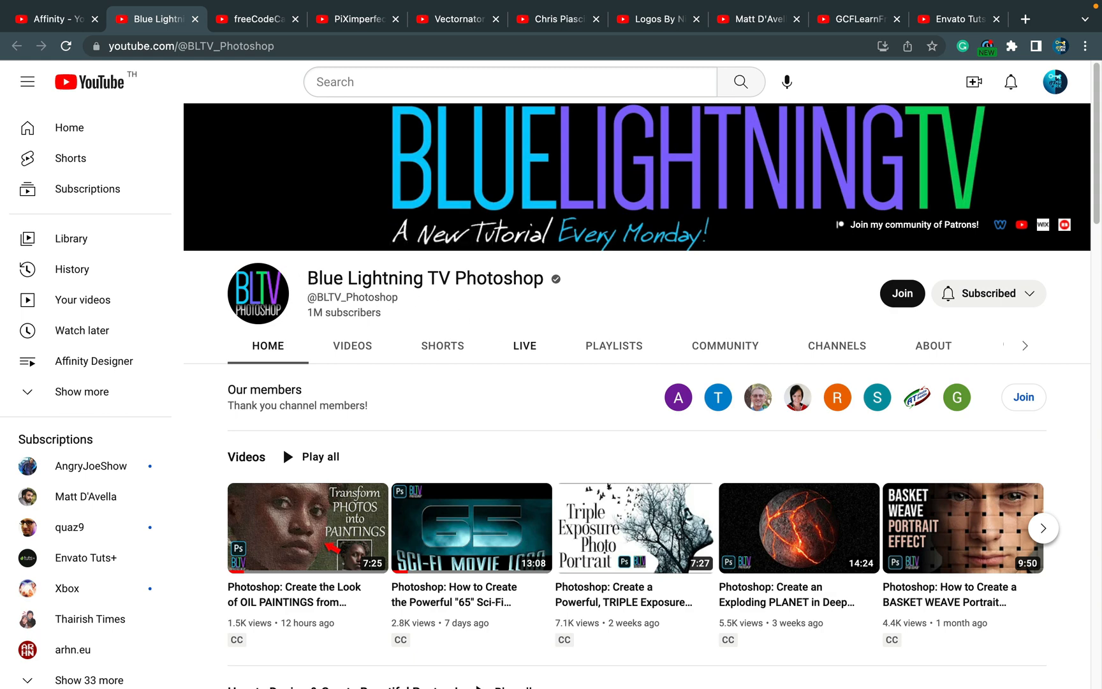
pyautogui.moveTo(265, 31)
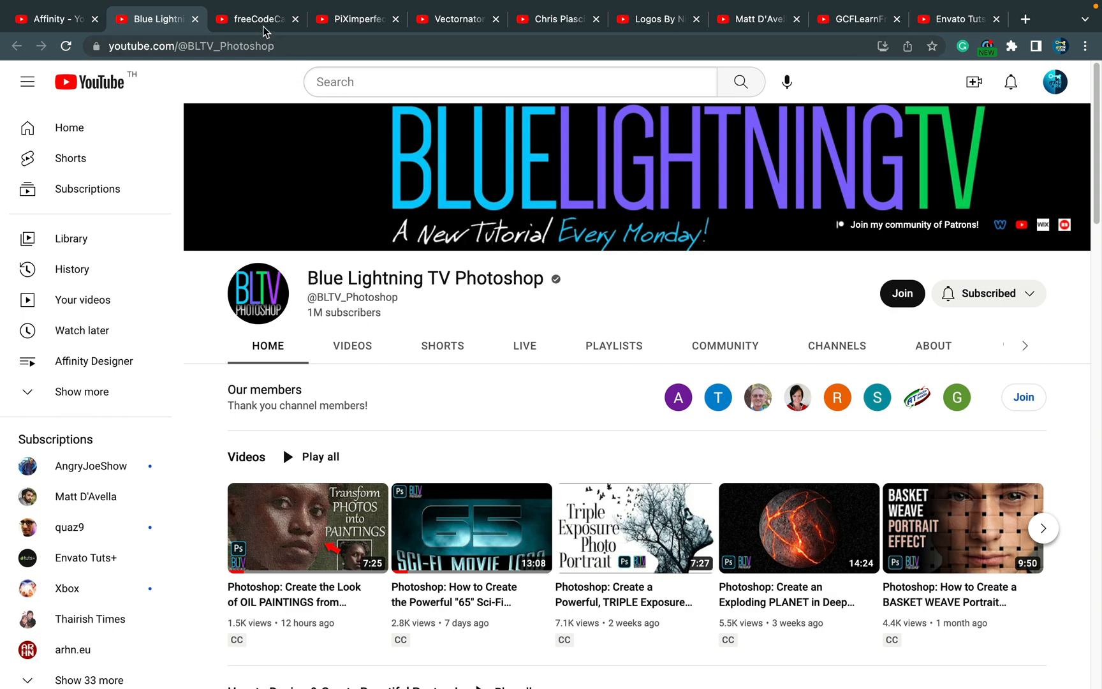
# Step: Browse freeCodeCamp.org's latest course videos, then move on to the PiXimperfect channel's videos
pyautogui.click(257, 19)
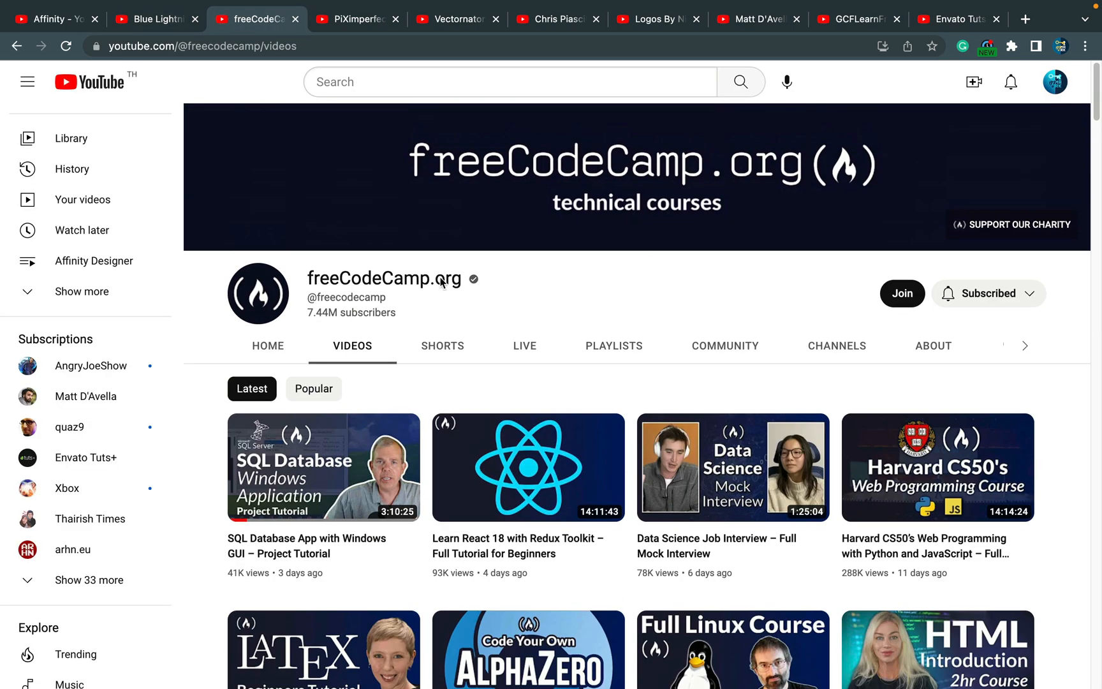
pyautogui.moveTo(532, 319)
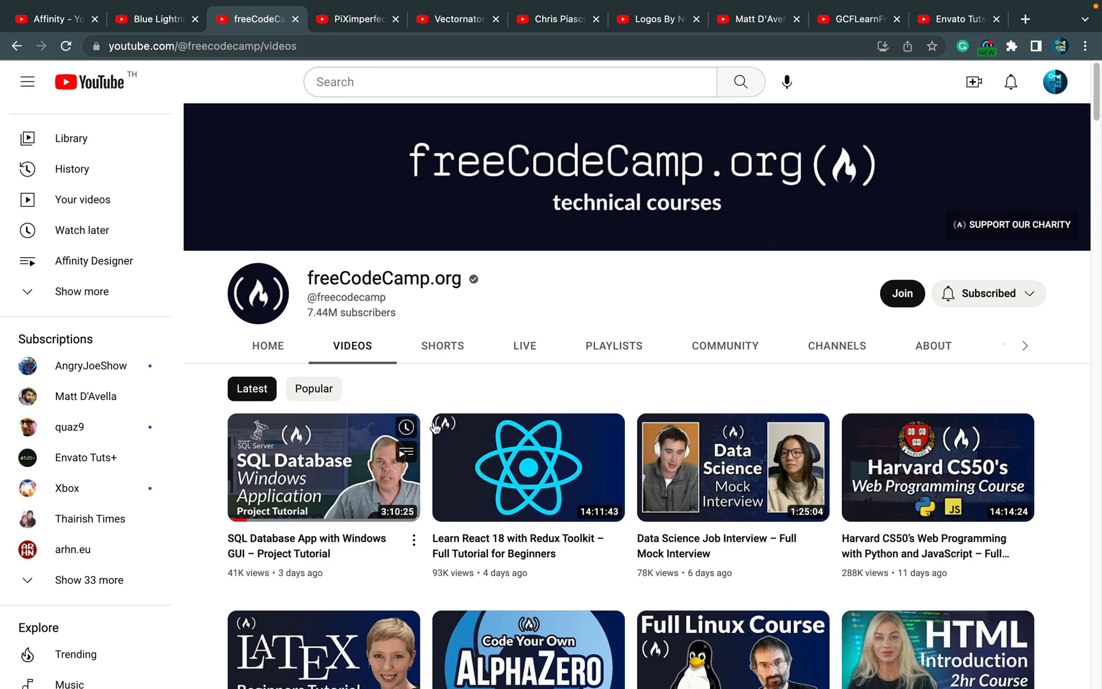
pyautogui.moveTo(515, 295)
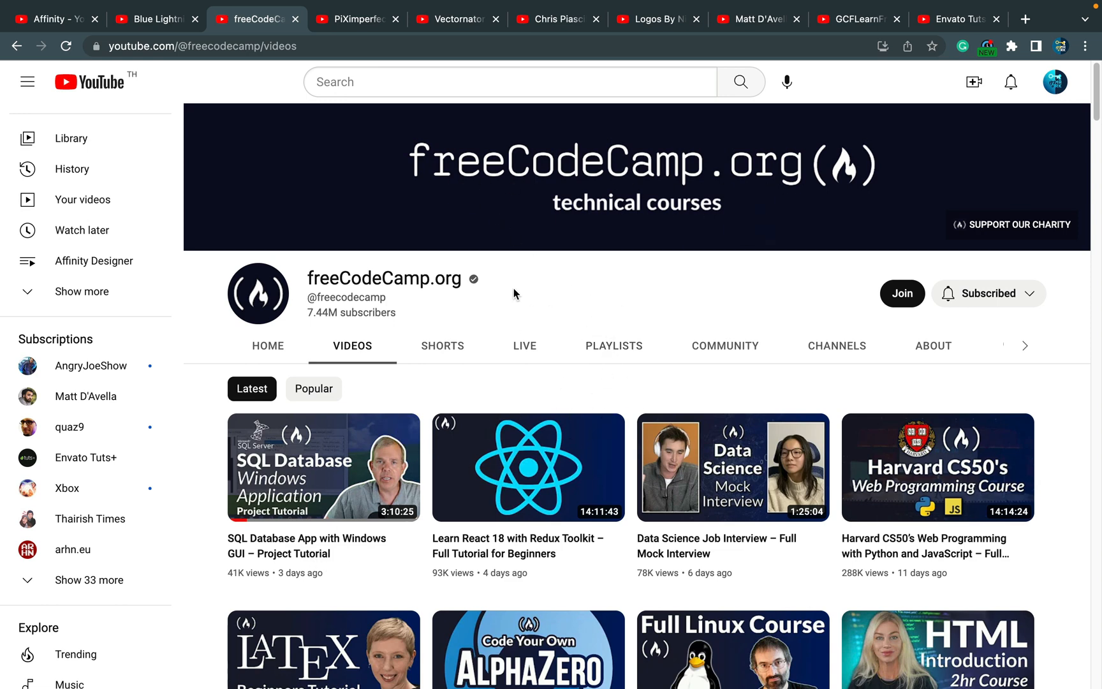
pyautogui.scroll(-3)
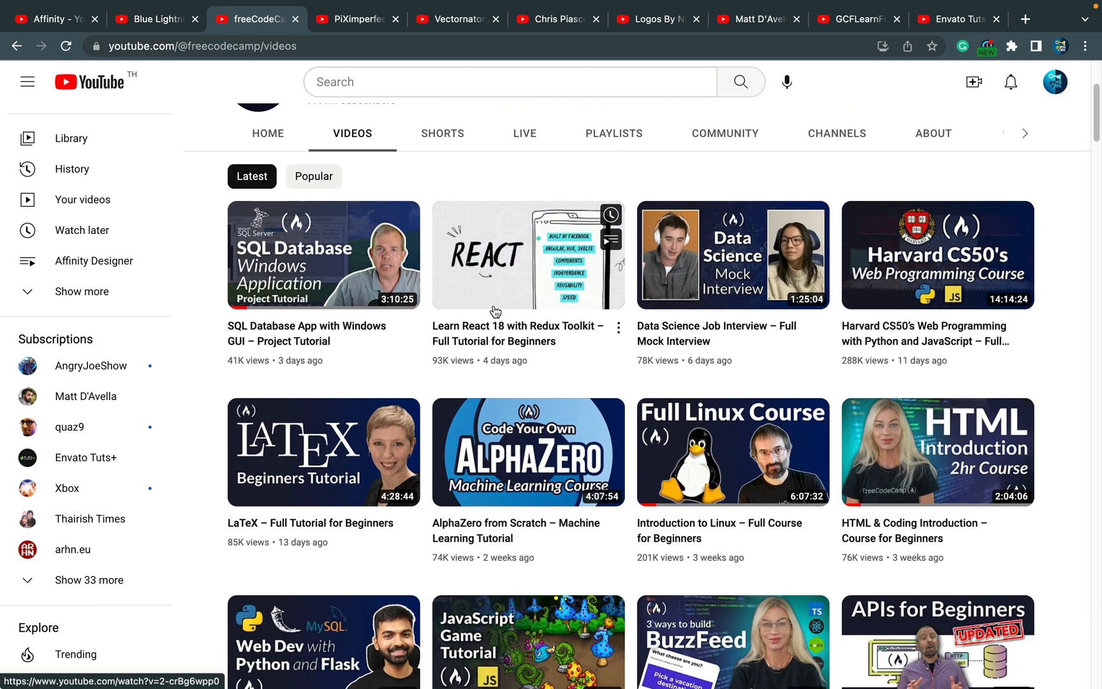
pyautogui.moveTo(586, 318)
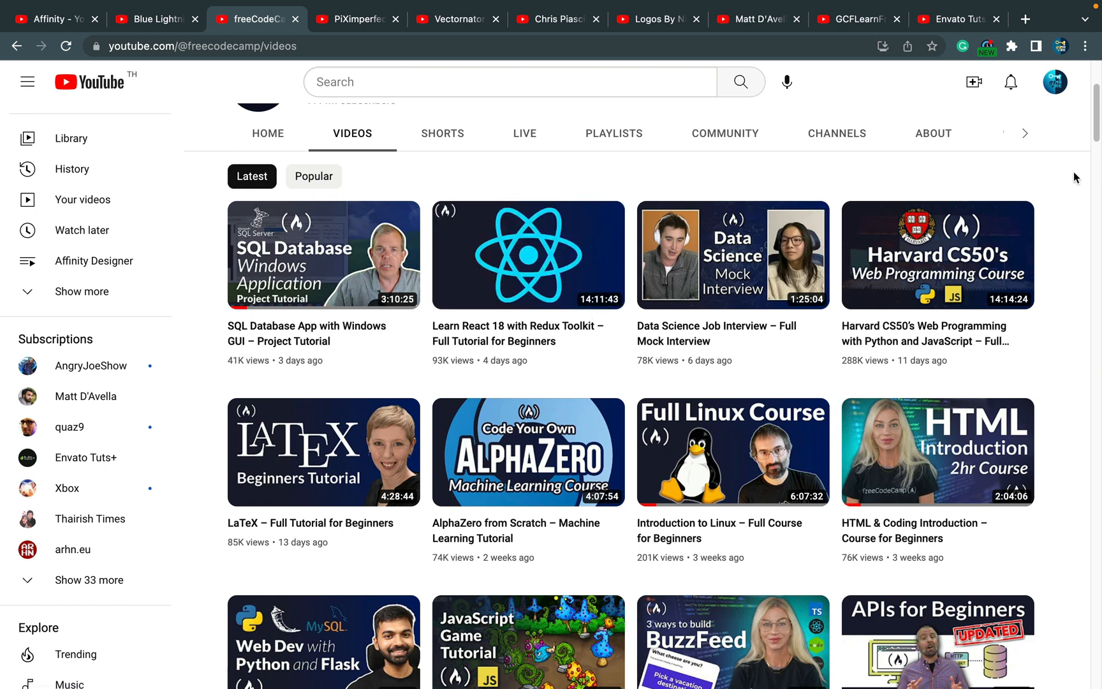
pyautogui.moveTo(1069, 177)
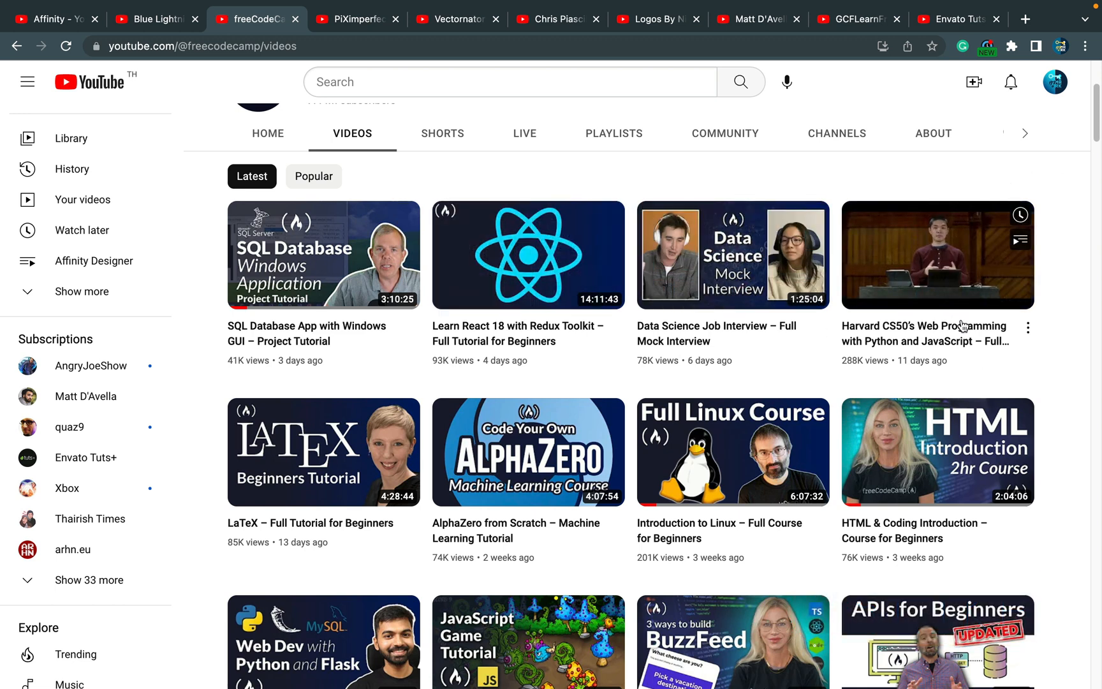
pyautogui.scroll(-3)
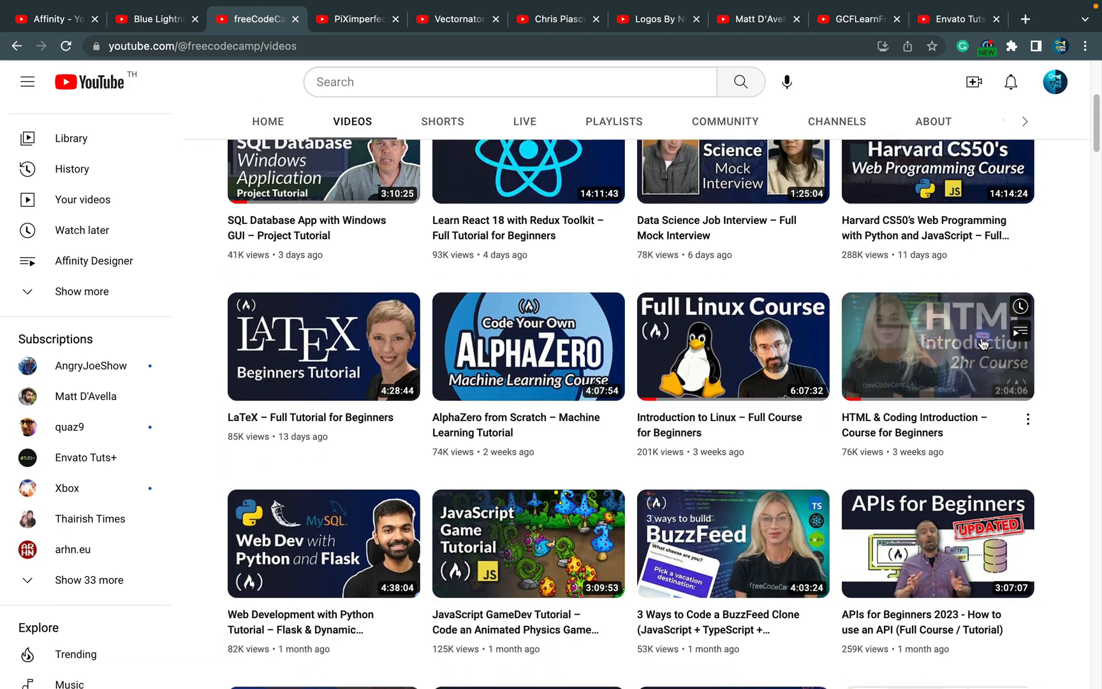
pyautogui.scroll(-3)
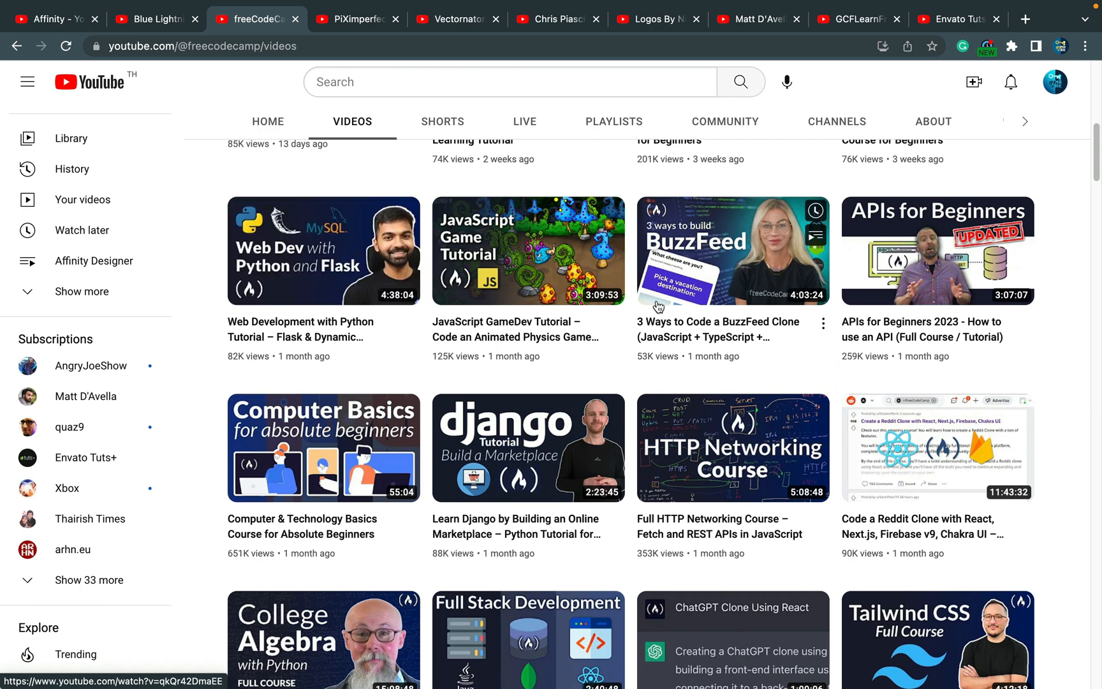
pyautogui.scroll(-3)
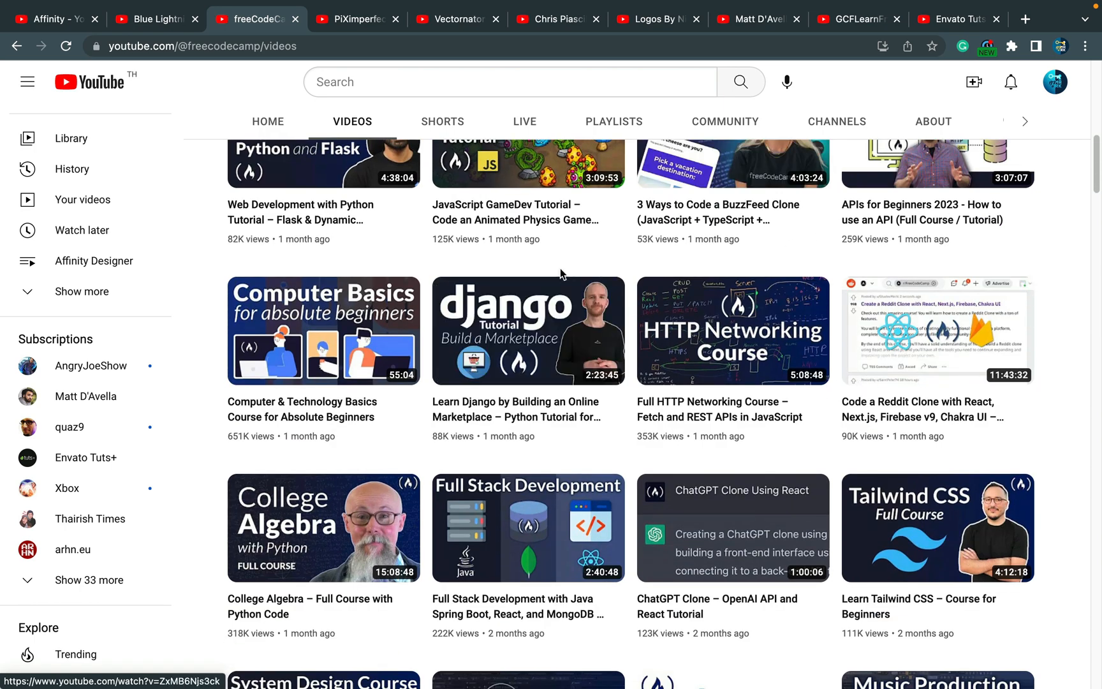
pyautogui.scroll(3)
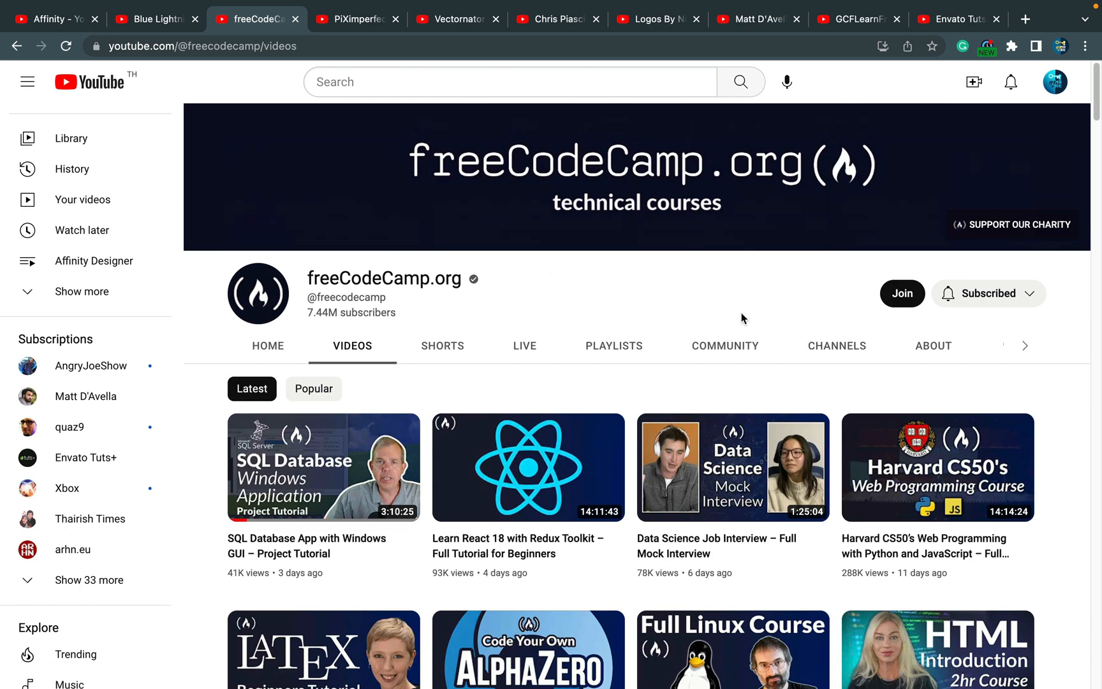
pyautogui.moveTo(676, 268)
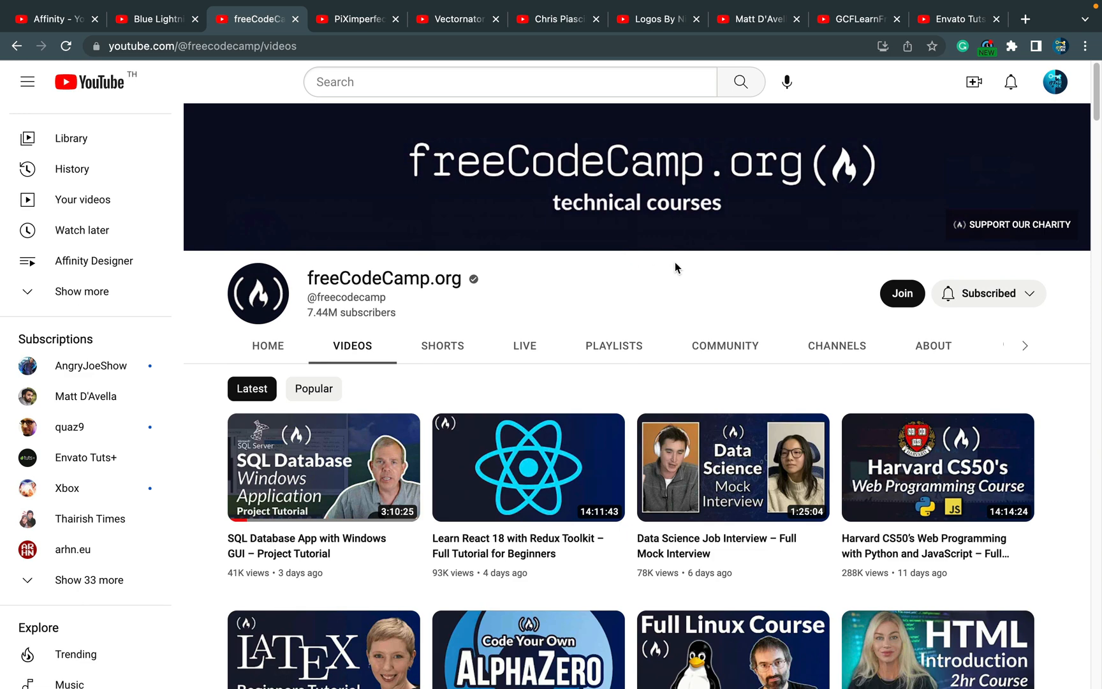
pyautogui.moveTo(717, 284)
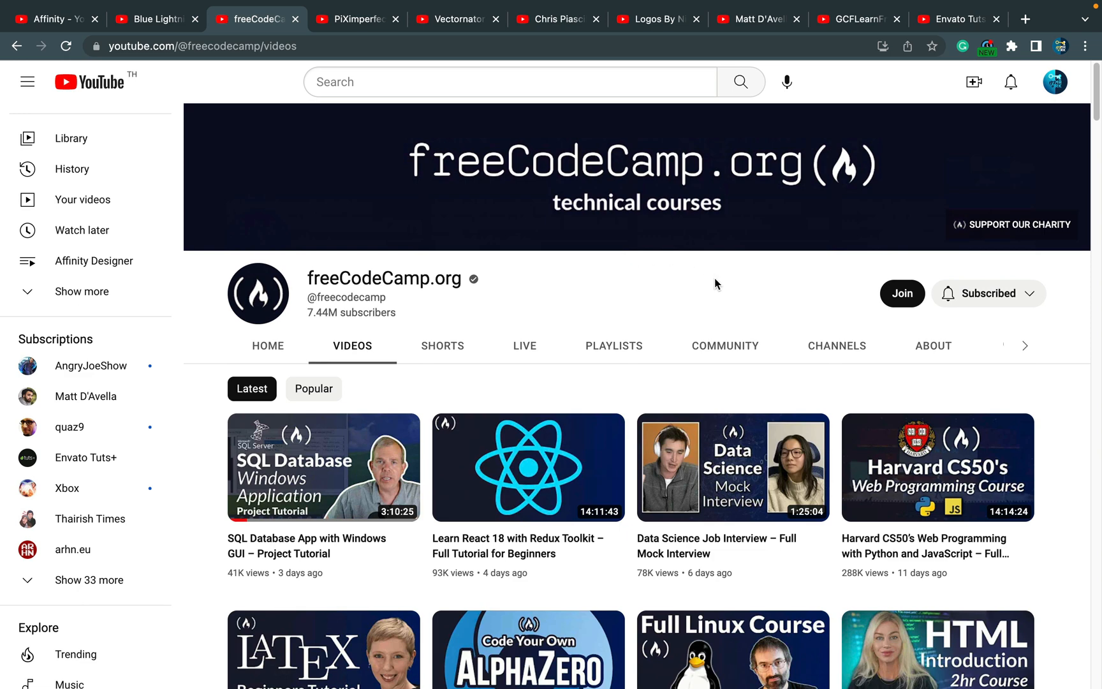
pyautogui.moveTo(949, 294)
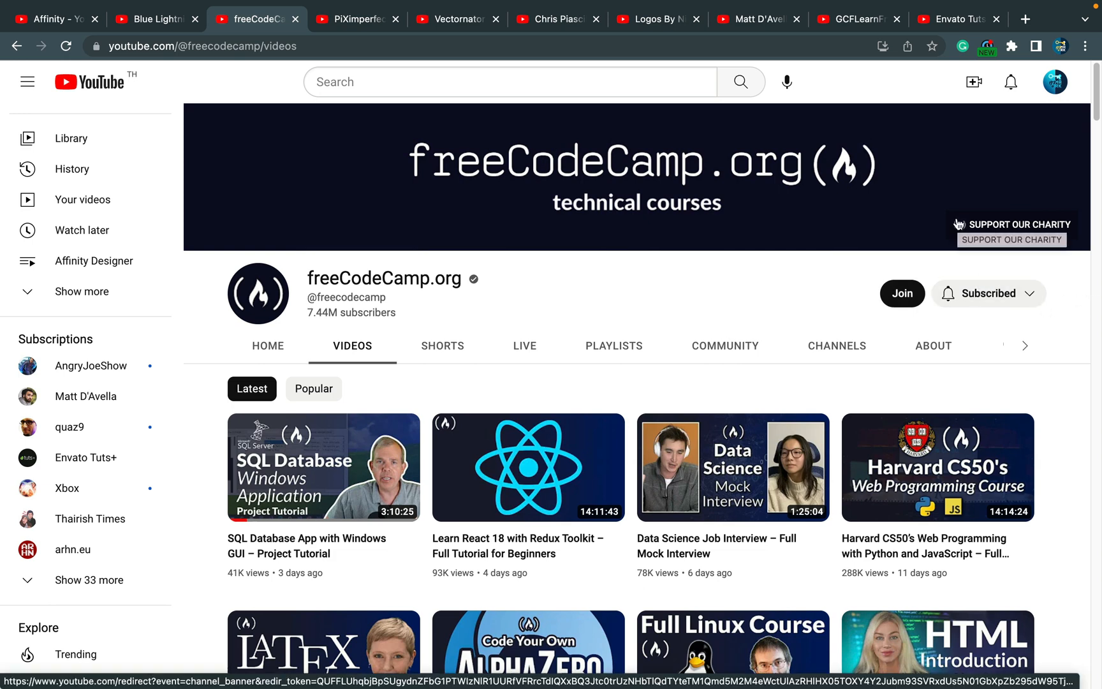
pyautogui.moveTo(950, 227)
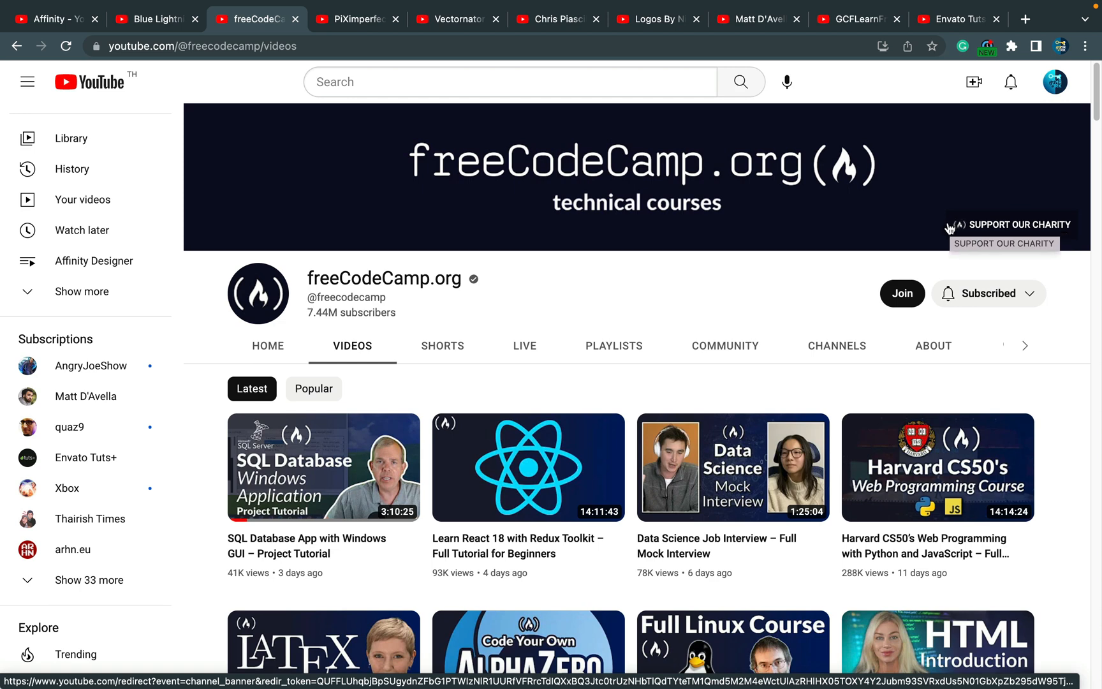
pyautogui.click(356, 19)
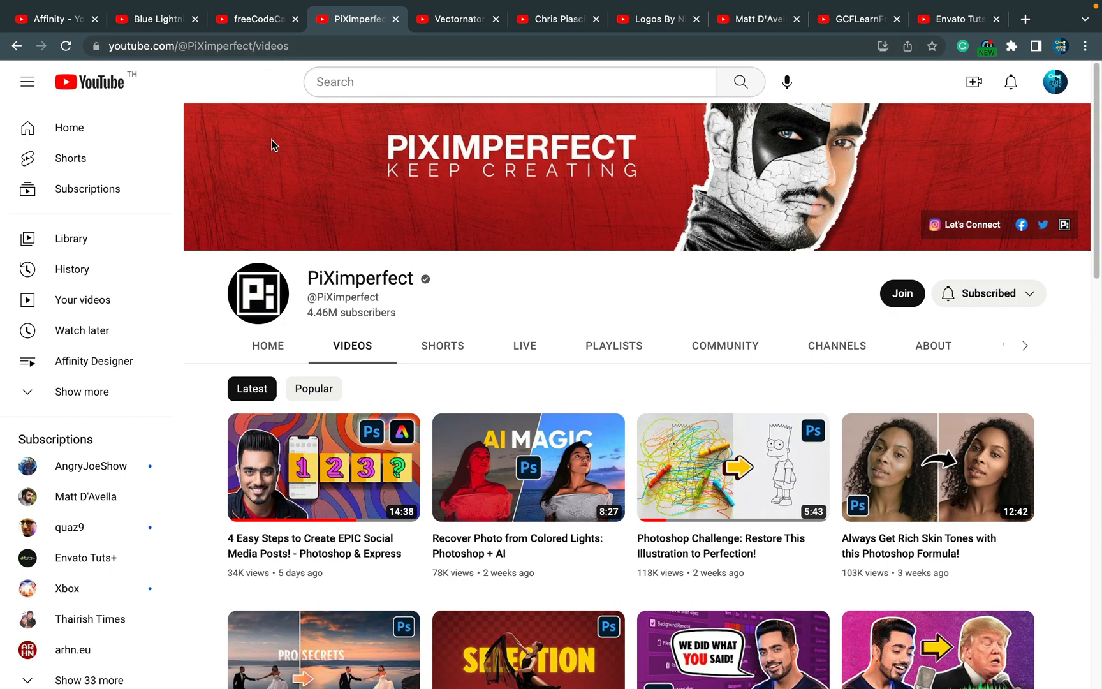
pyautogui.moveTo(597, 284)
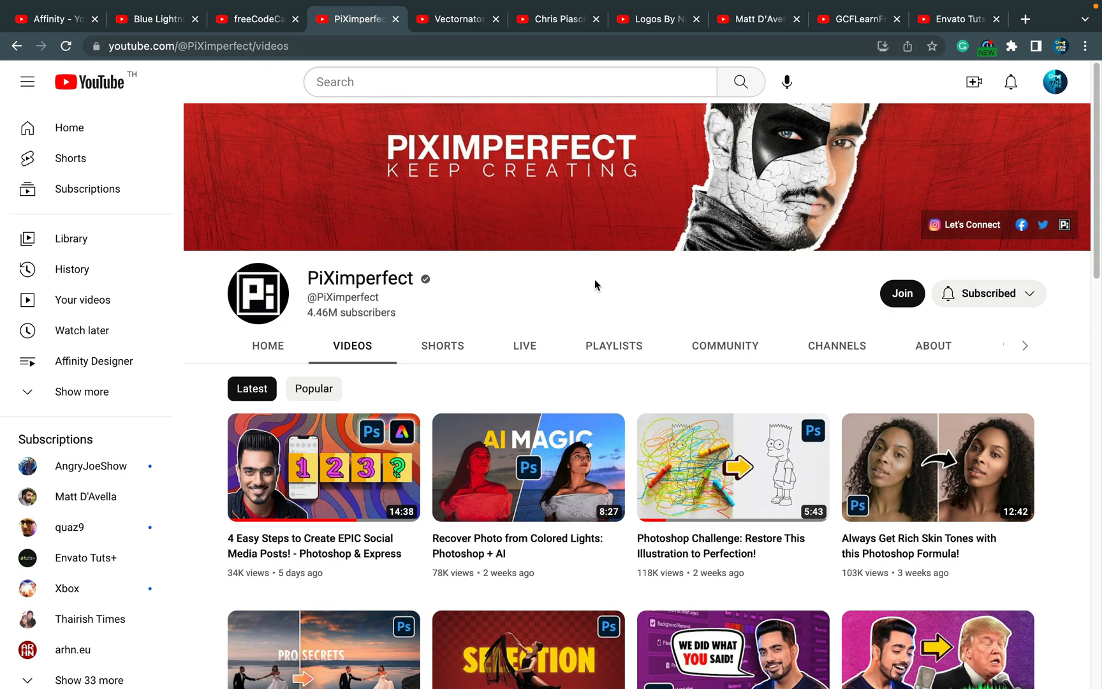
pyautogui.moveTo(604, 273)
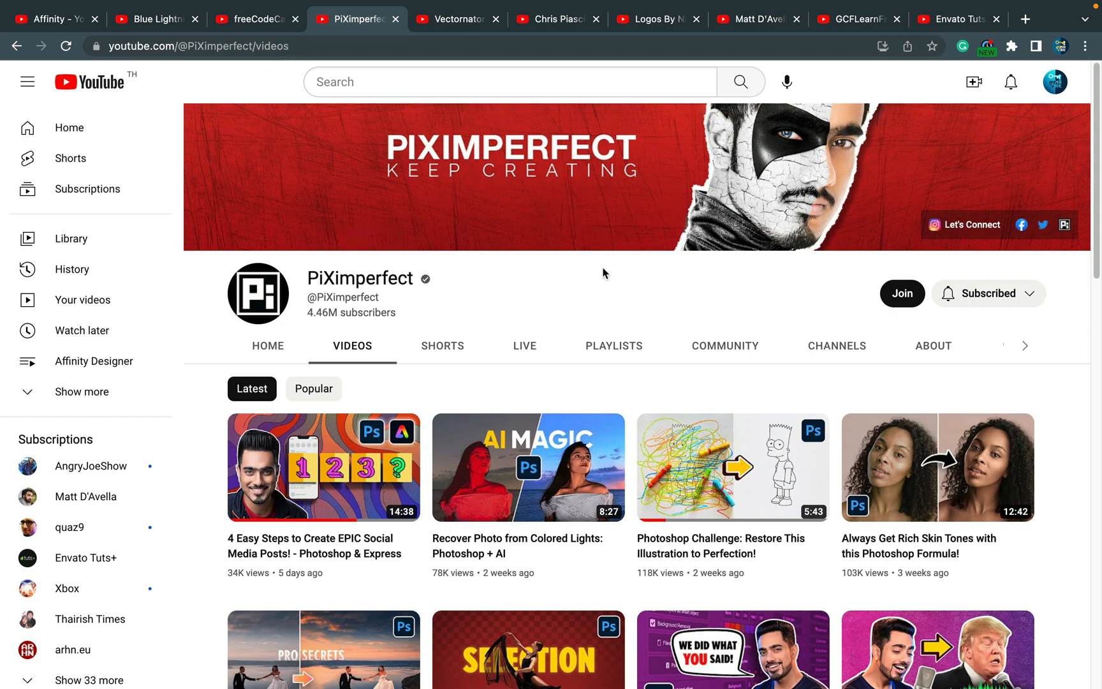
pyautogui.scroll(-3)
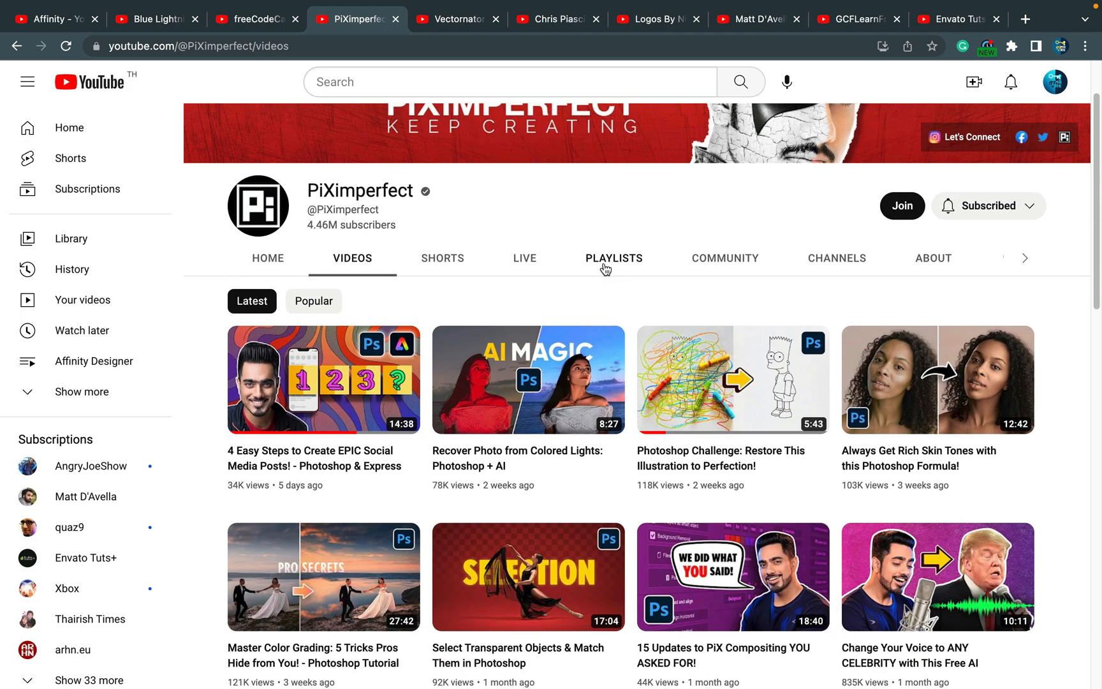
pyautogui.moveTo(606, 261)
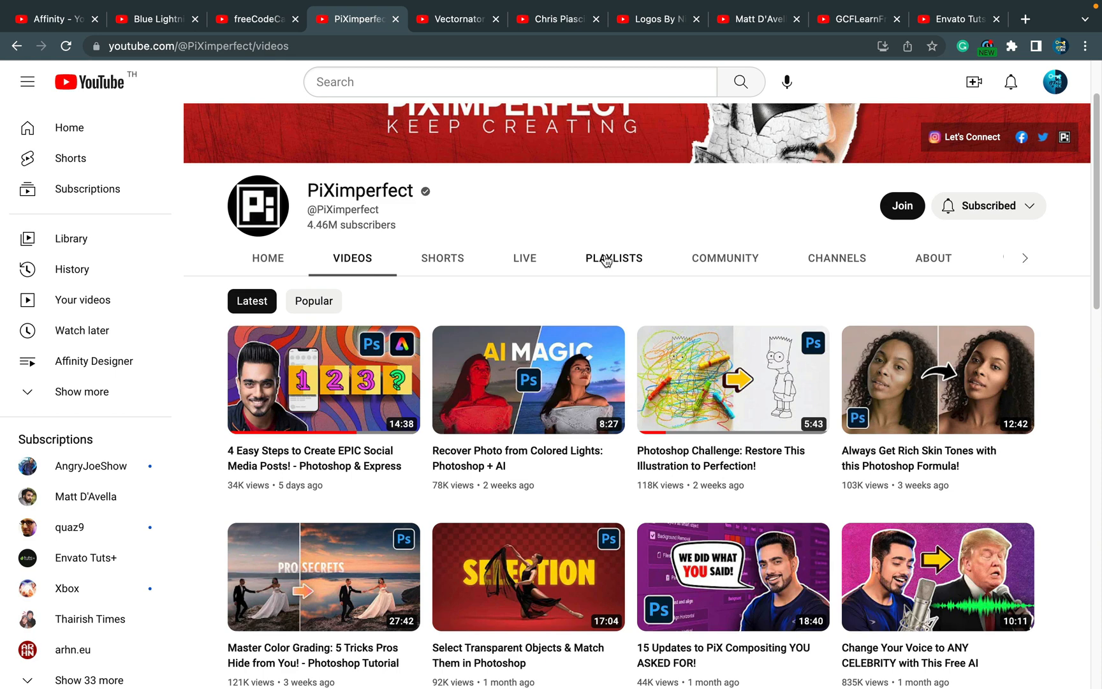
pyautogui.scroll(-3)
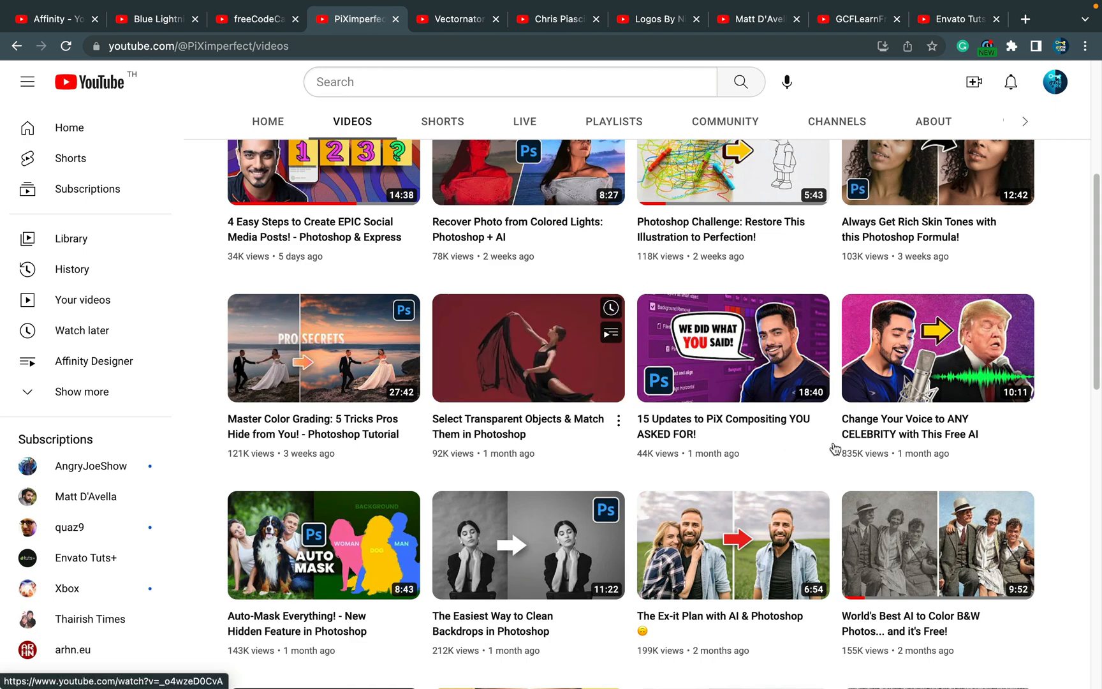
# Step: Show the Vectornator channel's latest design tutorial uploads
pyautogui.click(455, 18)
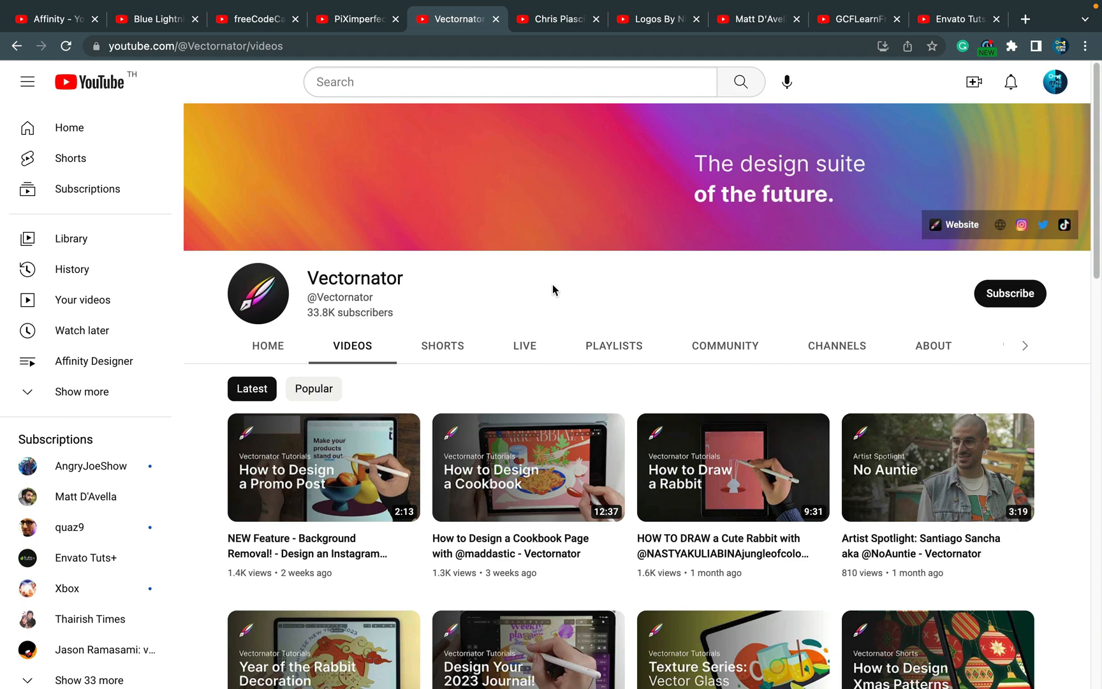
pyautogui.moveTo(518, 262)
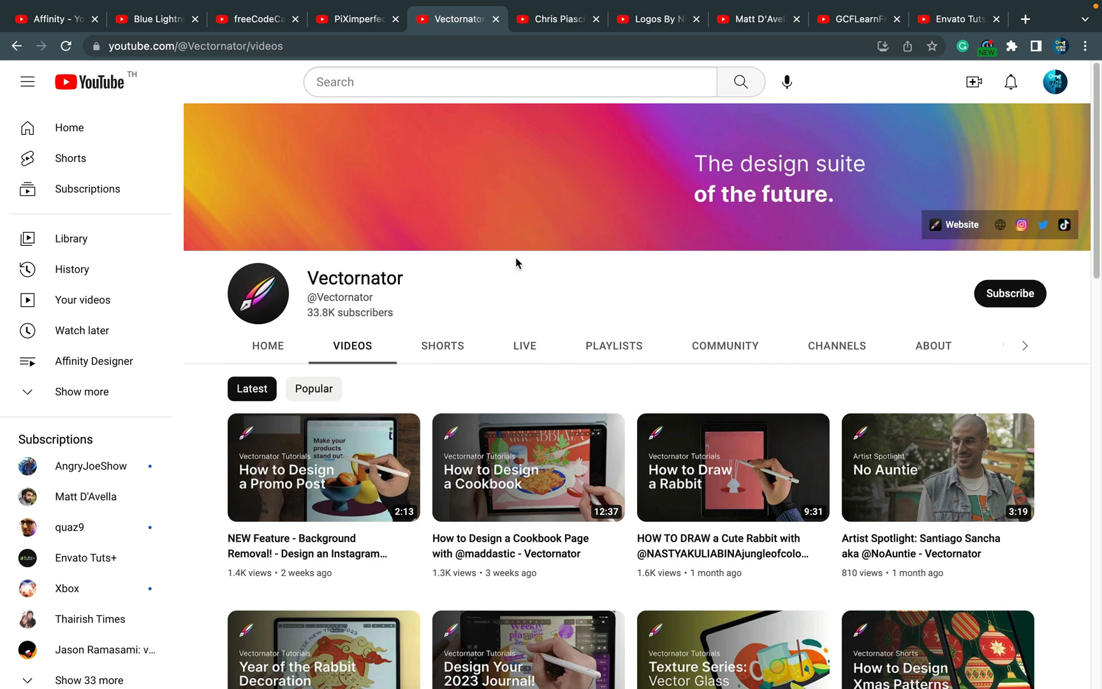
pyautogui.moveTo(527, 279)
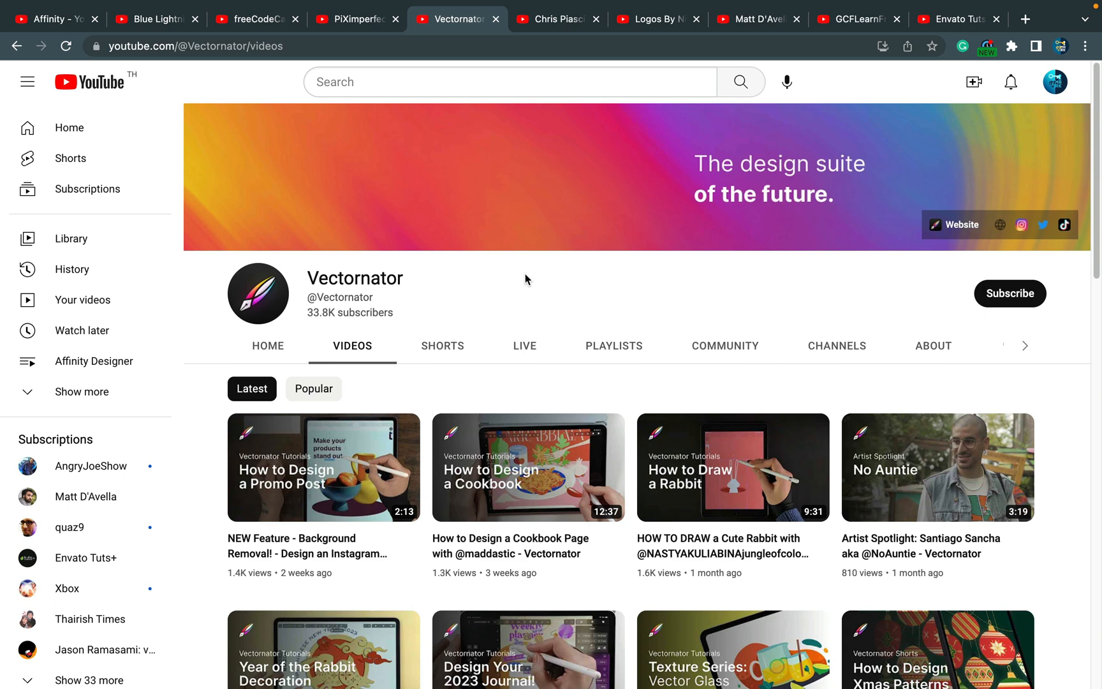
pyautogui.scroll(-3)
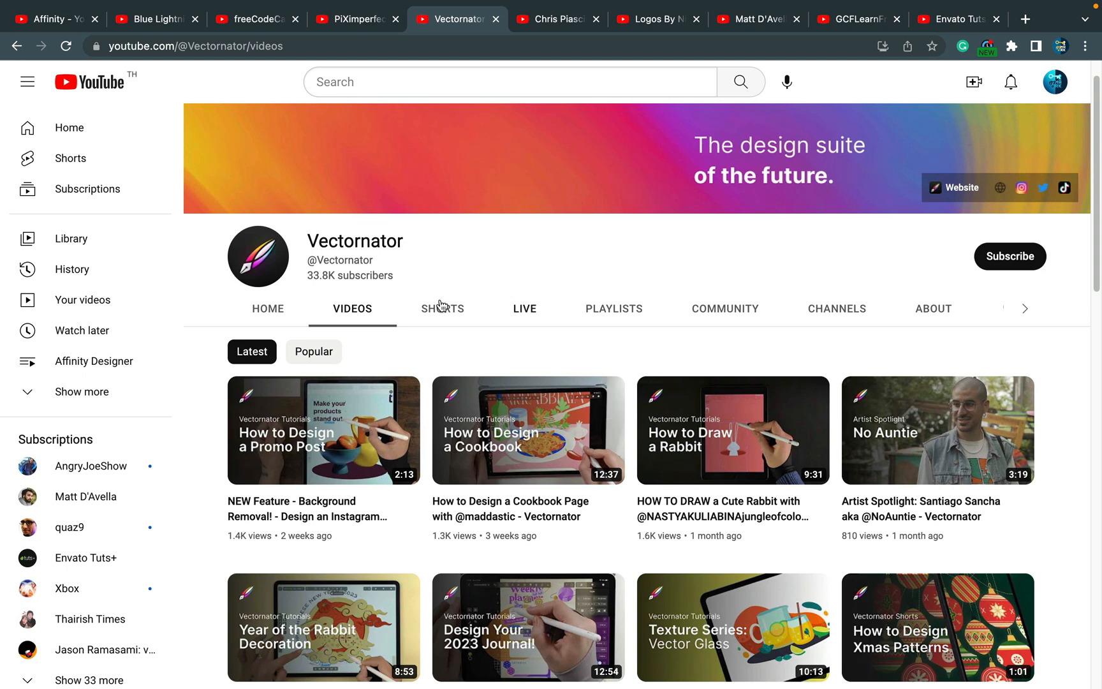
pyautogui.moveTo(347, 242)
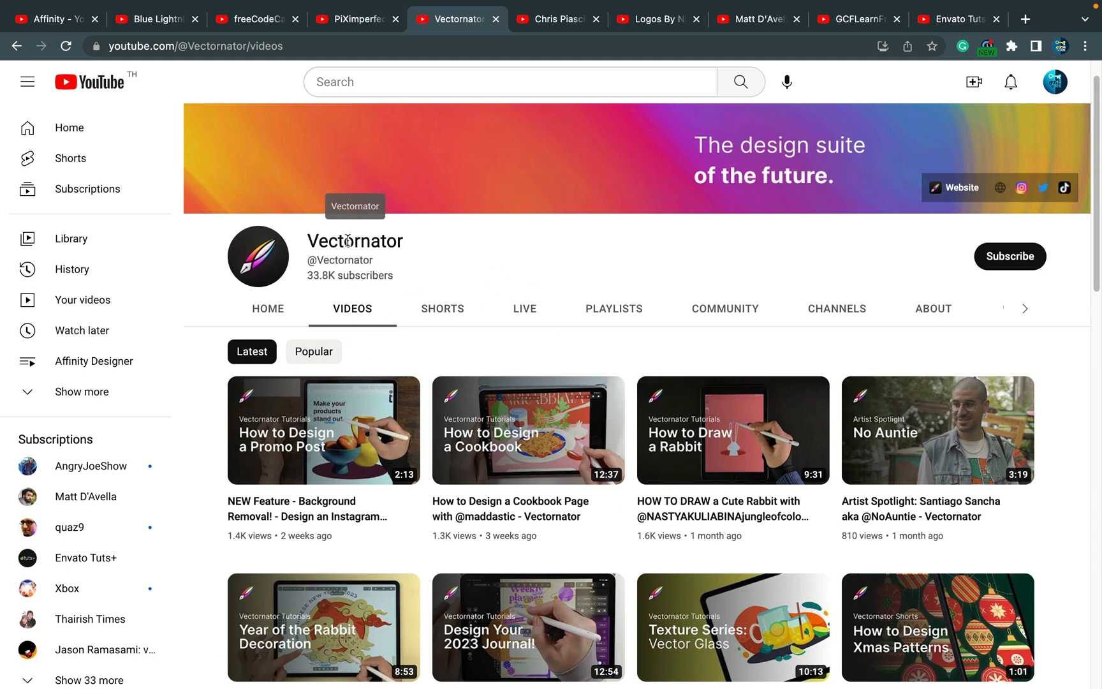
pyautogui.moveTo(283, 339)
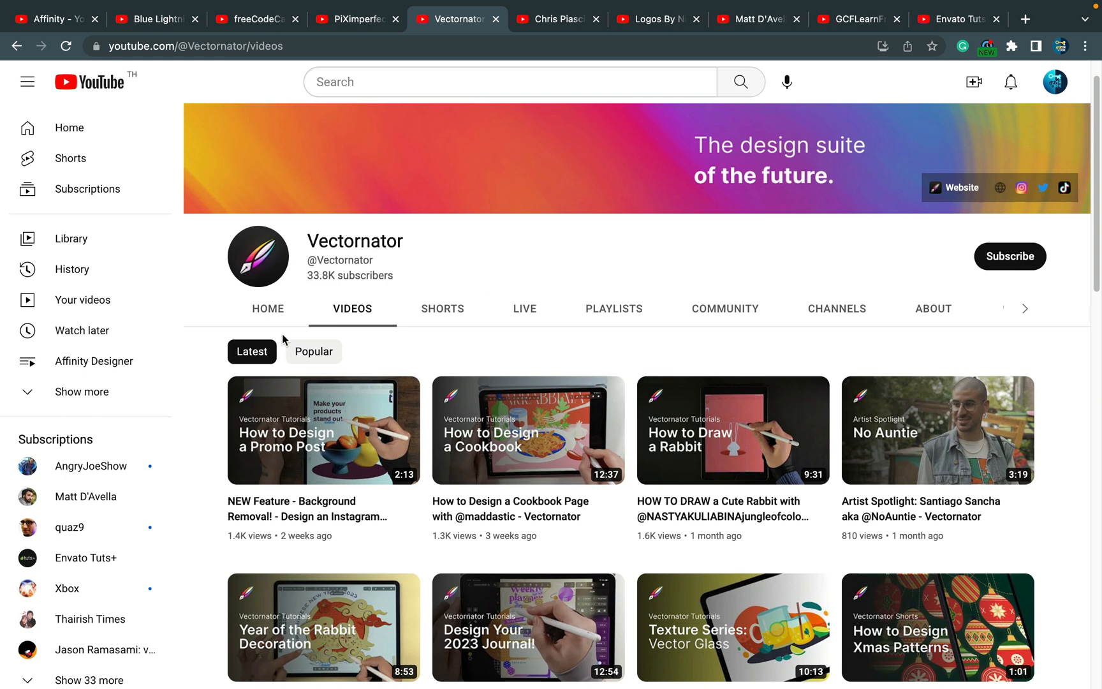
pyautogui.moveTo(595, 207)
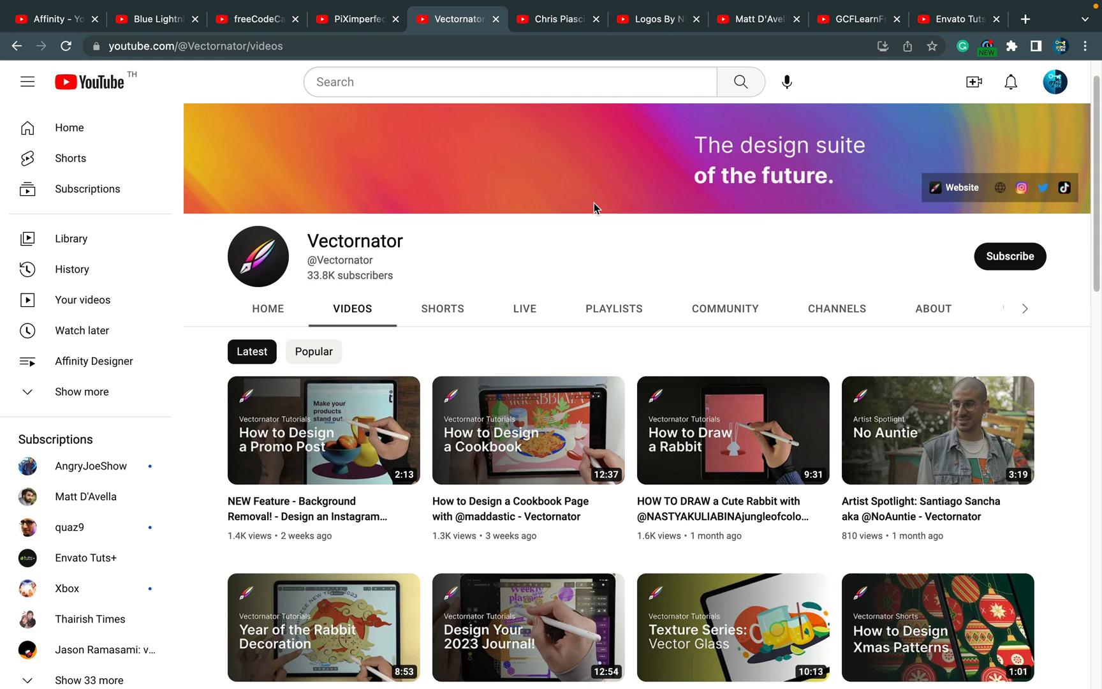
# Step: Show the Chris Piascik channel's home page with its featured quote-illustration video
pyautogui.click(558, 18)
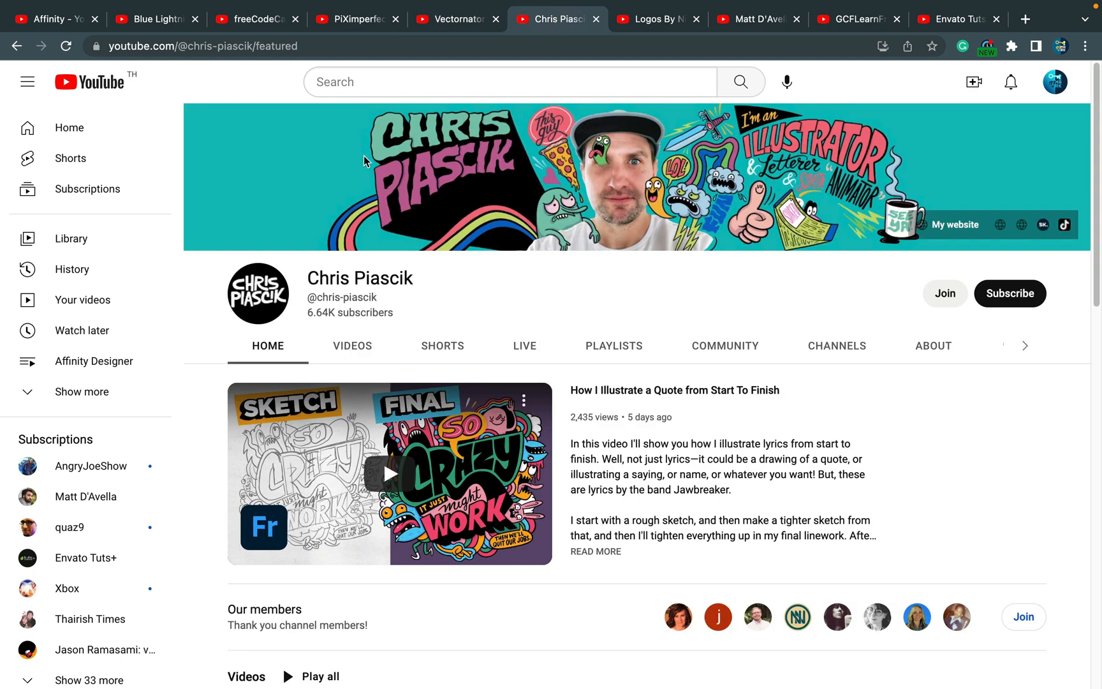
pyautogui.moveTo(713, 332)
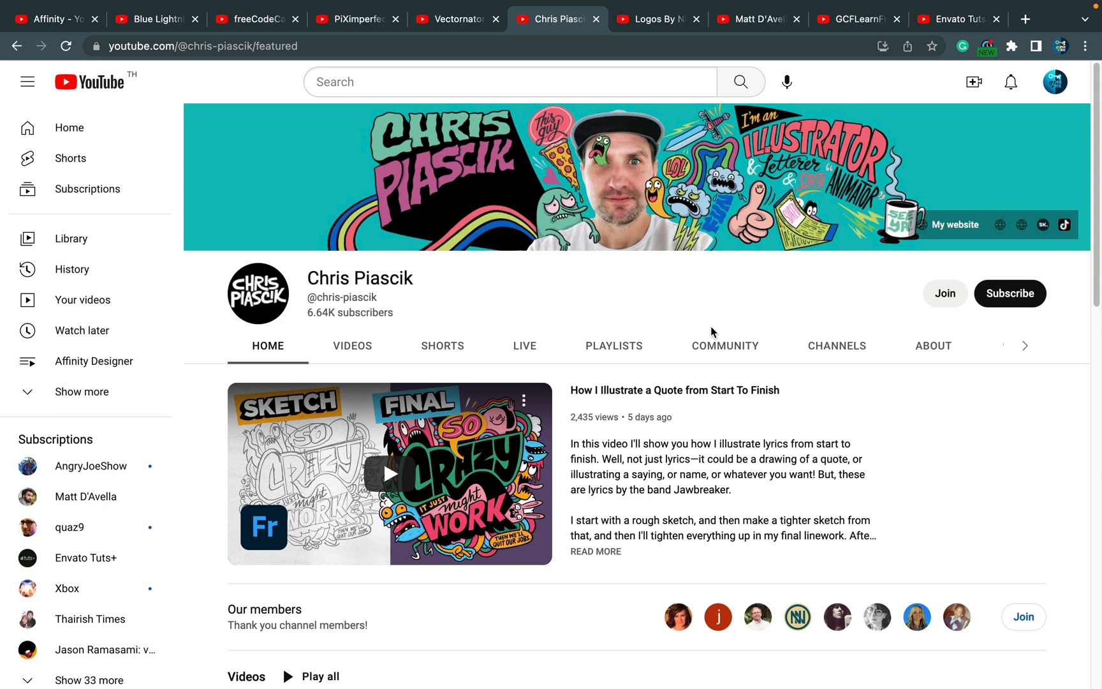
pyautogui.moveTo(545, 291)
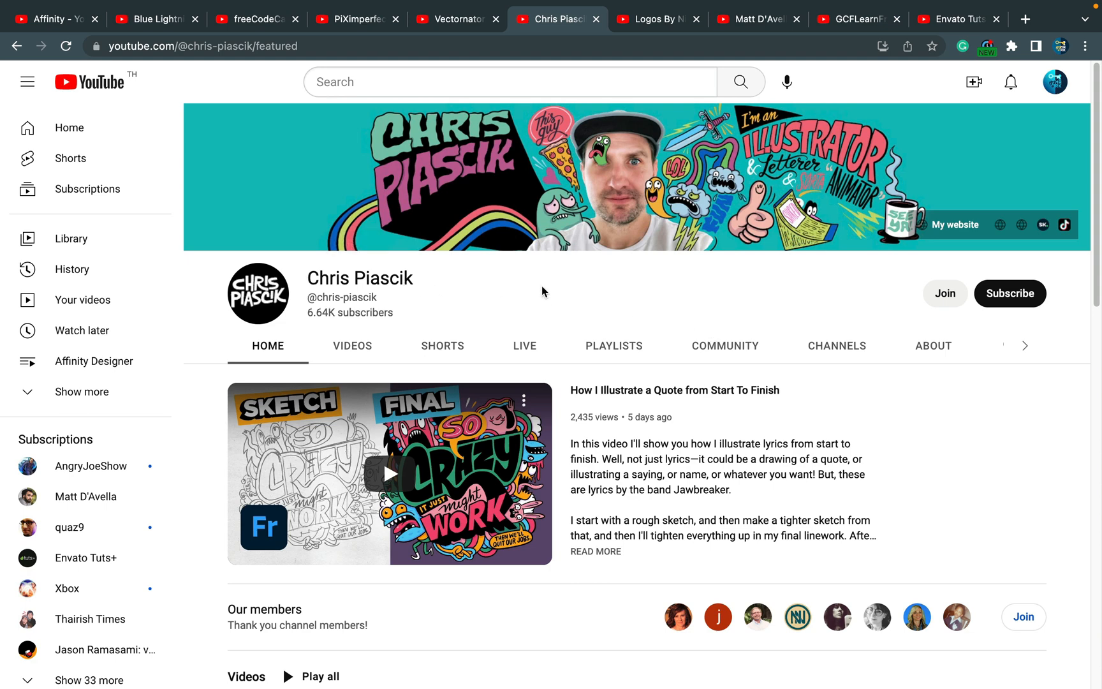
pyautogui.moveTo(523, 306)
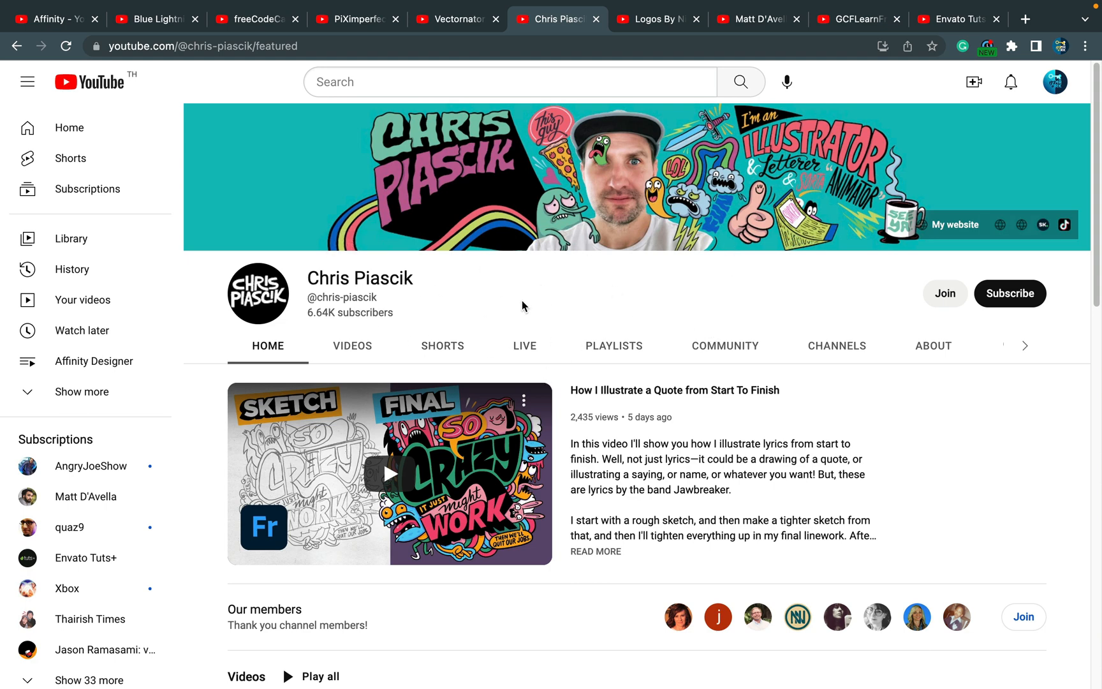
pyautogui.moveTo(500, 329)
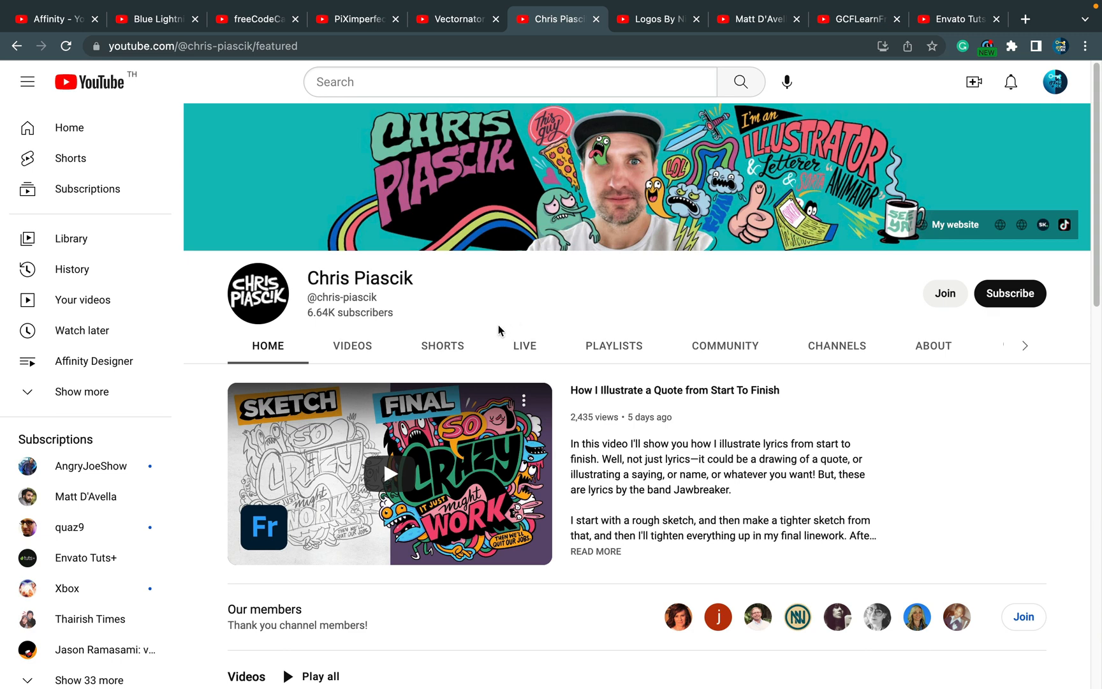
pyautogui.moveTo(506, 293)
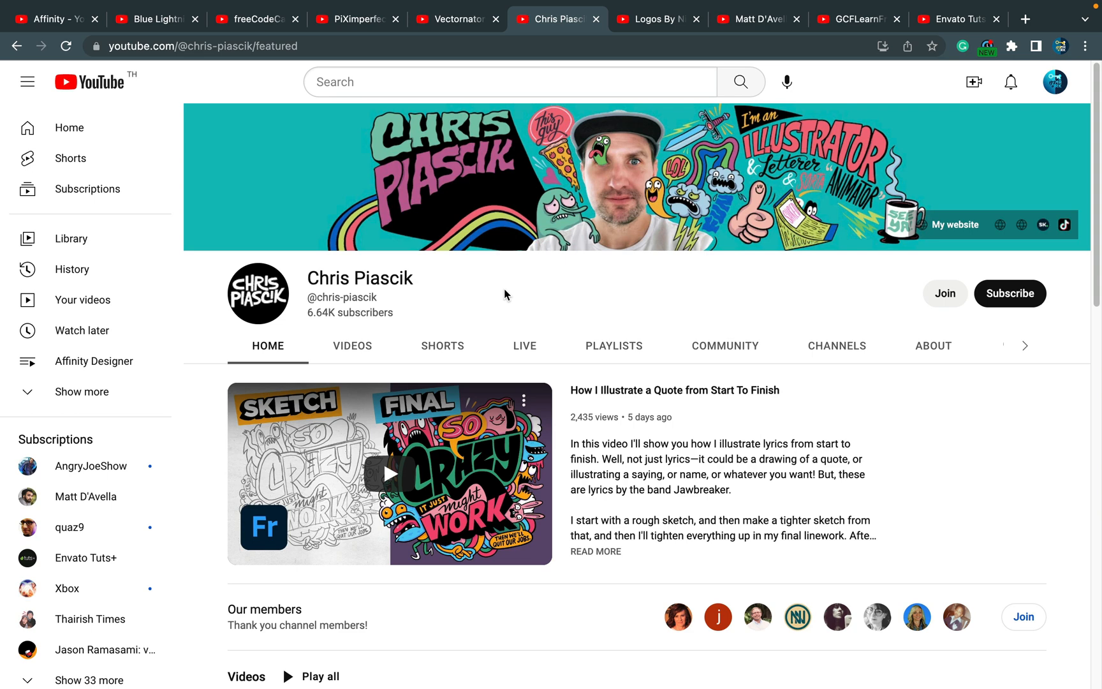
pyautogui.moveTo(482, 308)
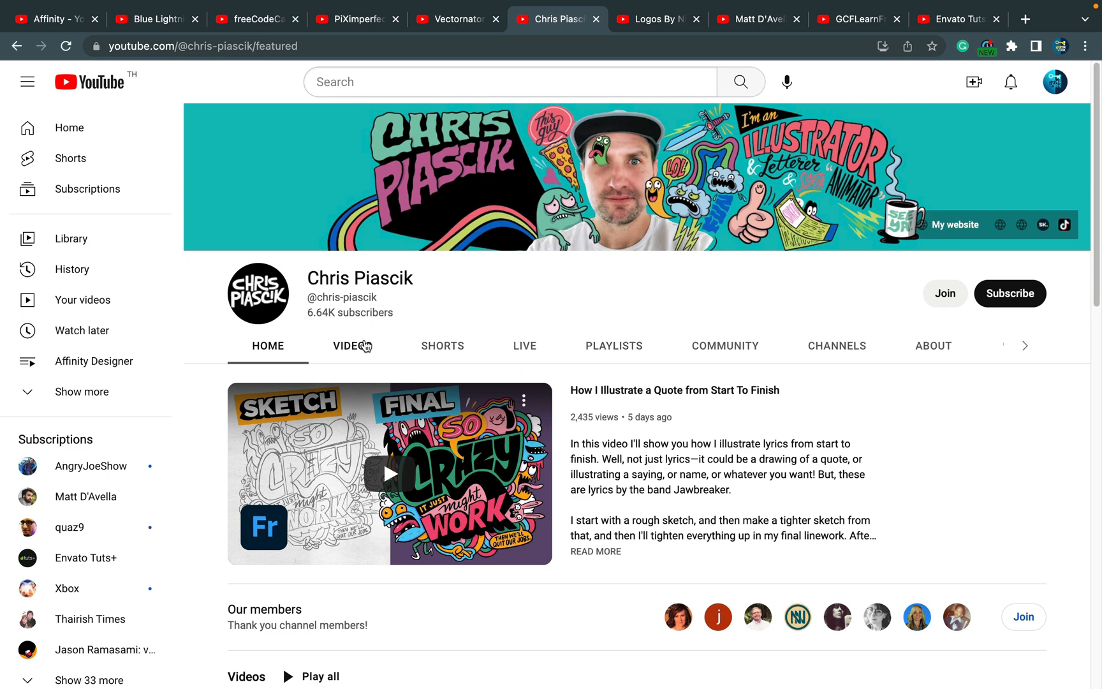
# Step: Browse Chris Piascik's Videos listing of latest Adobe Fresco illustration uploads
pyautogui.click(352, 346)
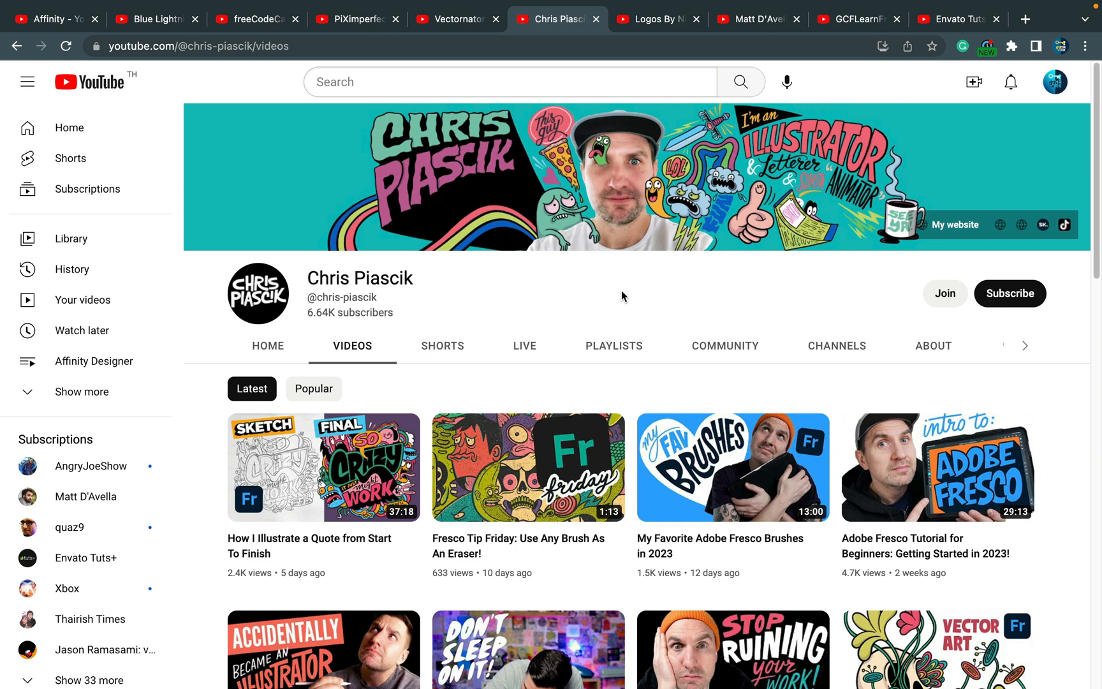
pyautogui.moveTo(629, 289)
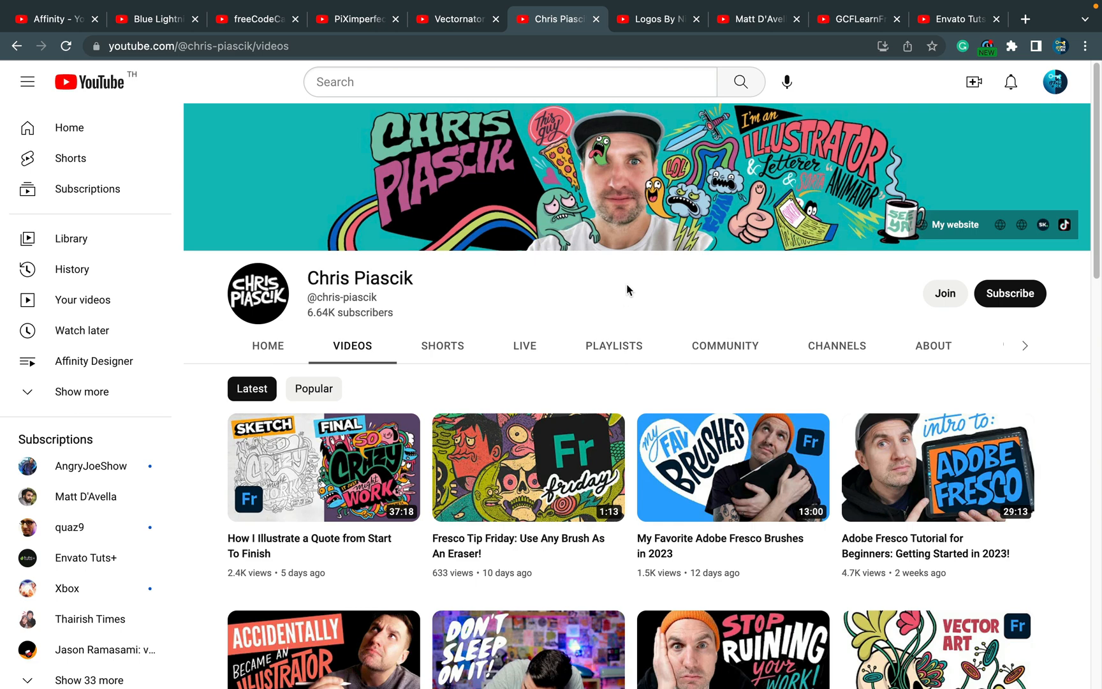
pyautogui.moveTo(243, 343)
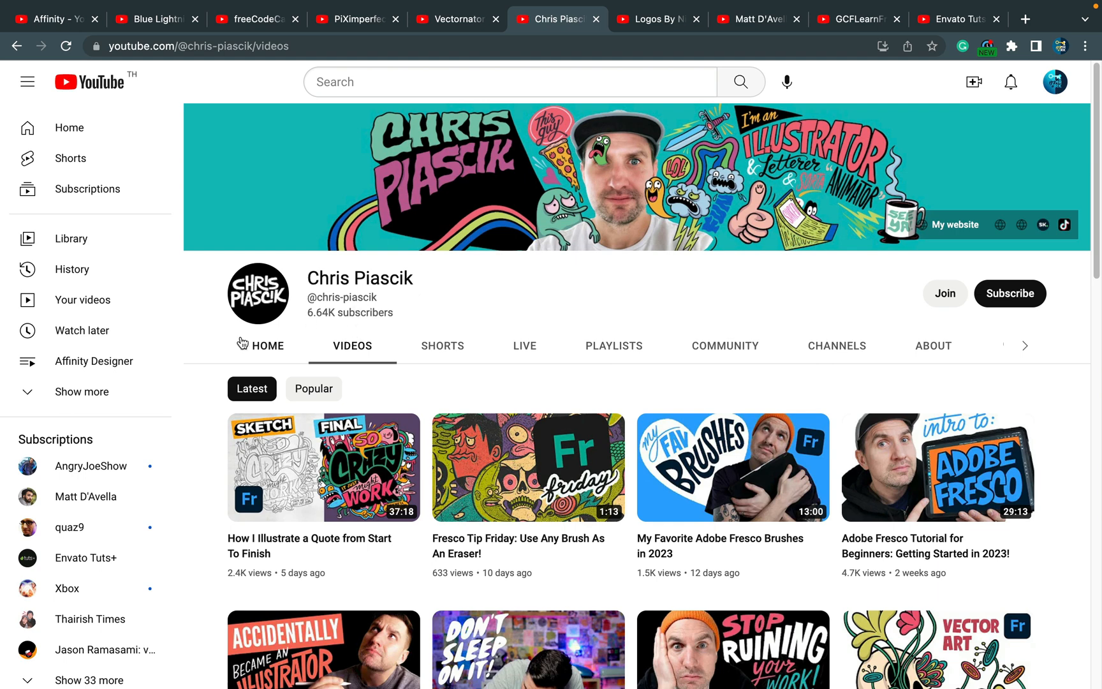
pyautogui.moveTo(201, 329)
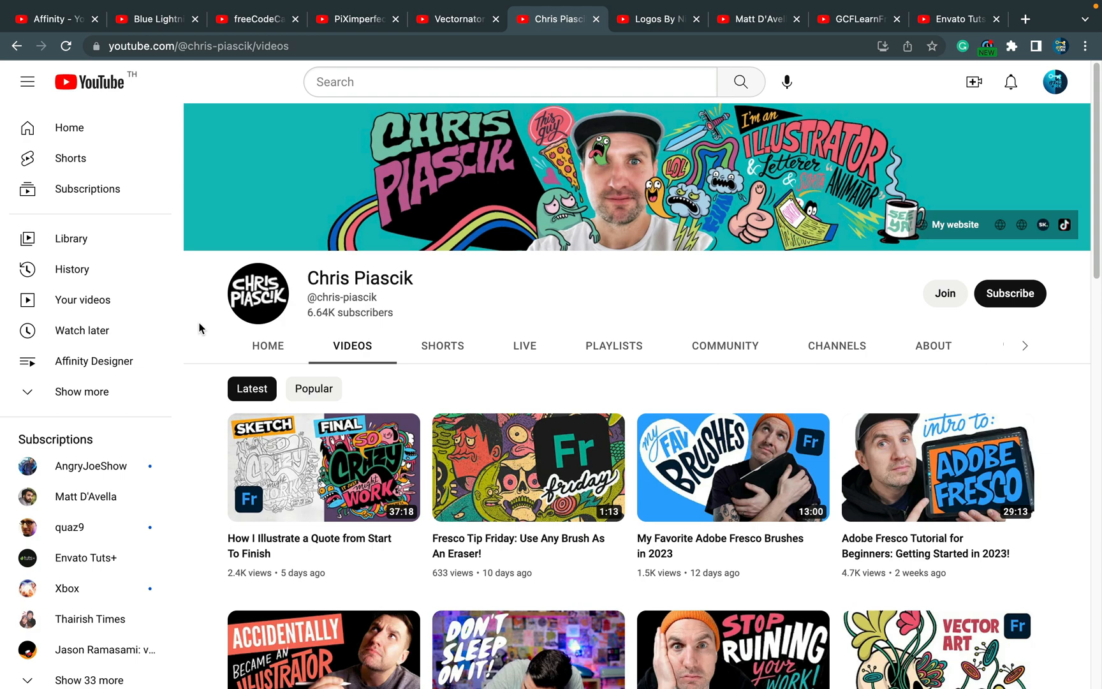
pyautogui.moveTo(596, 453)
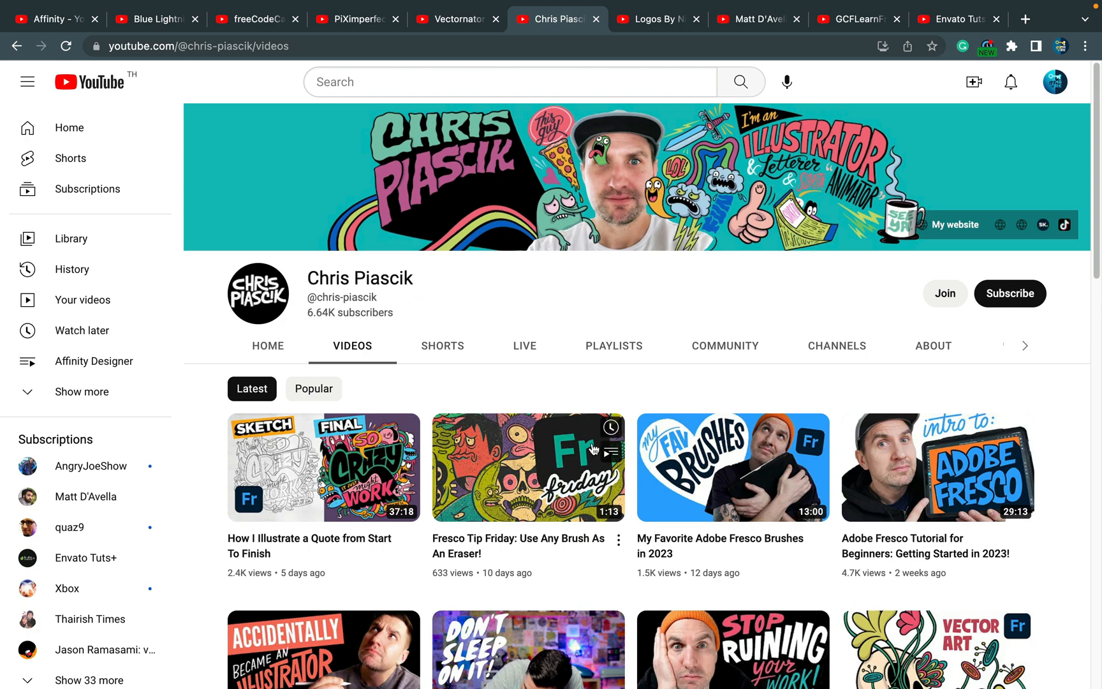
pyautogui.scroll(-3)
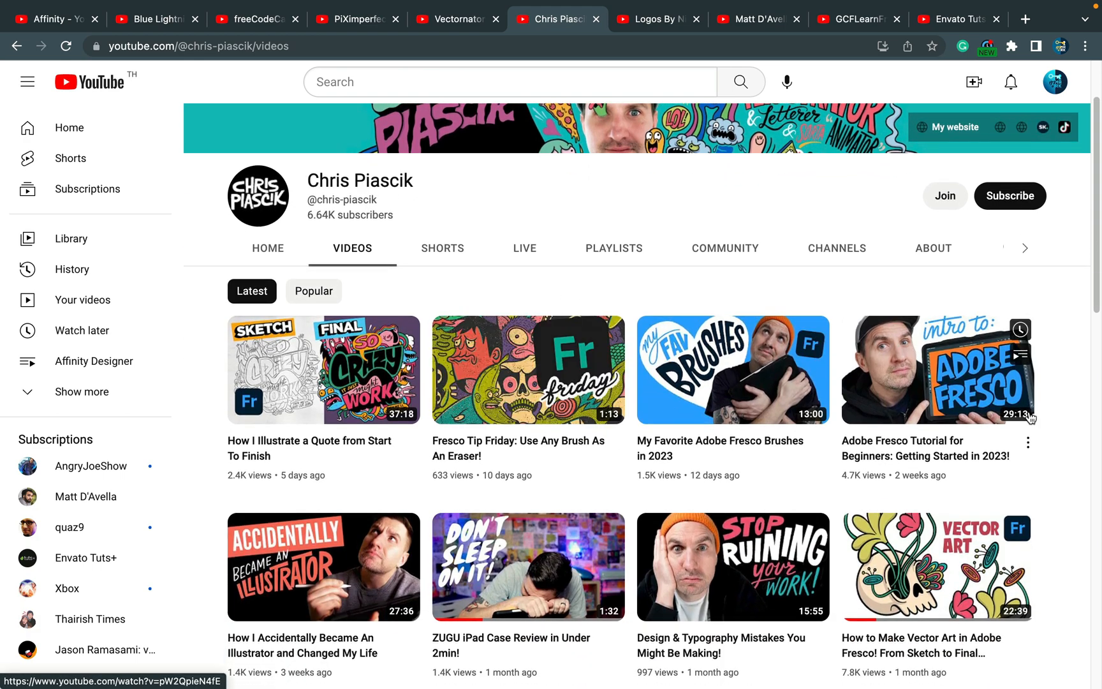
pyautogui.moveTo(532, 414)
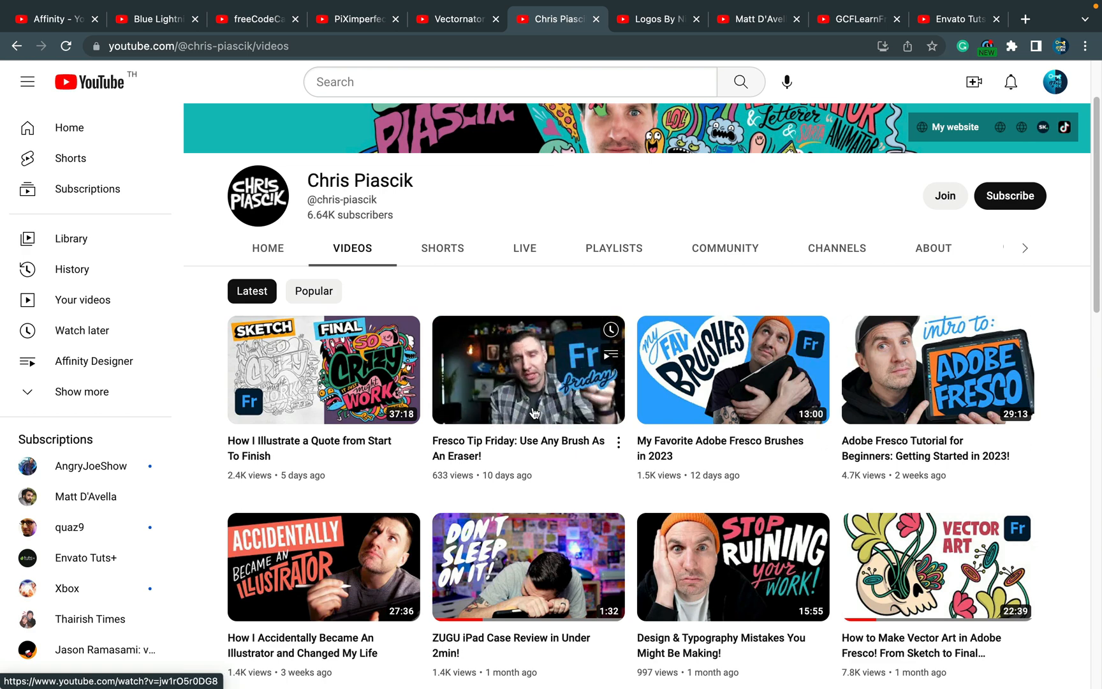
pyautogui.scroll(-3)
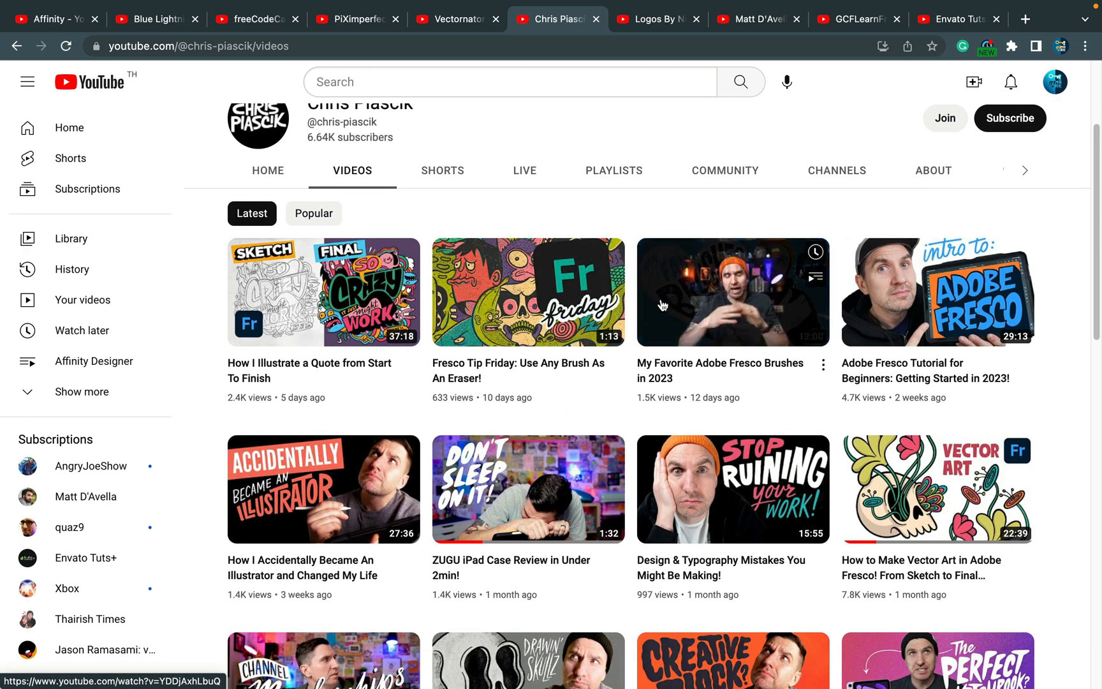
pyautogui.scroll(-3)
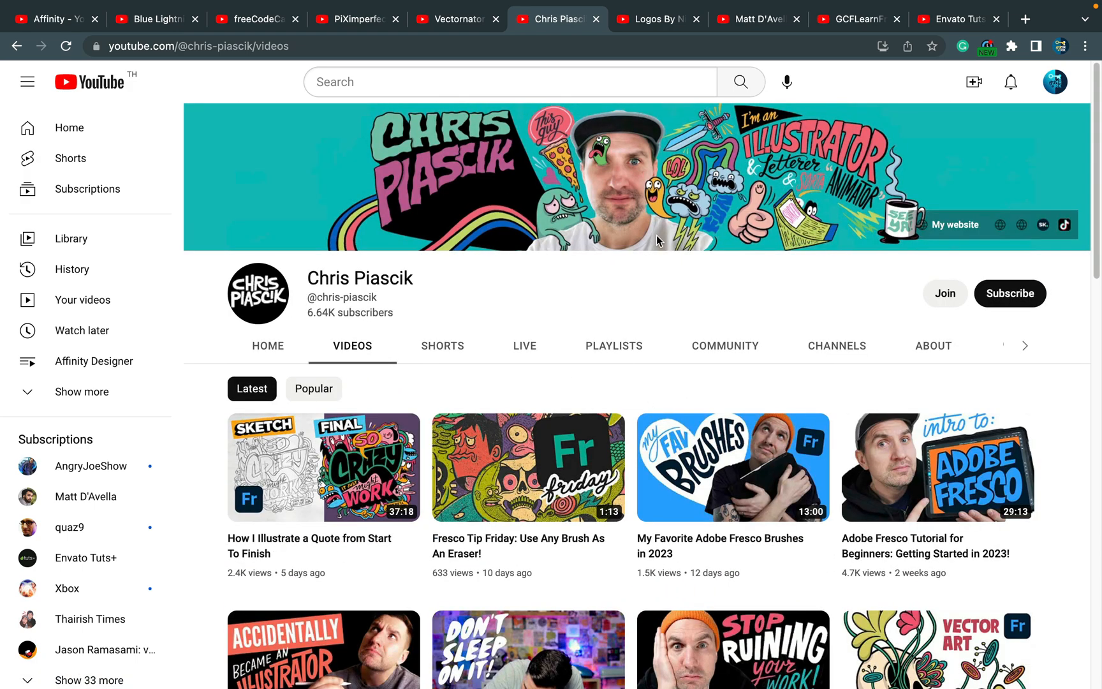
pyautogui.click(659, 18)
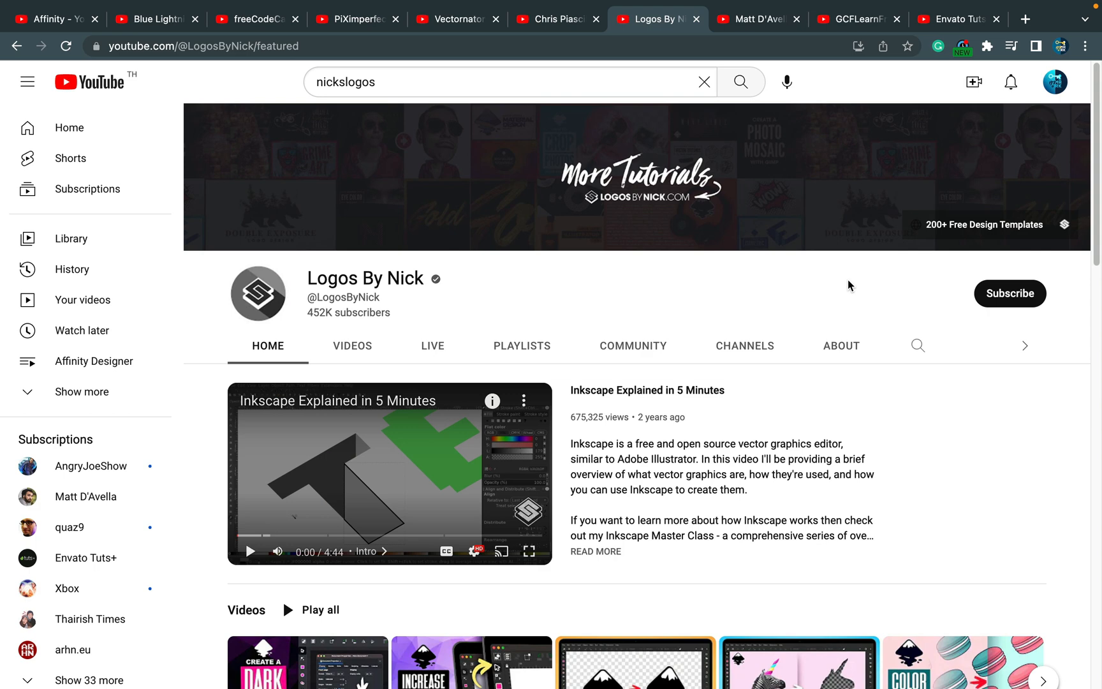
pyautogui.scroll(-3)
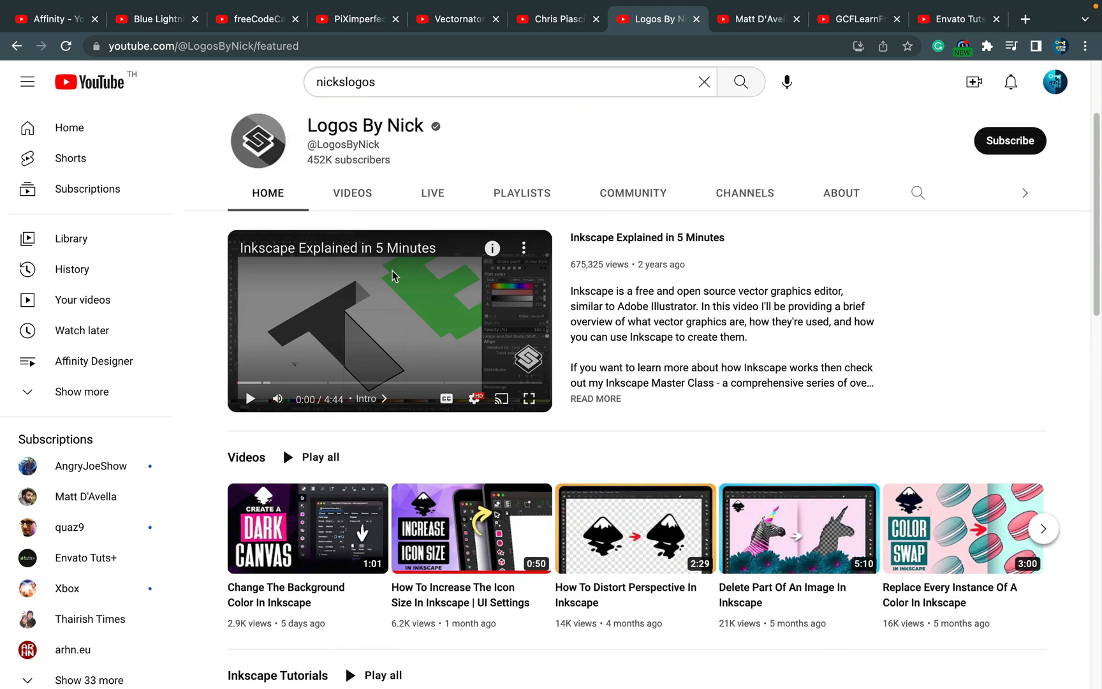
pyautogui.moveTo(847, 306)
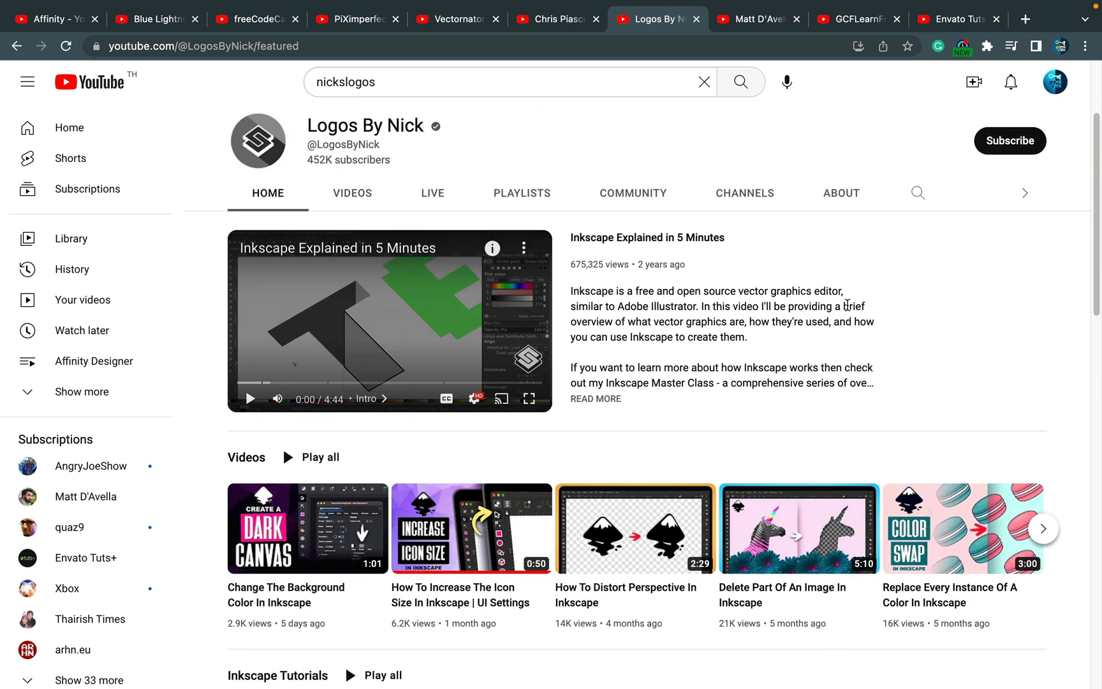
pyautogui.scroll(-3)
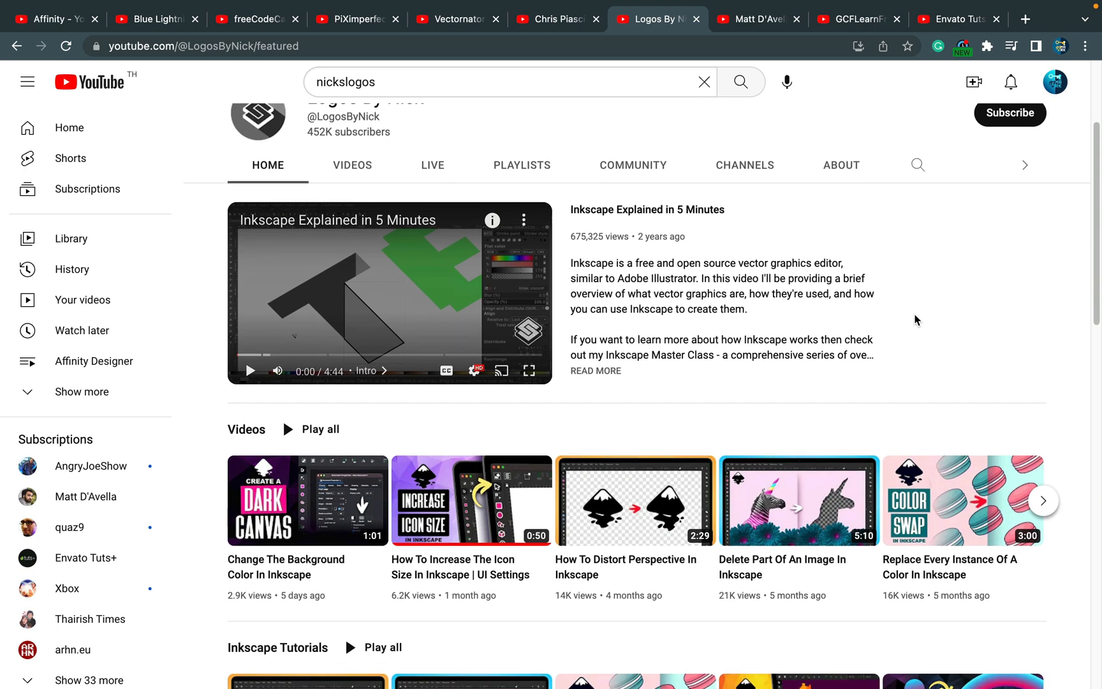
pyautogui.scroll(-3)
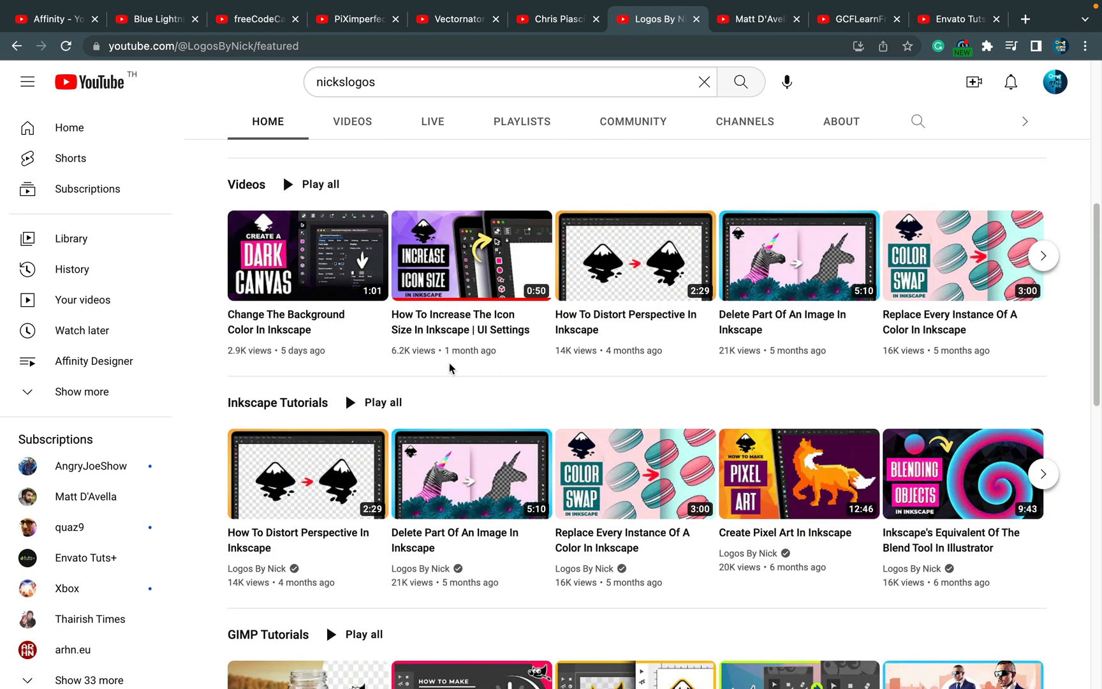
pyautogui.moveTo(592, 284)
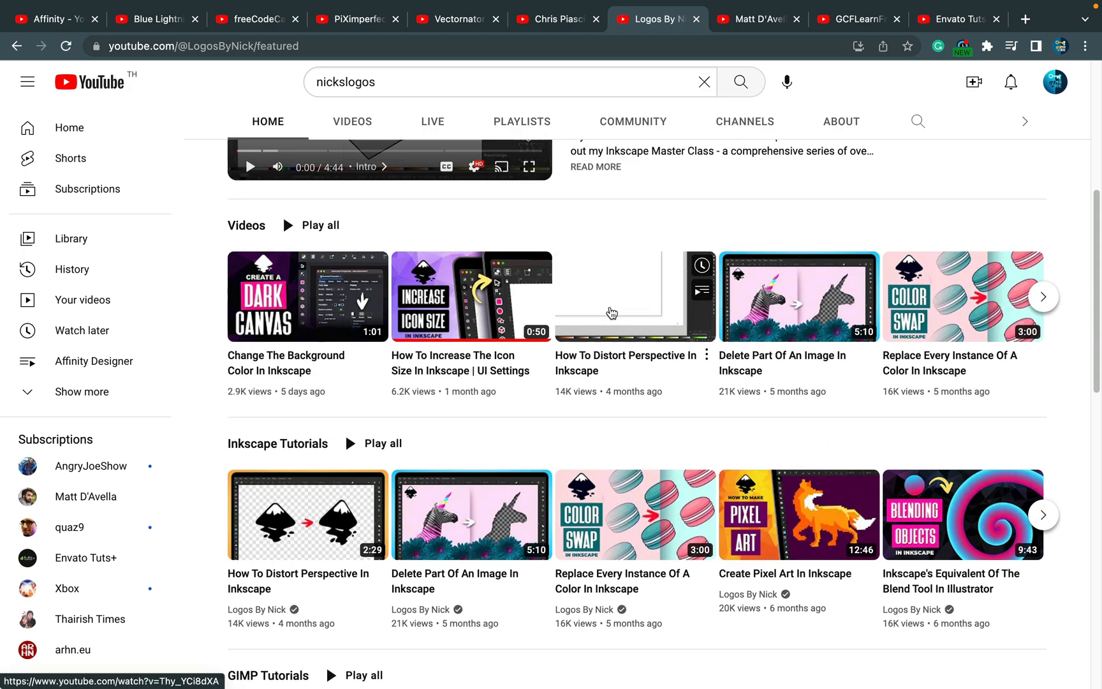
pyautogui.scroll(-3)
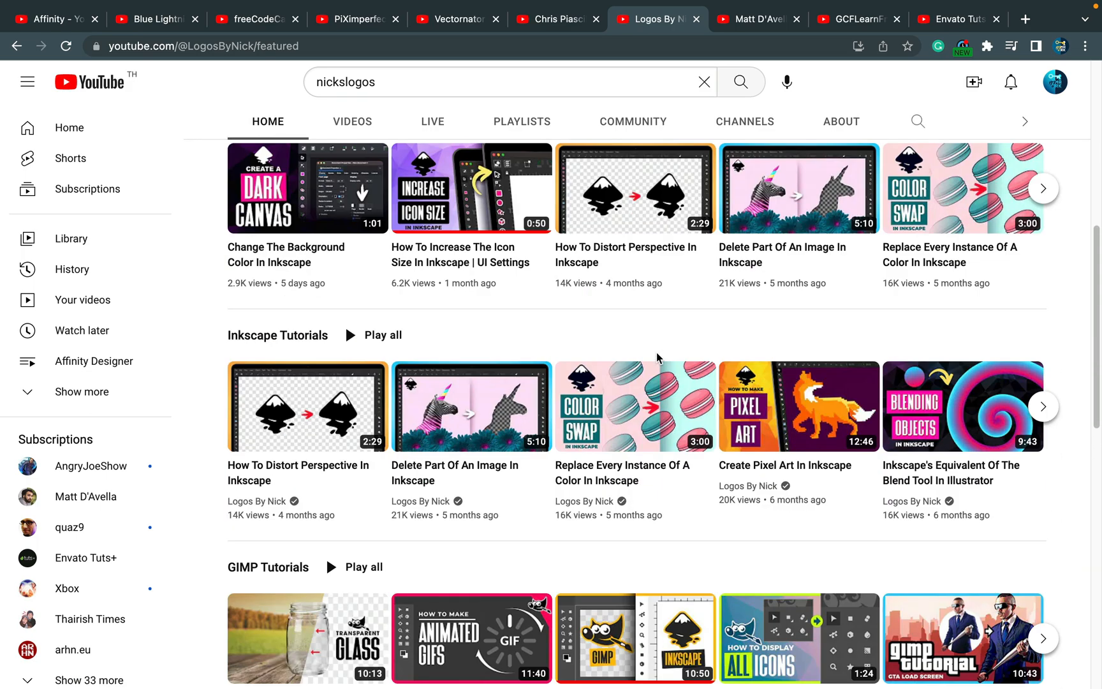
pyautogui.scroll(-3)
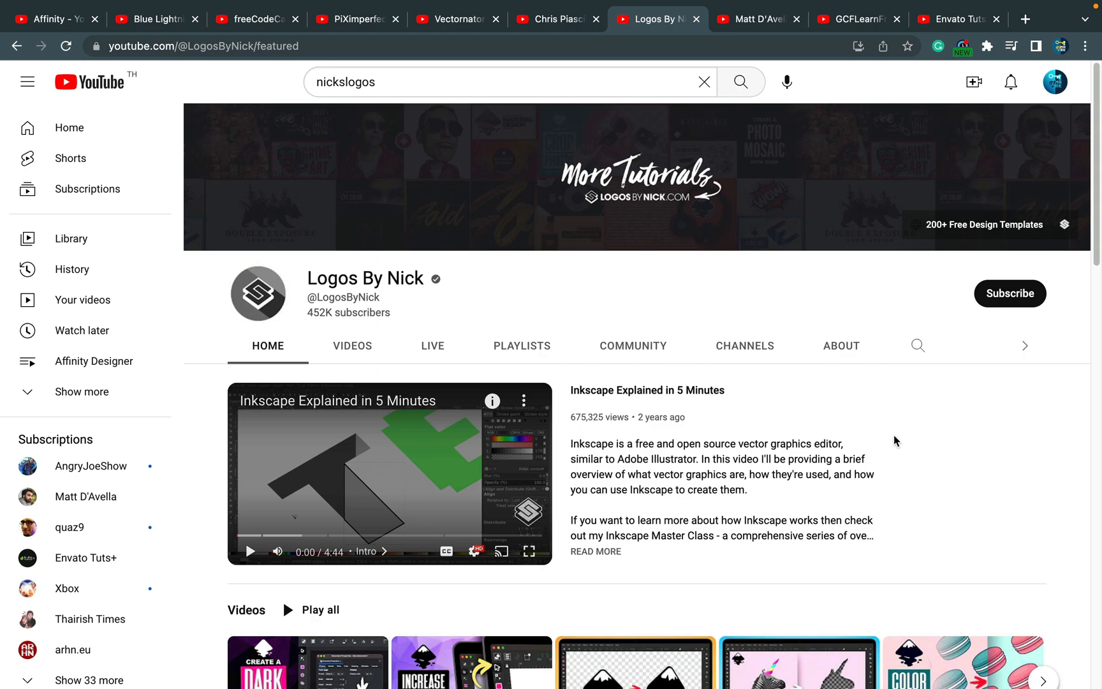
pyautogui.moveTo(1034, 408)
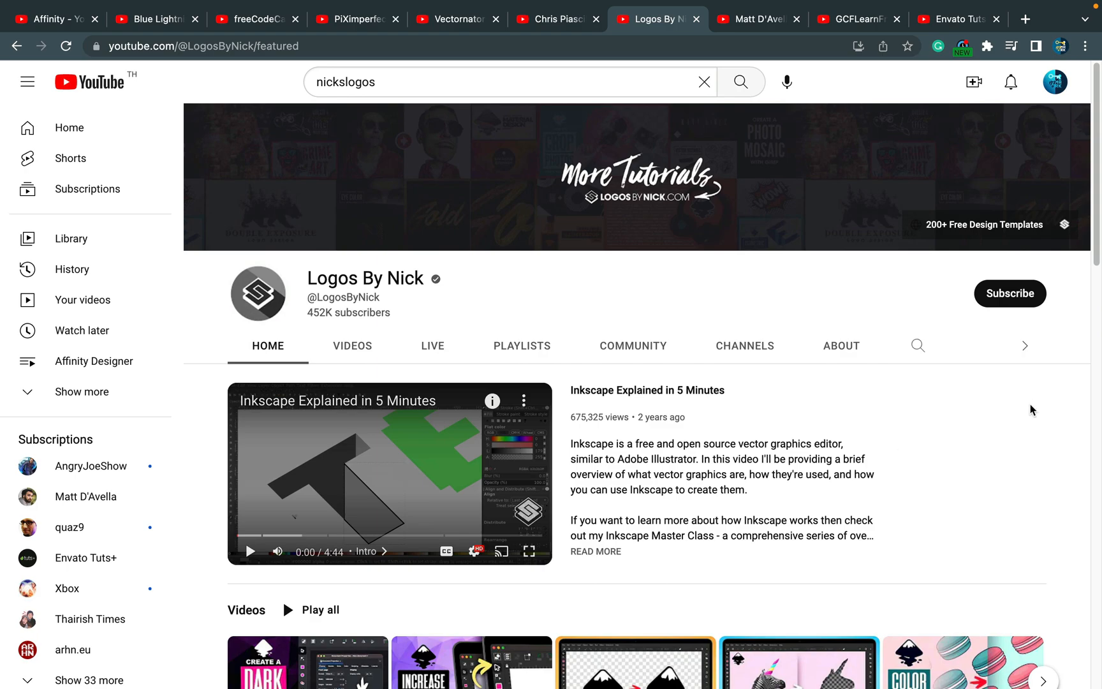
pyautogui.scroll(-3)
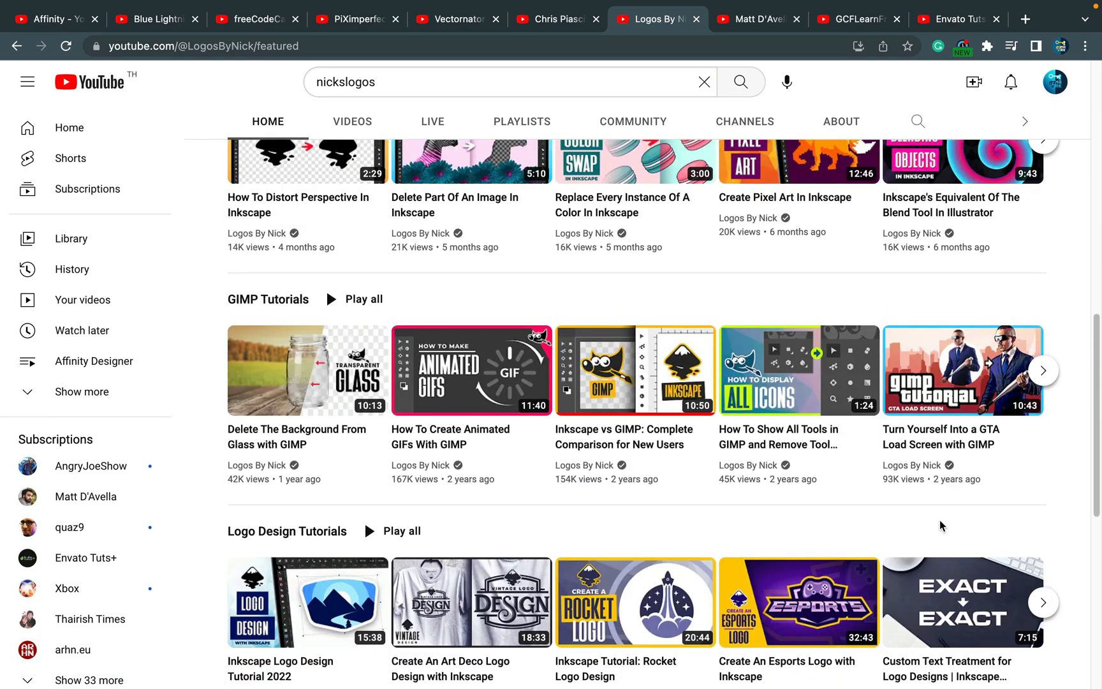
pyautogui.scroll(-3)
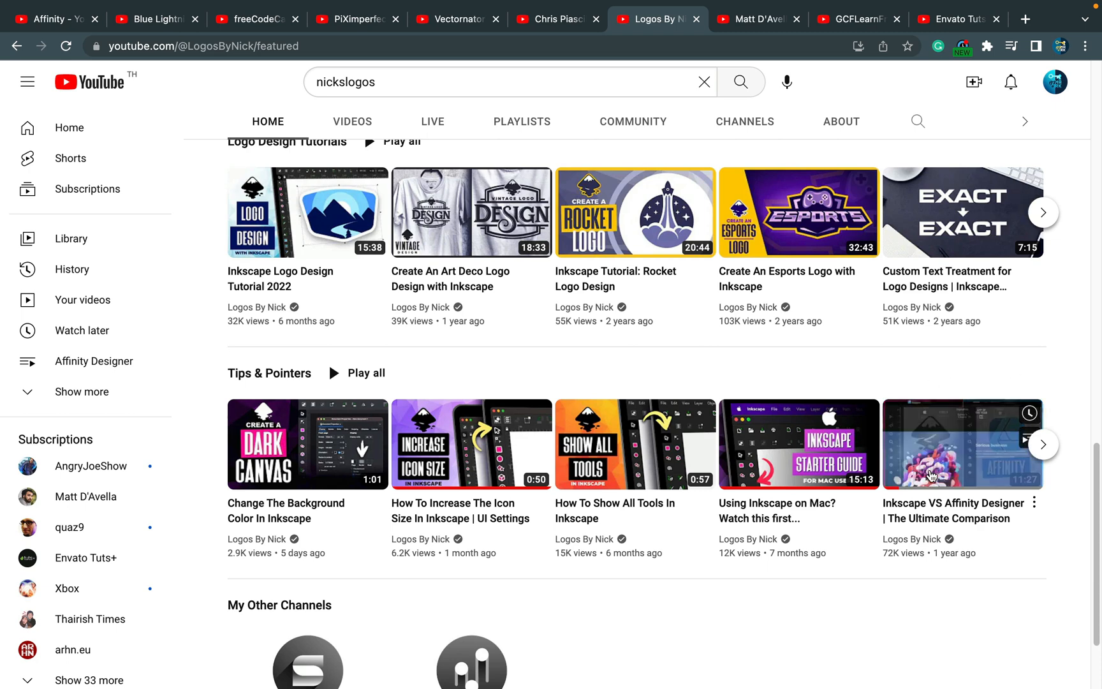
pyautogui.moveTo(1025, 375)
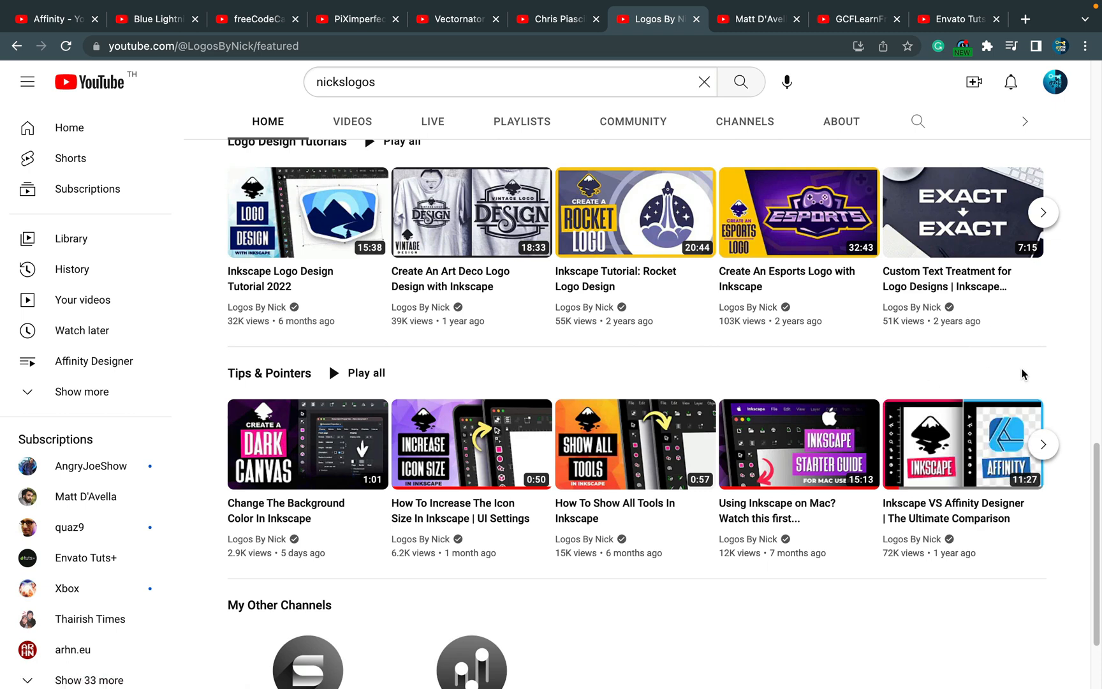
pyautogui.moveTo(995, 371)
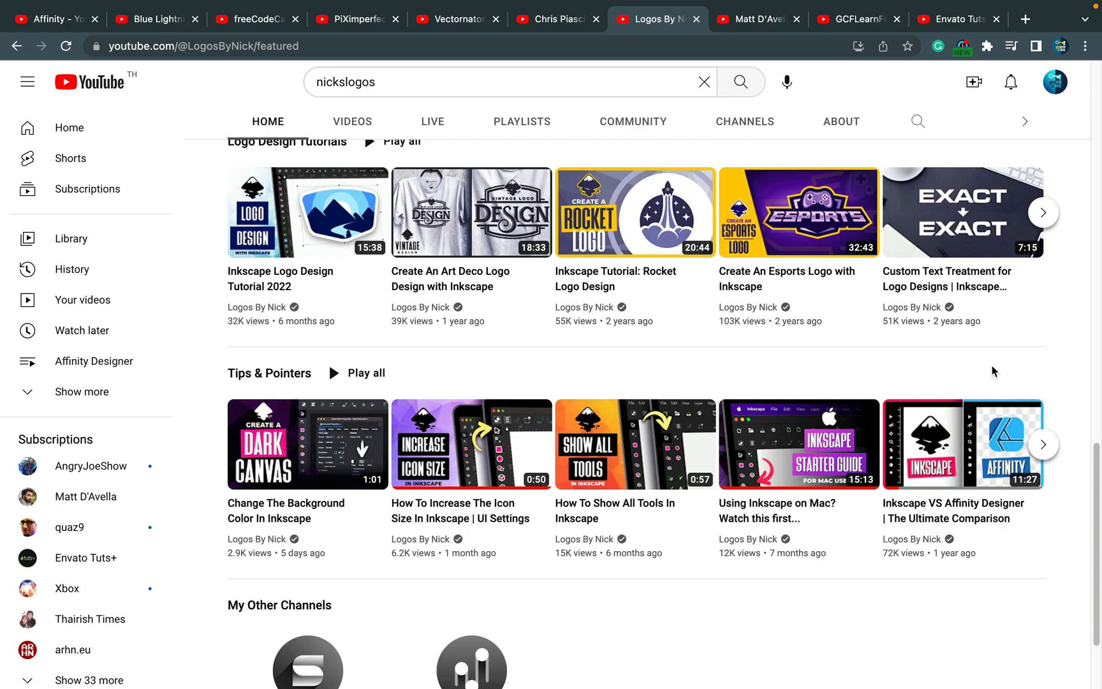
pyautogui.moveTo(1003, 471)
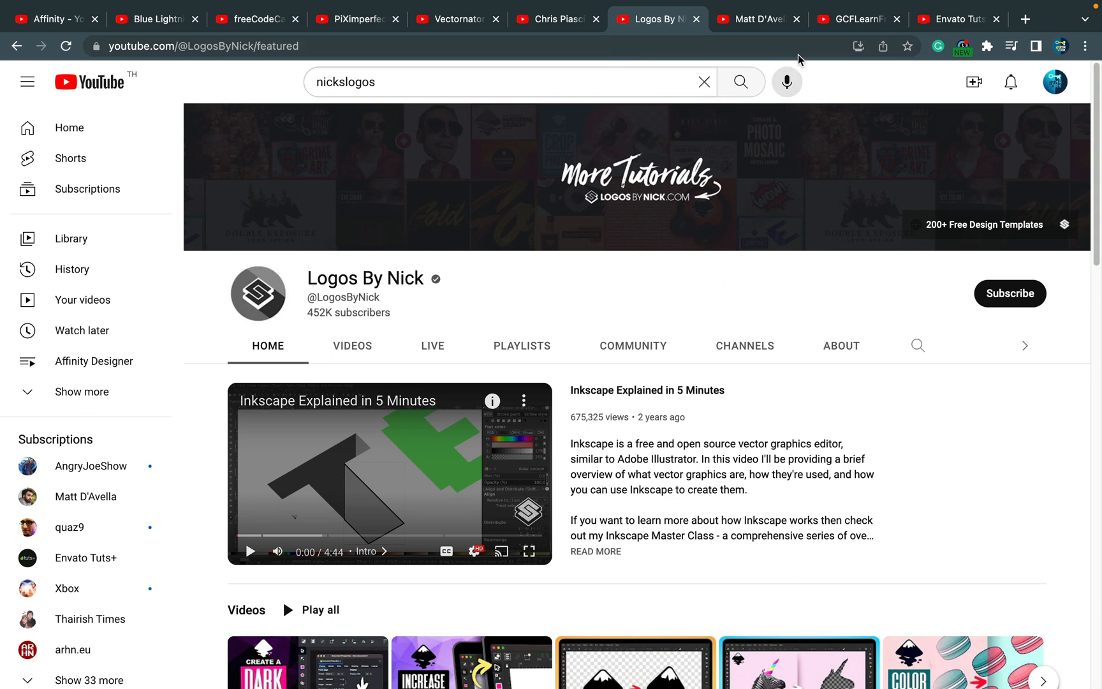
pyautogui.click(759, 19)
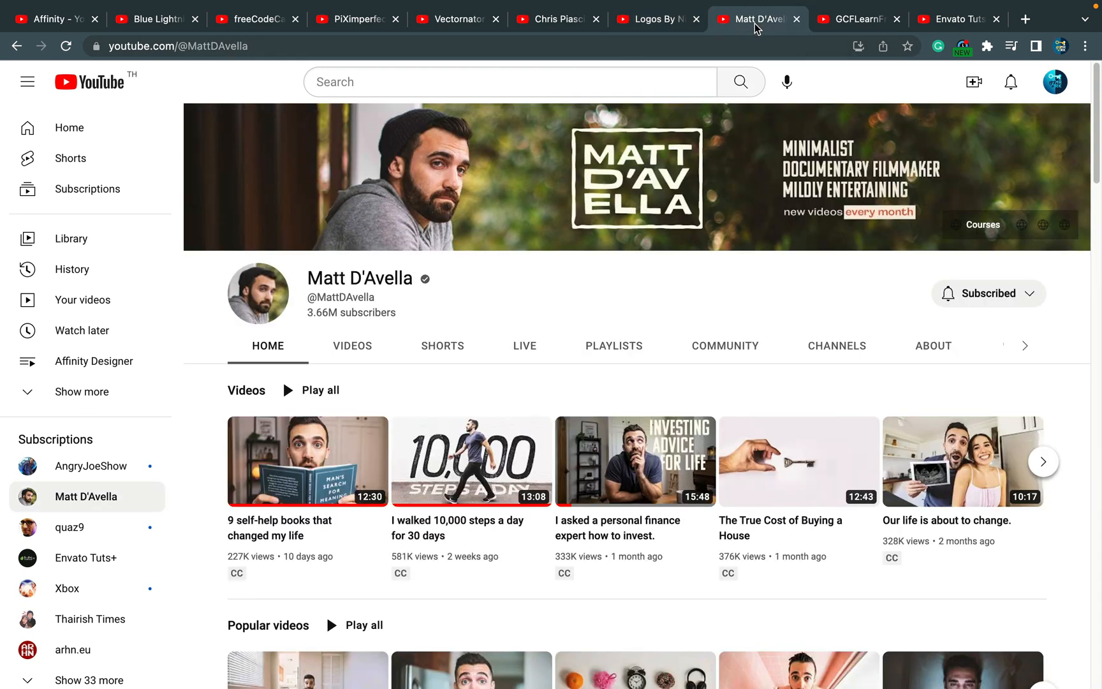
pyautogui.moveTo(548, 236)
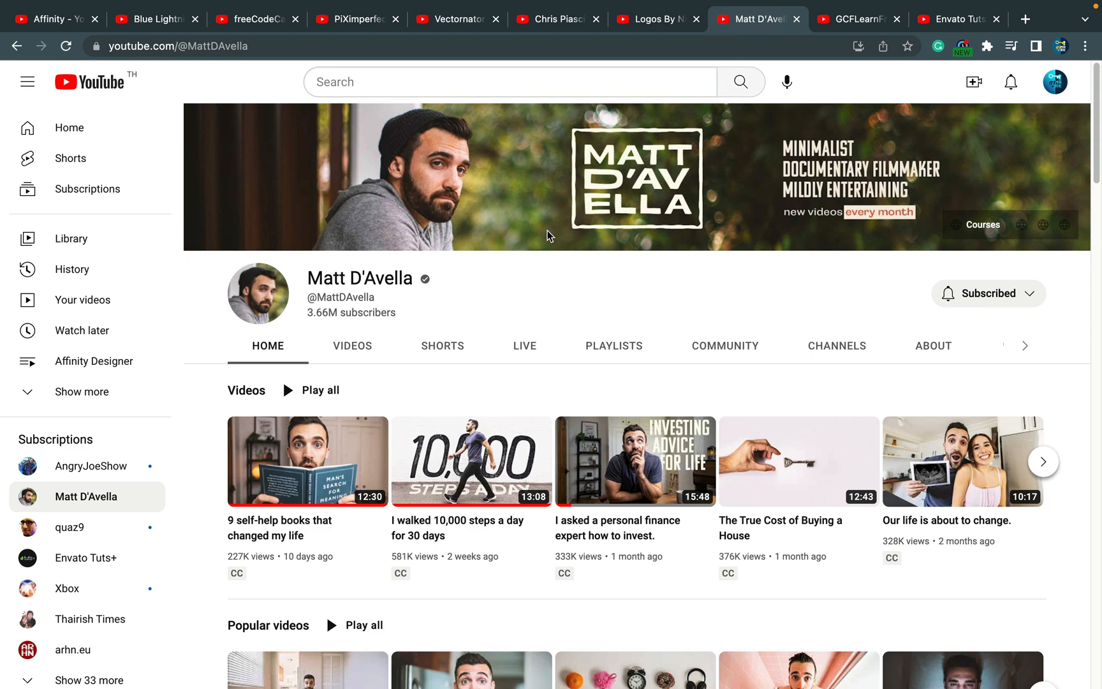
pyautogui.moveTo(704, 280)
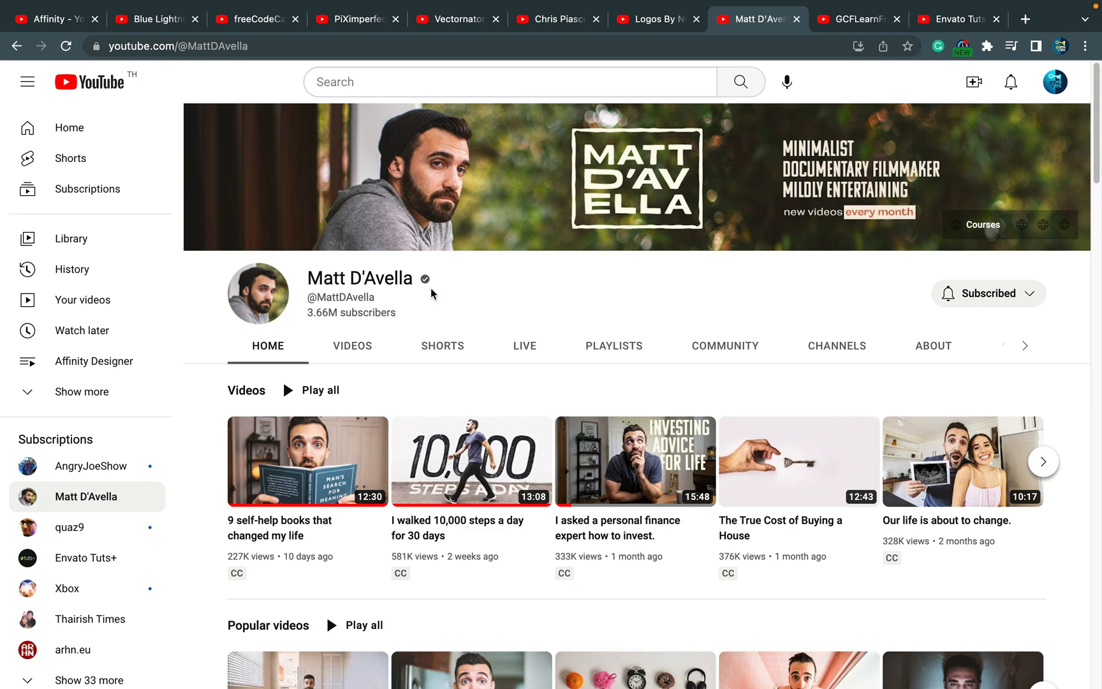
pyautogui.moveTo(501, 297)
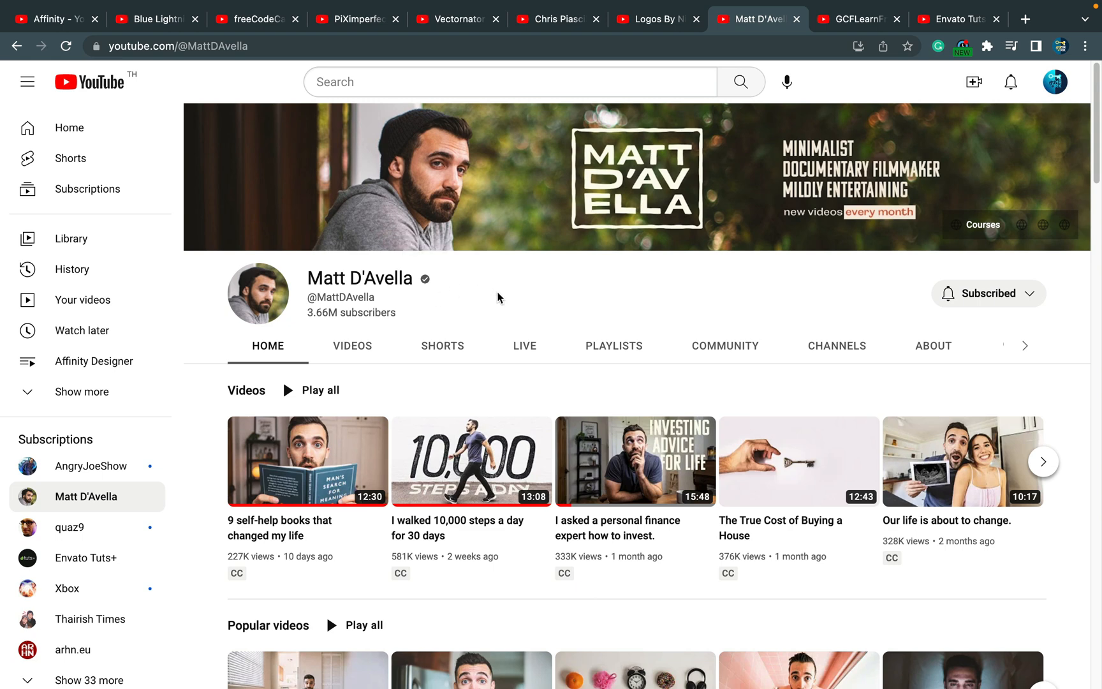
pyautogui.moveTo(530, 301)
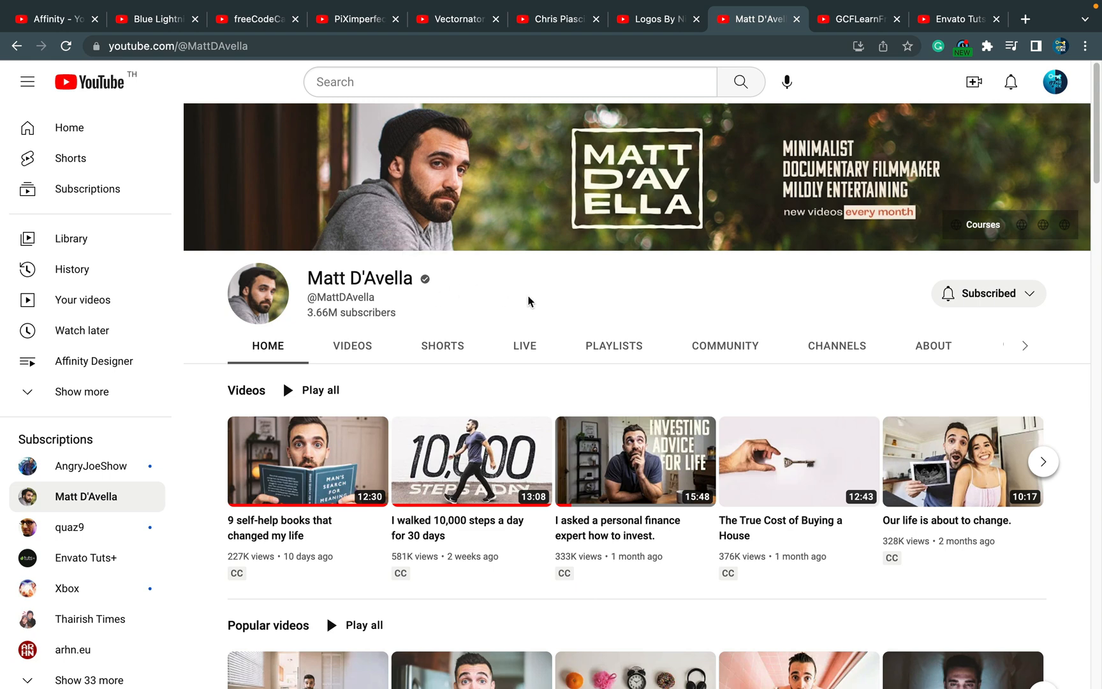
pyautogui.moveTo(531, 306)
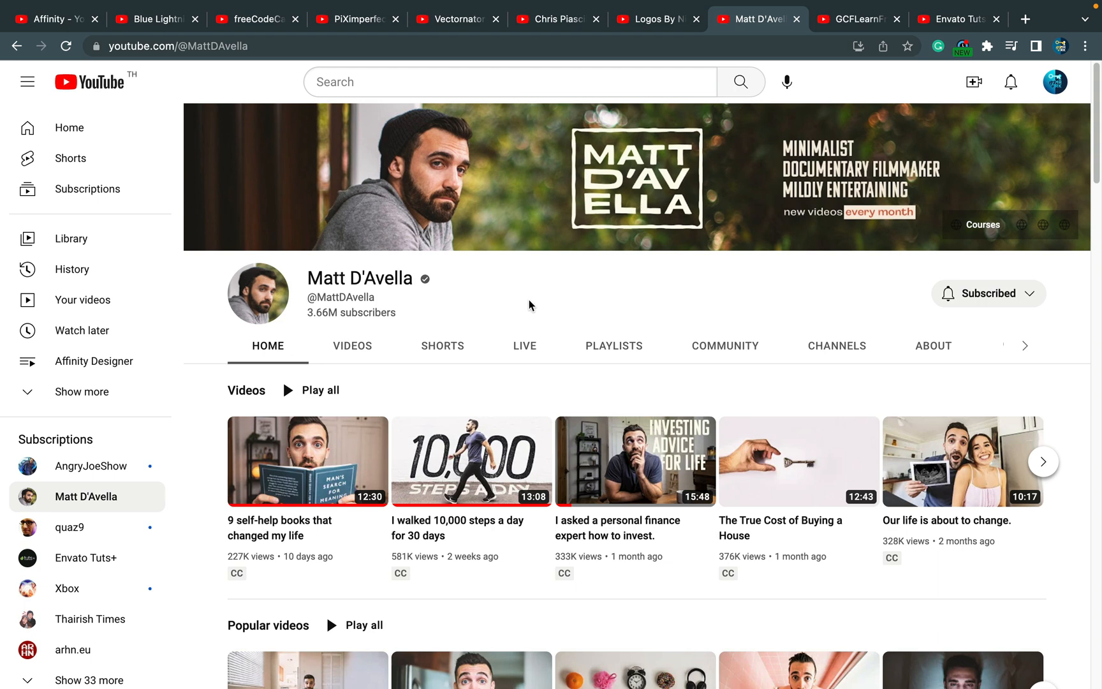
pyautogui.moveTo(534, 321)
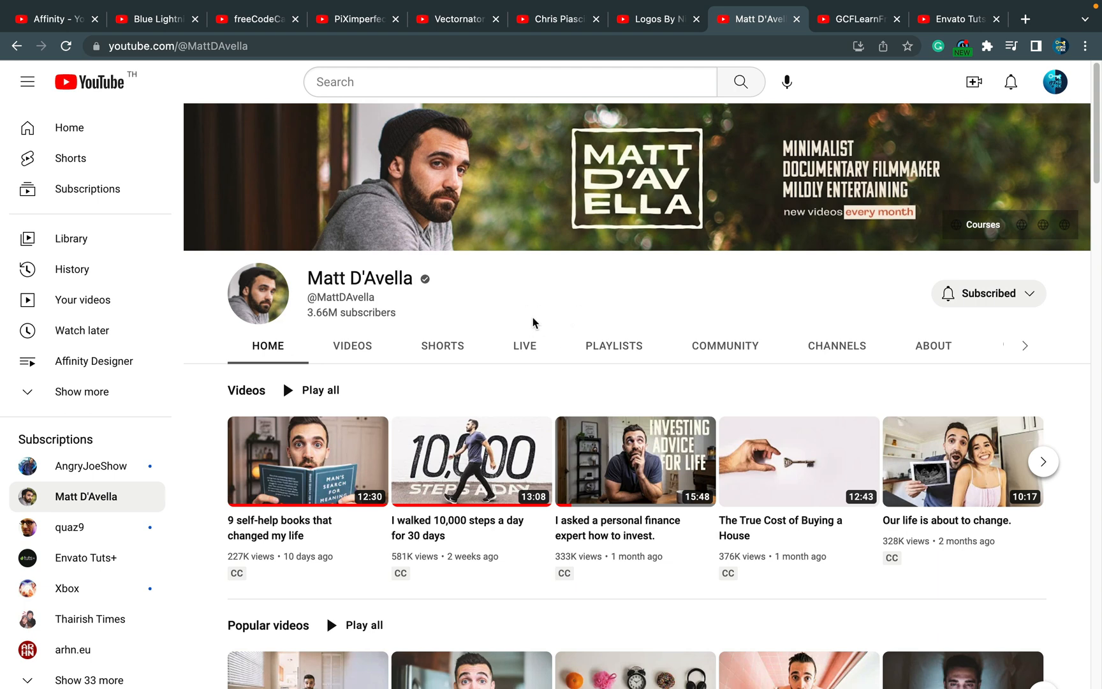
pyautogui.moveTo(539, 279)
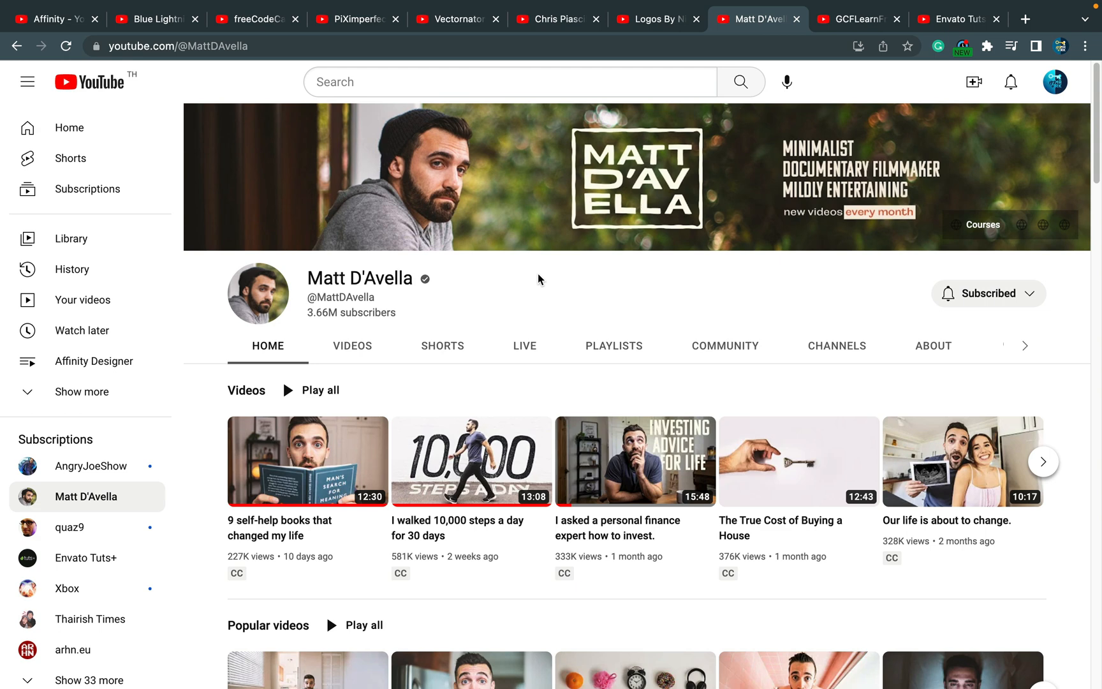
pyautogui.moveTo(446, 523)
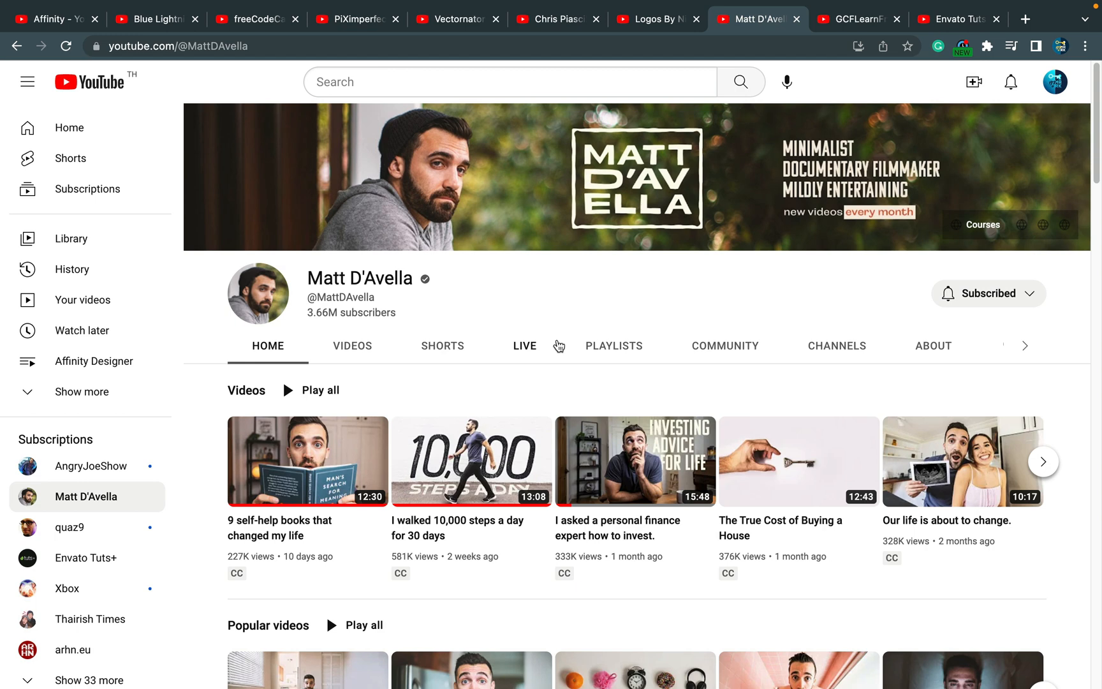
pyautogui.moveTo(841, 37)
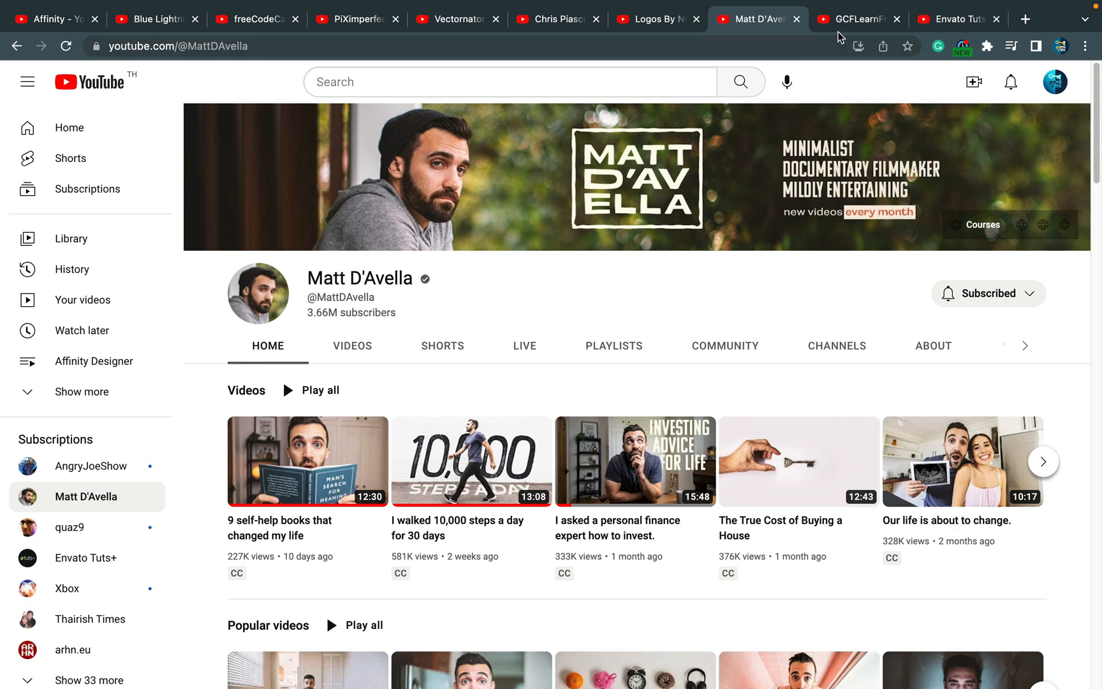
# Step: Browse GCFLearnFree's Videos listing from statistics basics down to its entrepreneurship lessons
pyautogui.click(857, 18)
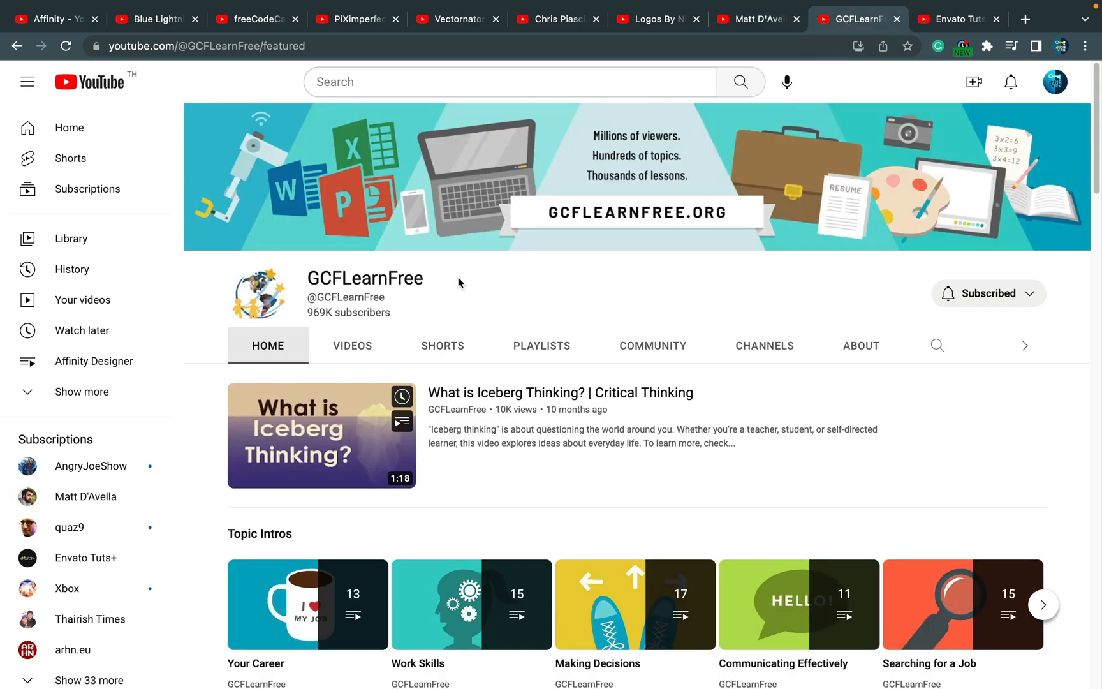
pyautogui.moveTo(647, 268)
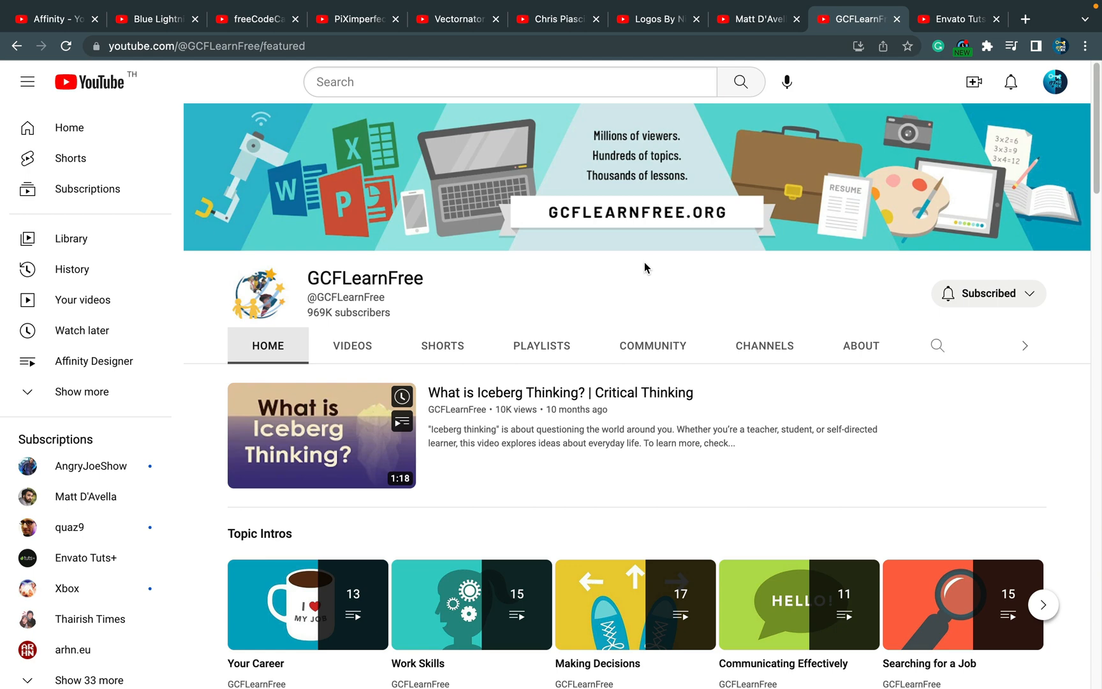
pyautogui.moveTo(642, 292)
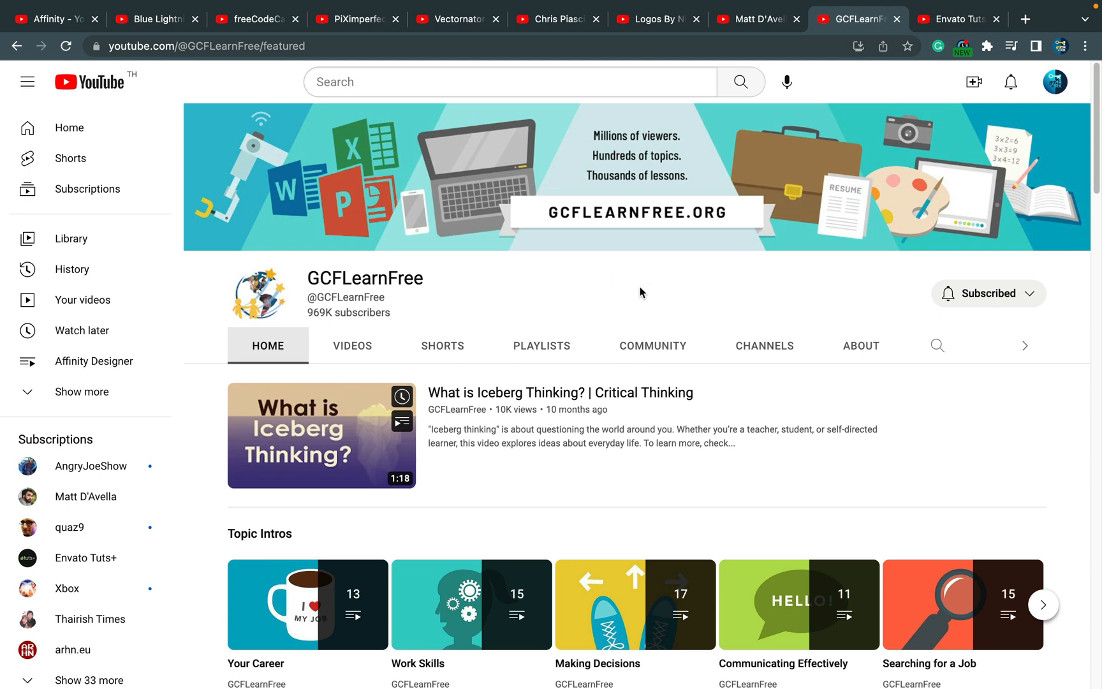
pyautogui.moveTo(370, 345)
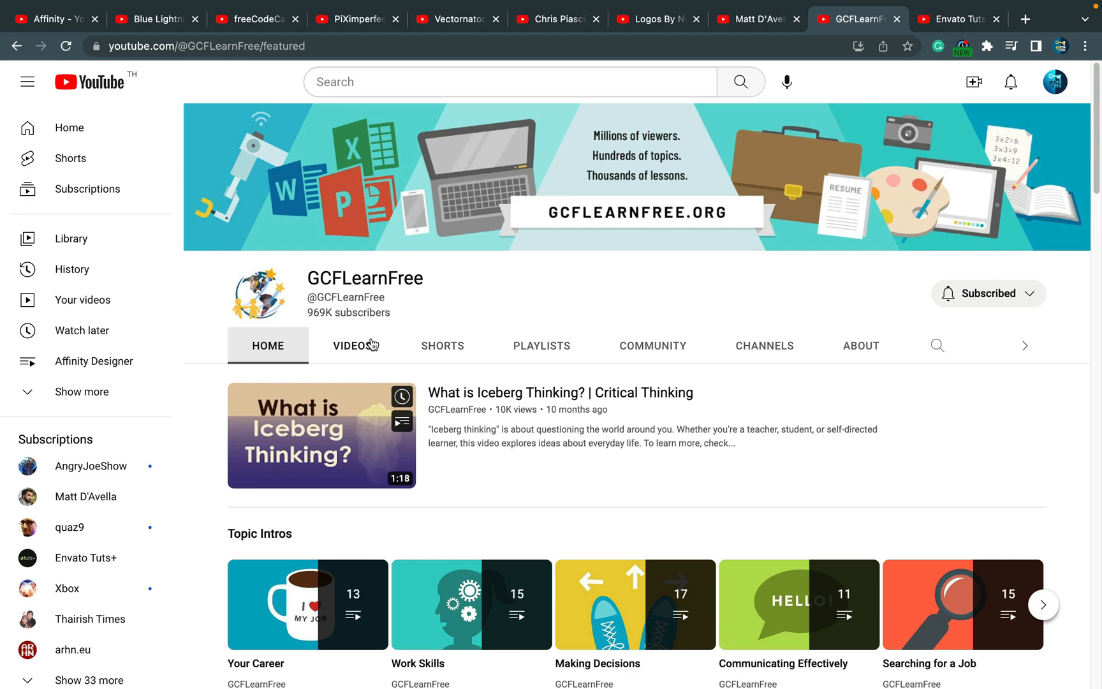
pyautogui.click(352, 346)
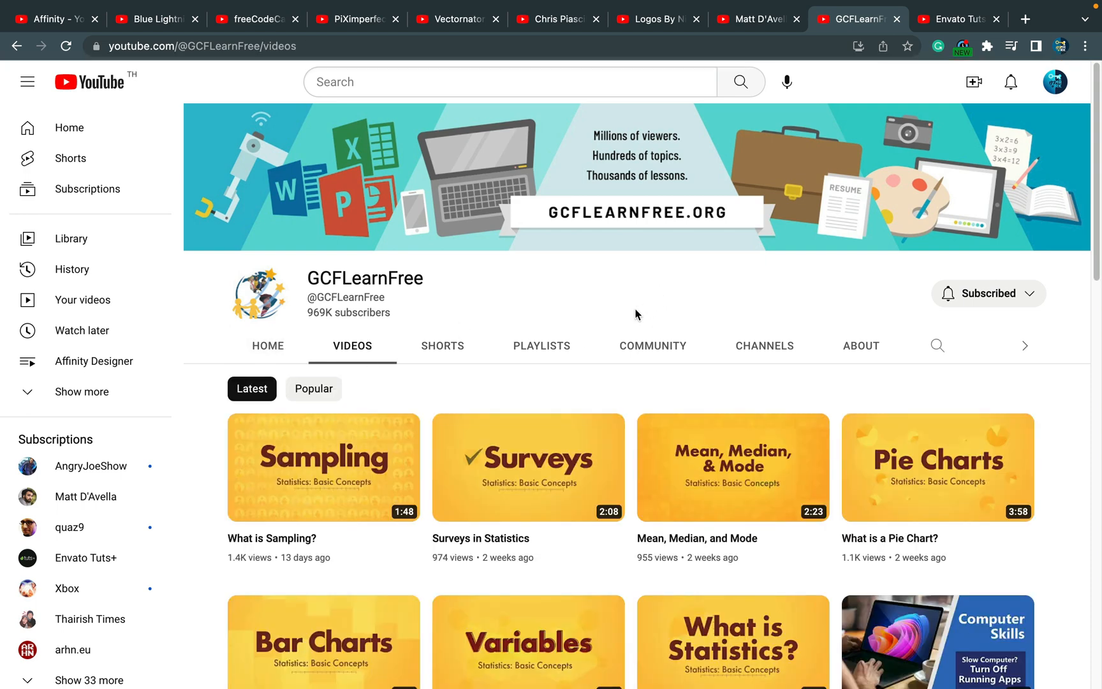
pyautogui.scroll(-3)
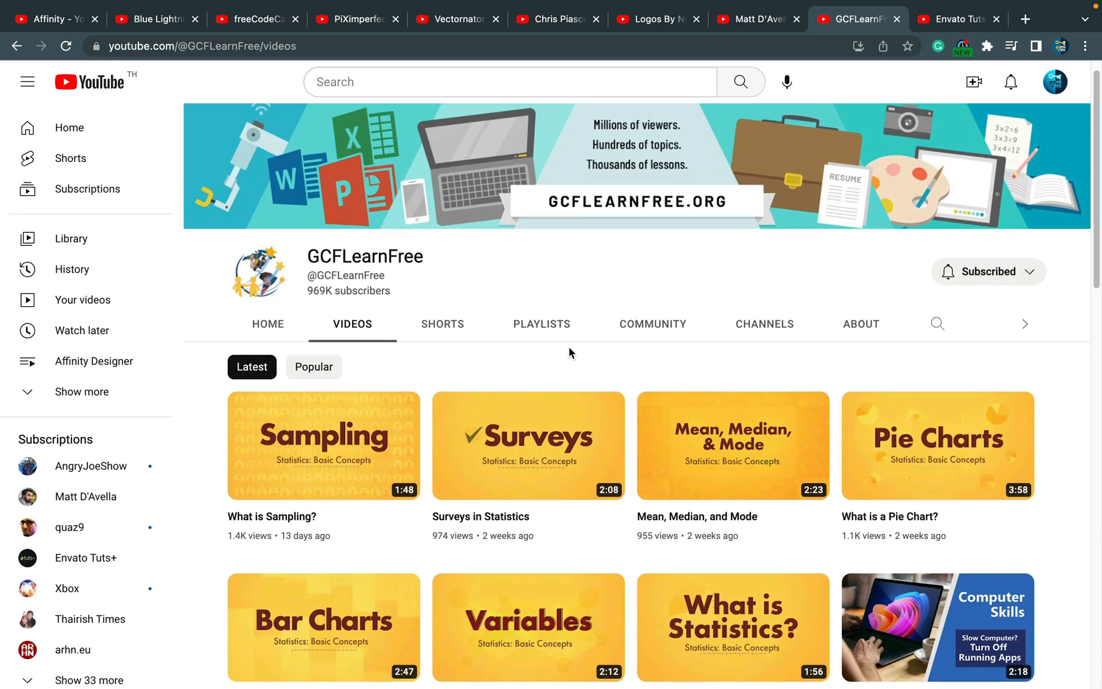
pyautogui.scroll(-3)
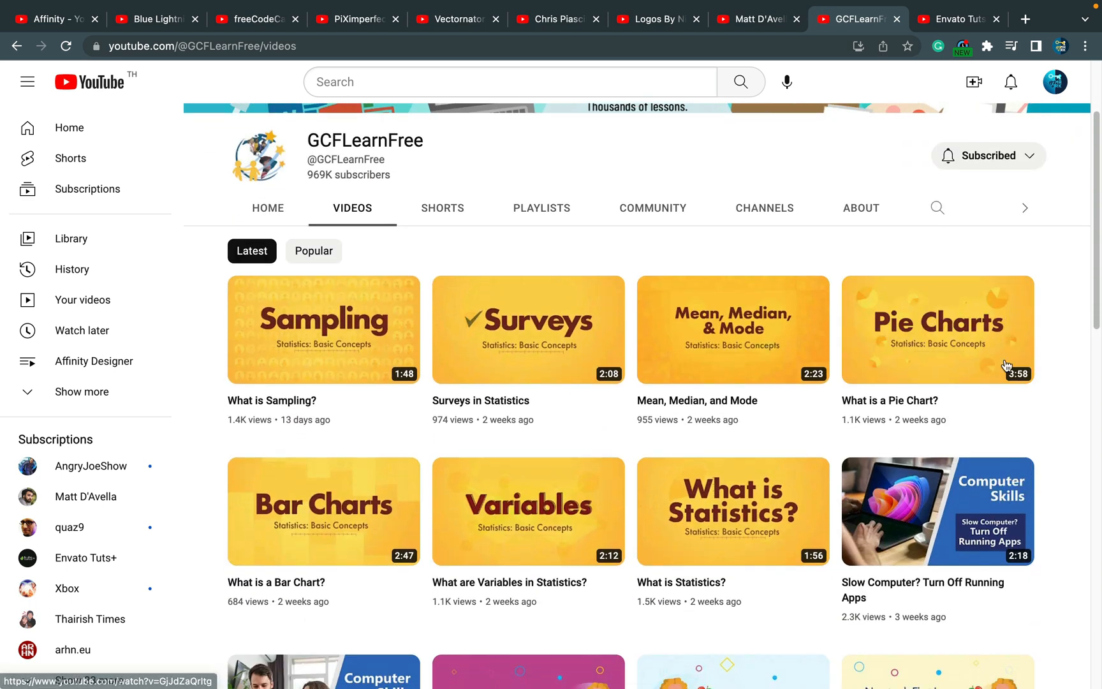
pyautogui.moveTo(974, 362)
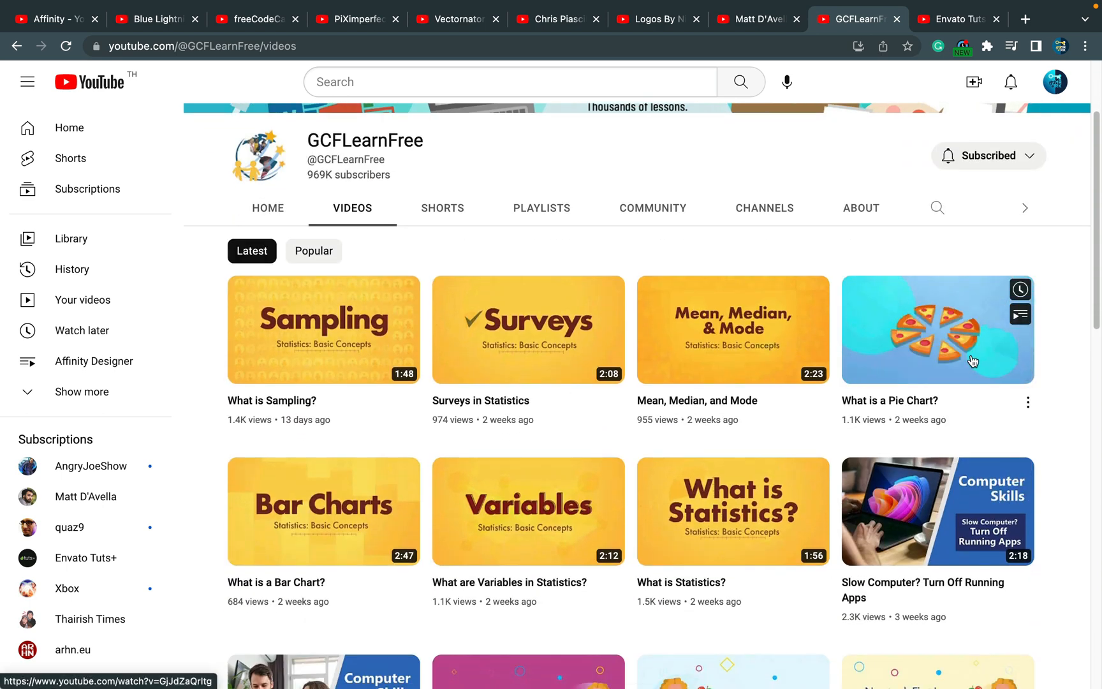
pyautogui.moveTo(944, 357)
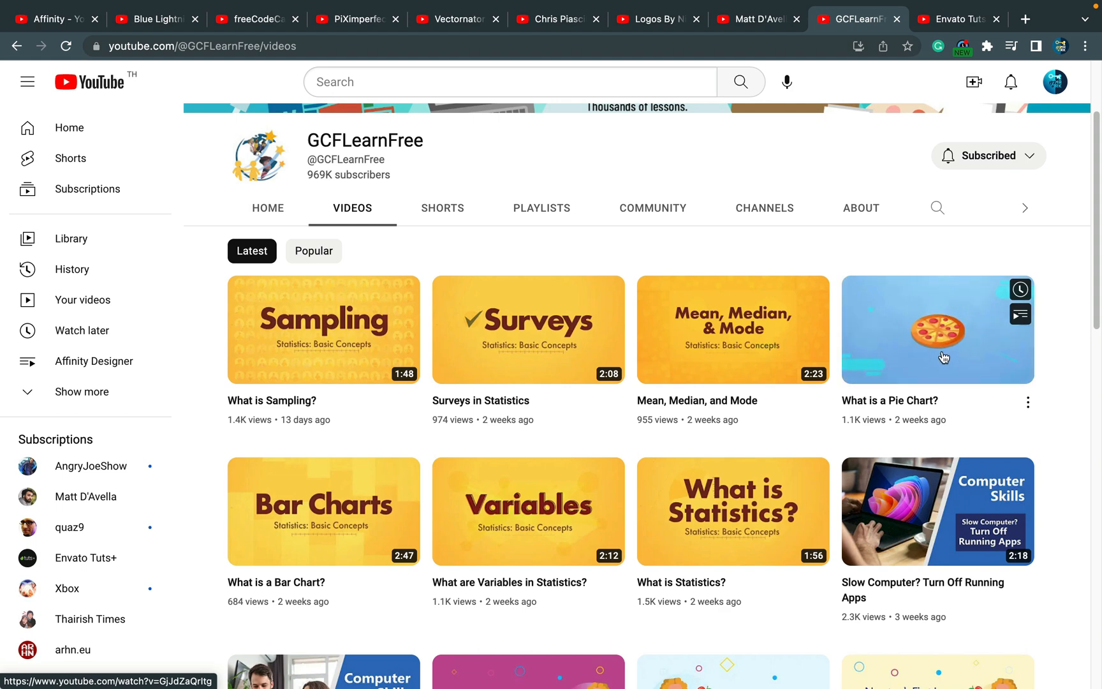
pyautogui.moveTo(521, 356)
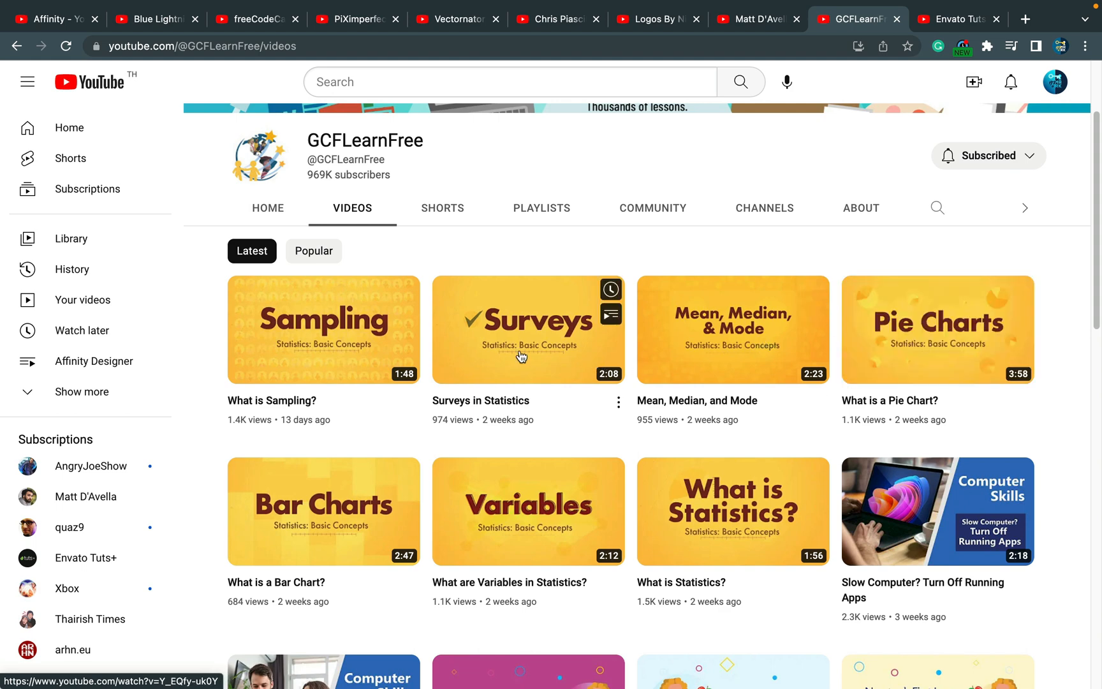
pyautogui.moveTo(353, 347)
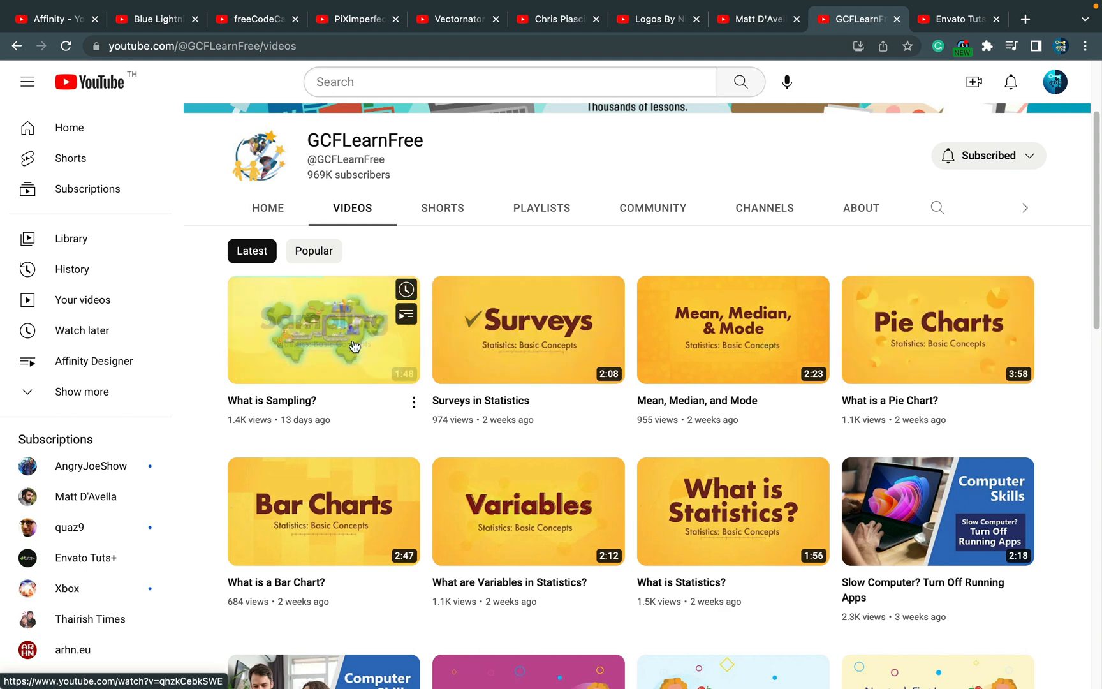
pyautogui.moveTo(867, 453)
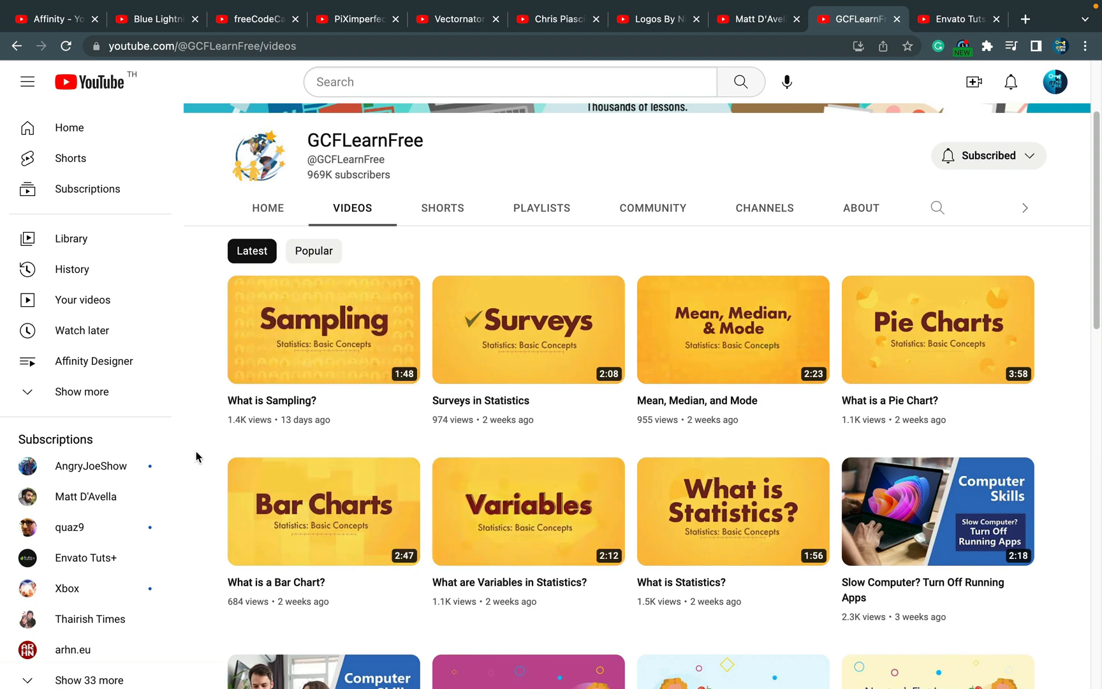
pyautogui.scroll(-3)
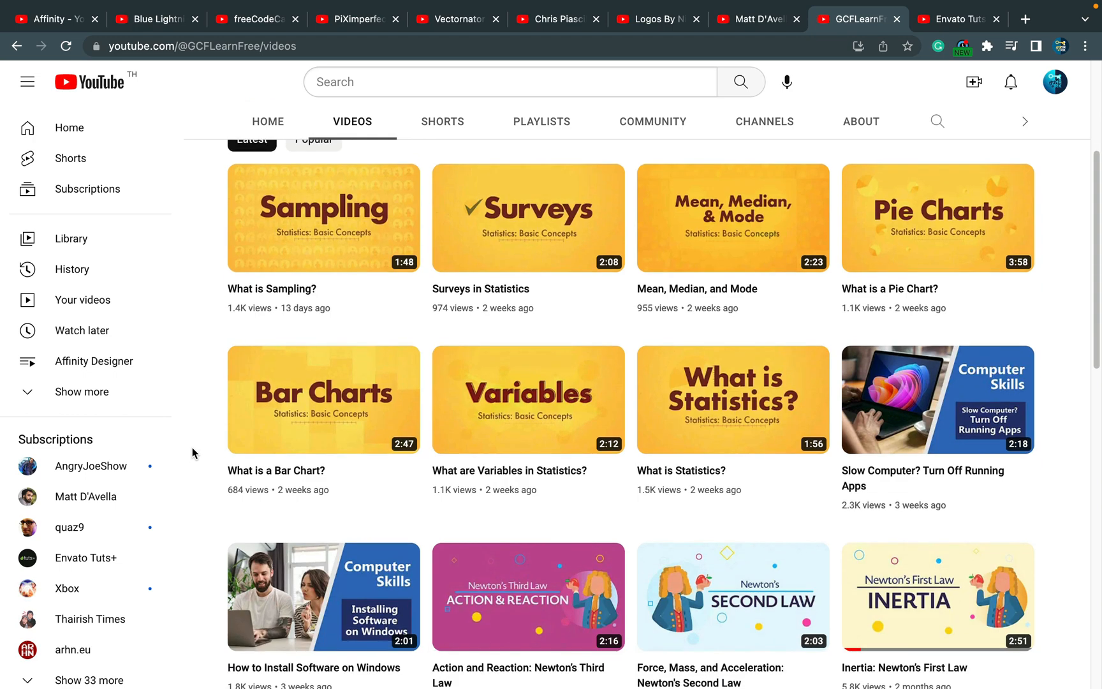
pyautogui.scroll(-3)
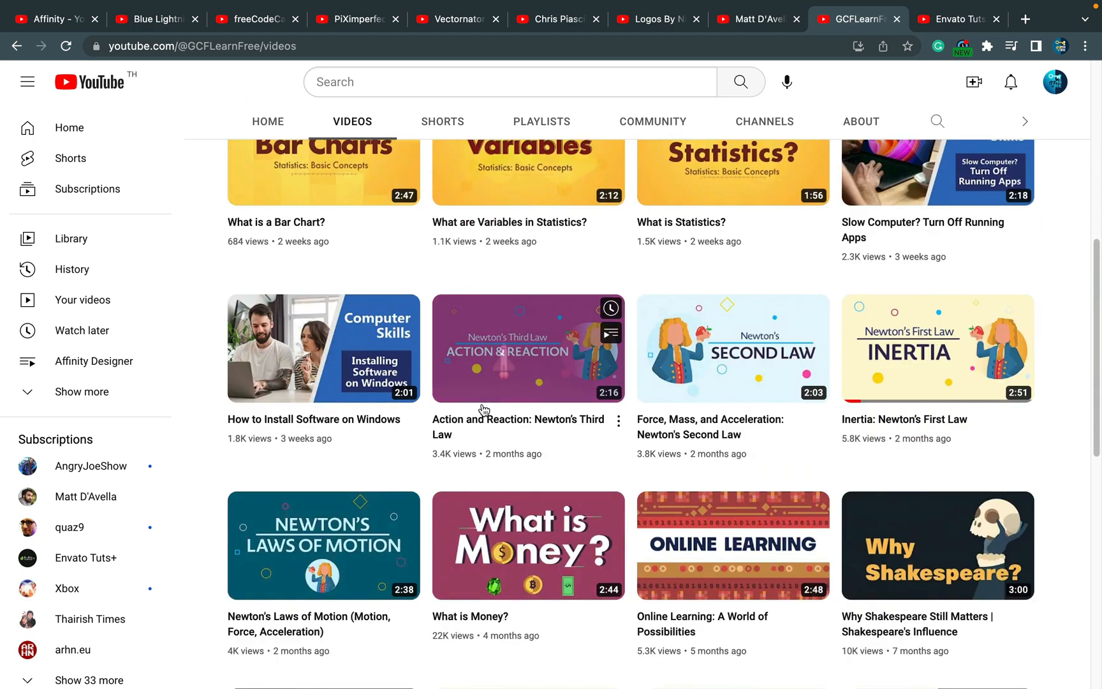
pyautogui.scroll(-3)
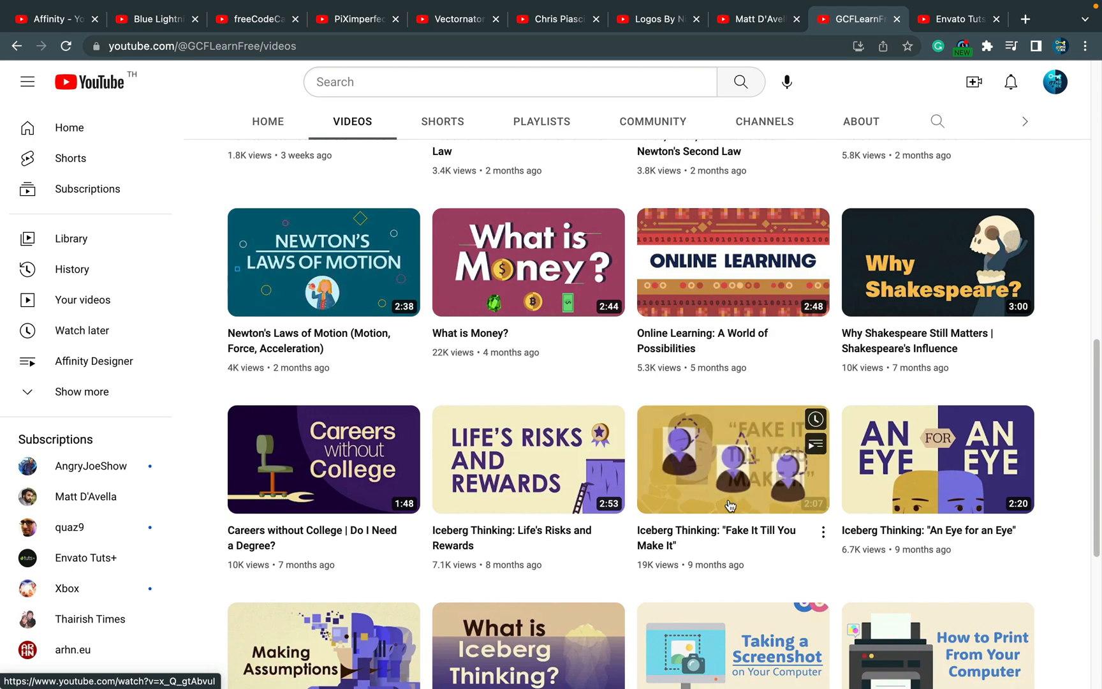
pyautogui.moveTo(505, 339)
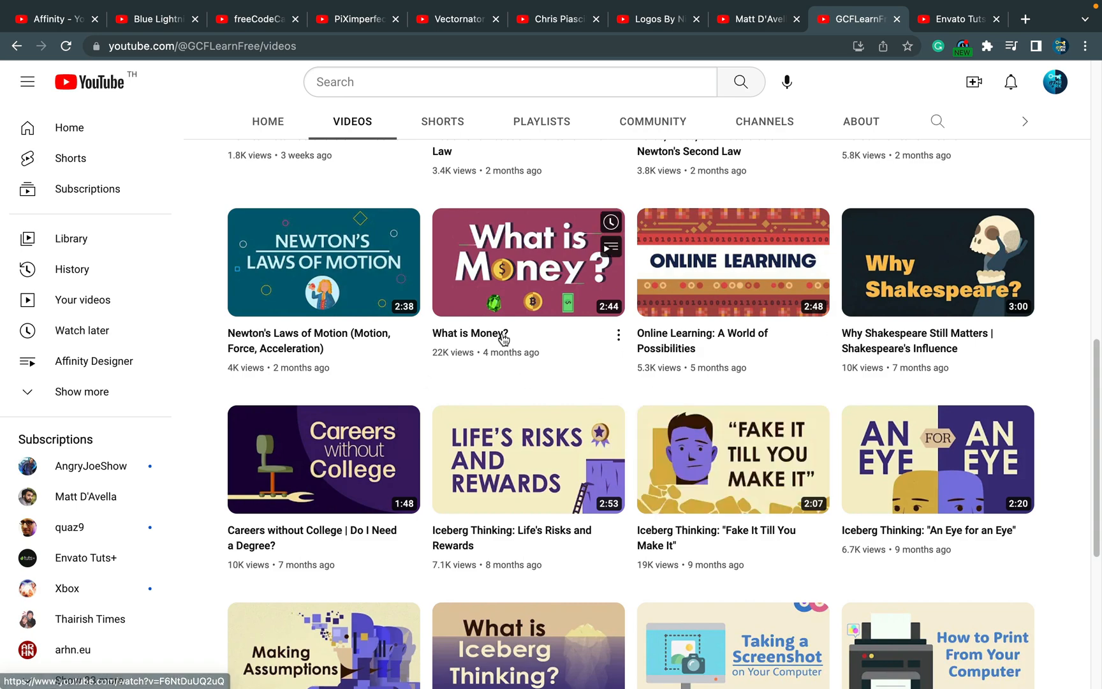
pyautogui.scroll(-3)
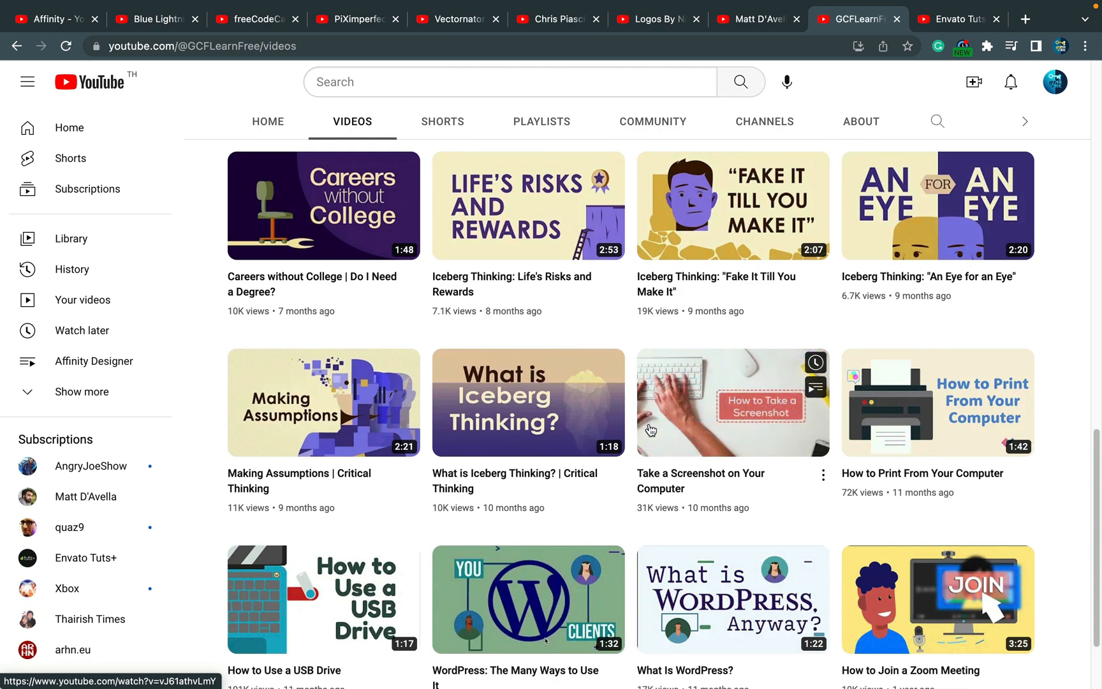
pyautogui.moveTo(650, 431)
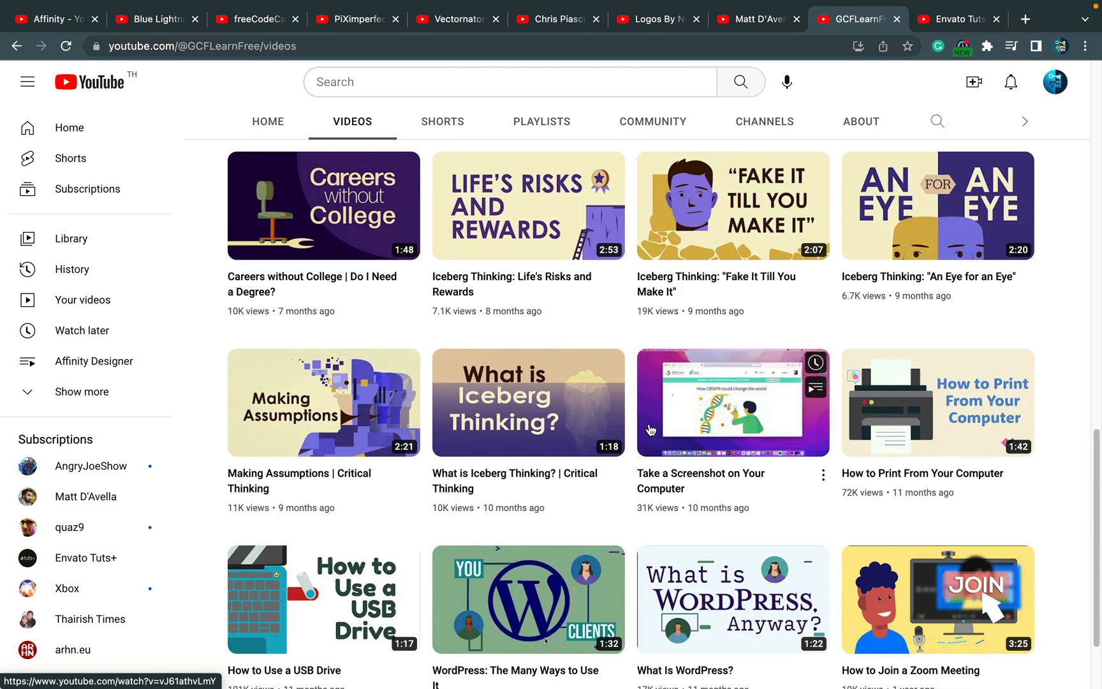
pyautogui.moveTo(784, 335)
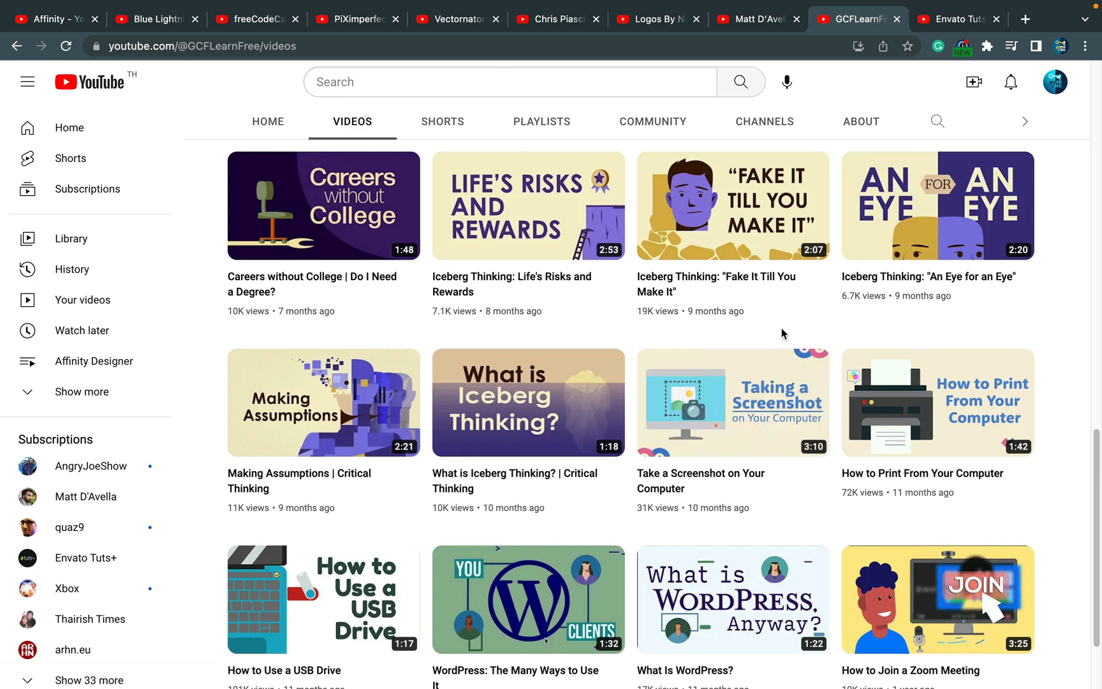
pyautogui.moveTo(246, 339)
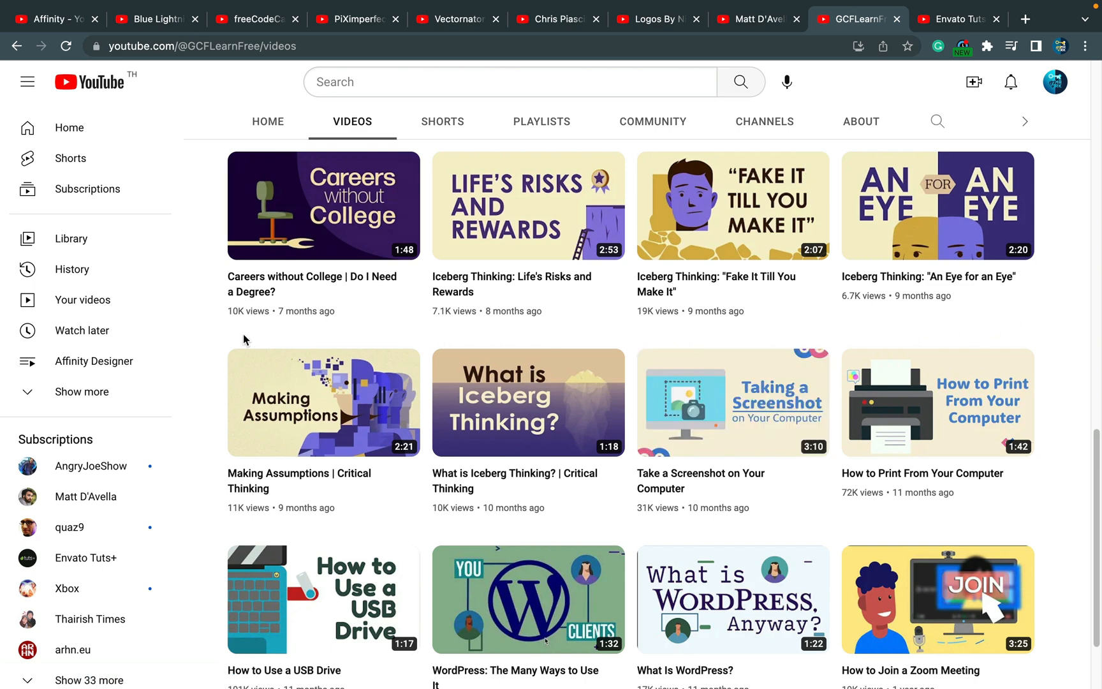
pyautogui.scroll(-3)
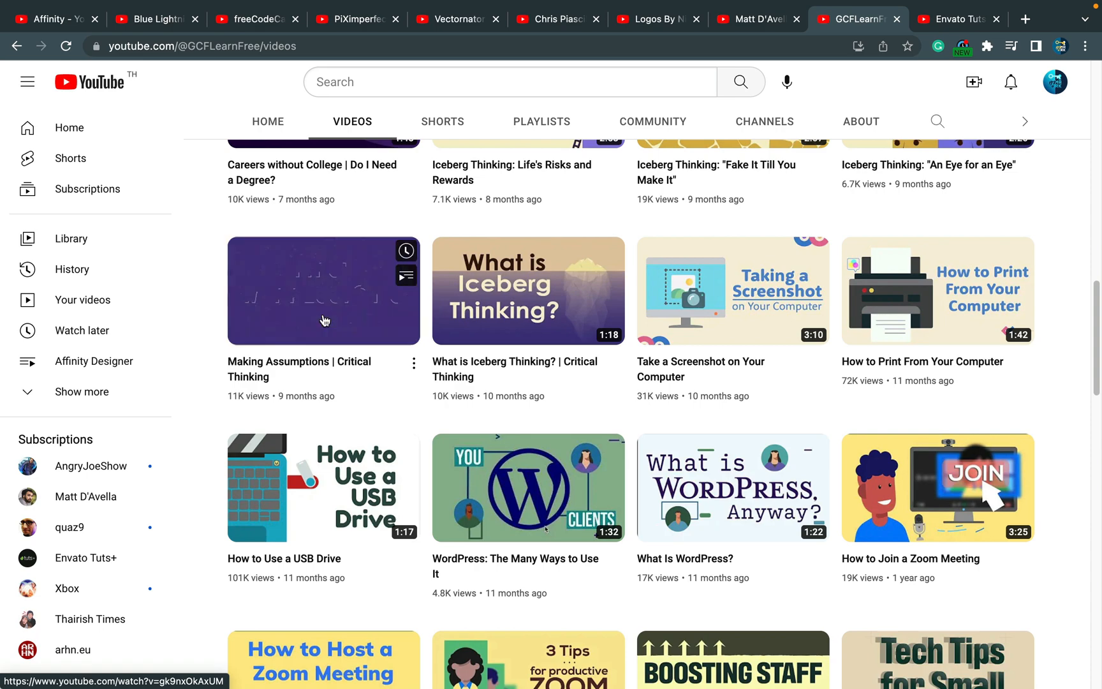
pyautogui.scroll(-3)
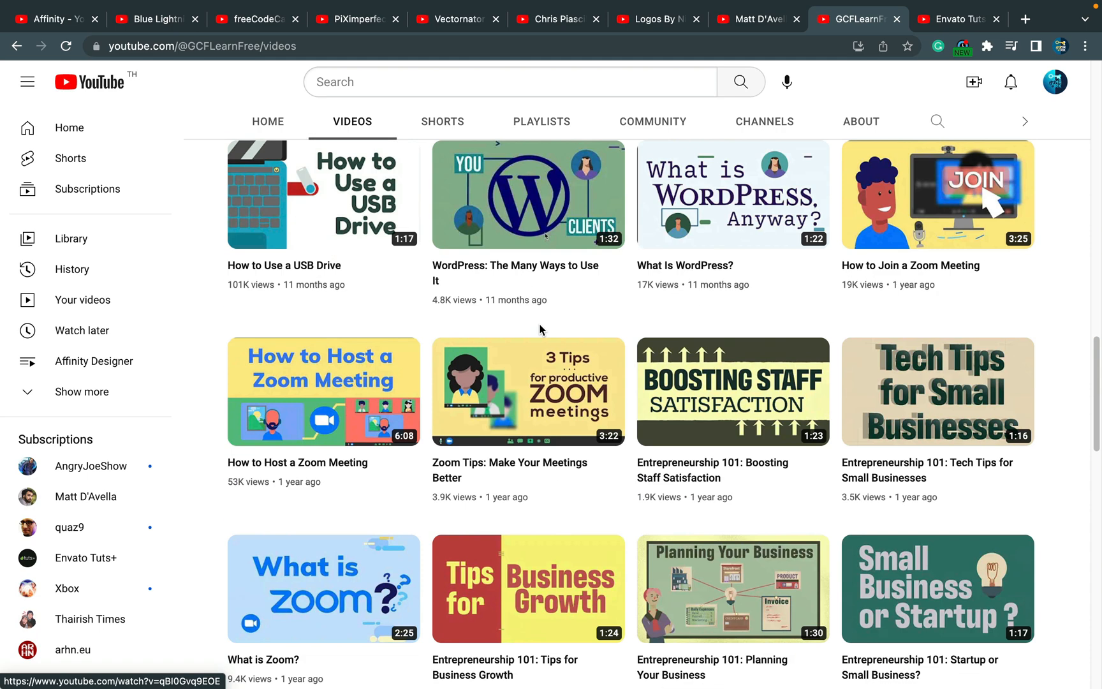
pyautogui.moveTo(529, 196)
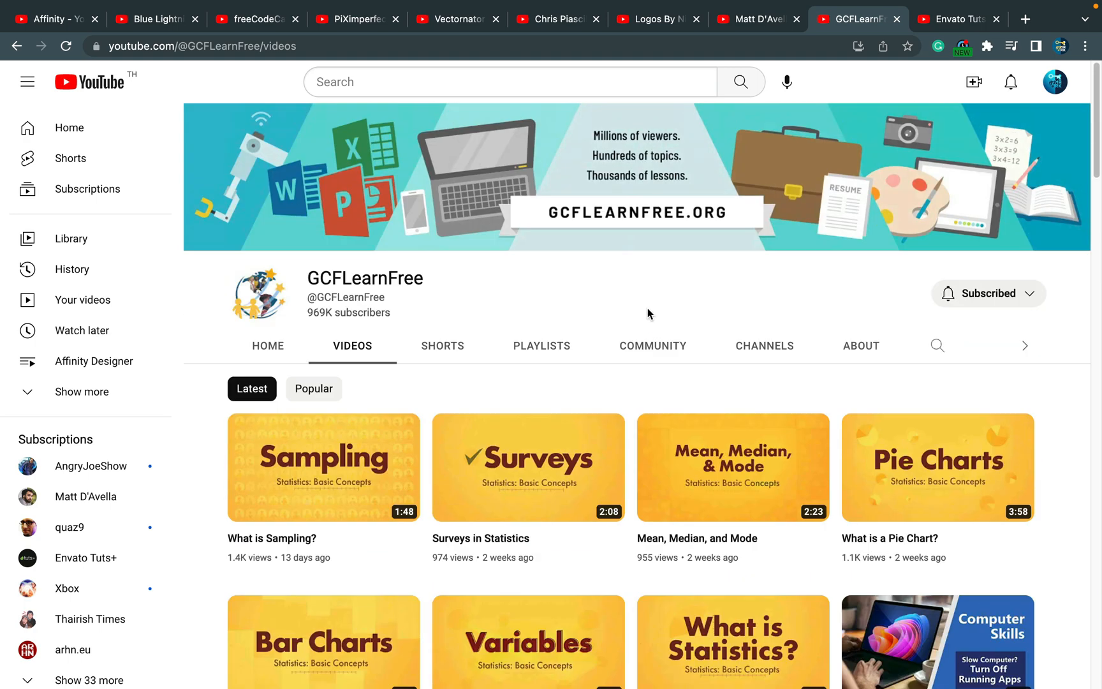
pyautogui.moveTo(972, 23)
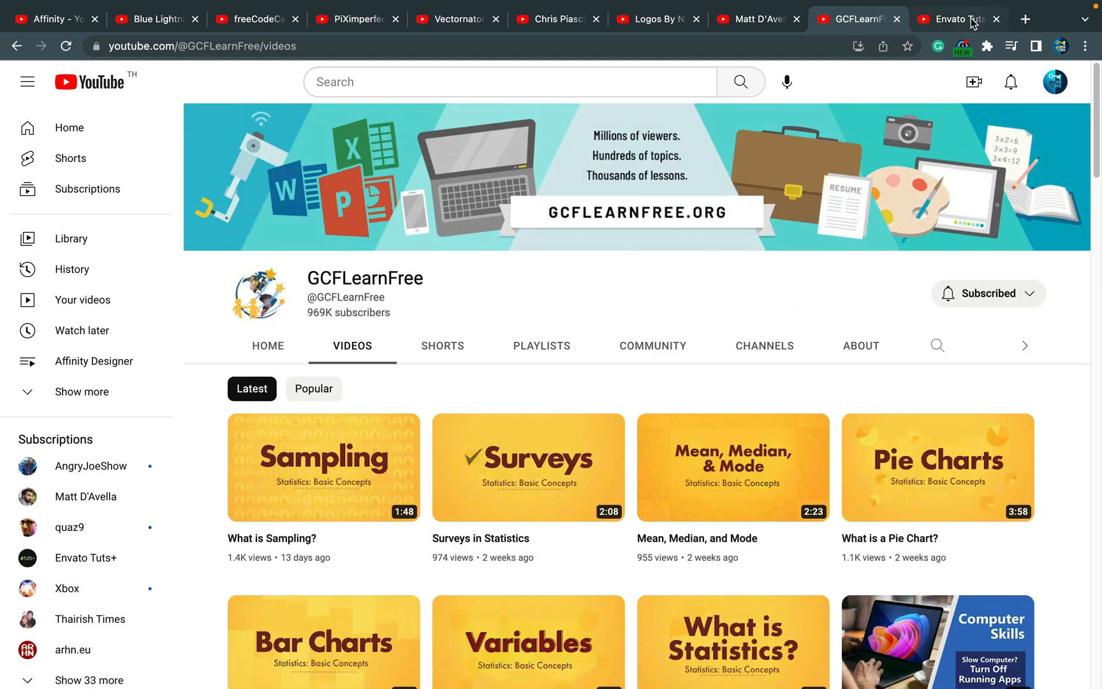
# Step: Browse the Envato Tuts+ channel's rows of design and editing tutorial videos
pyautogui.click(967, 19)
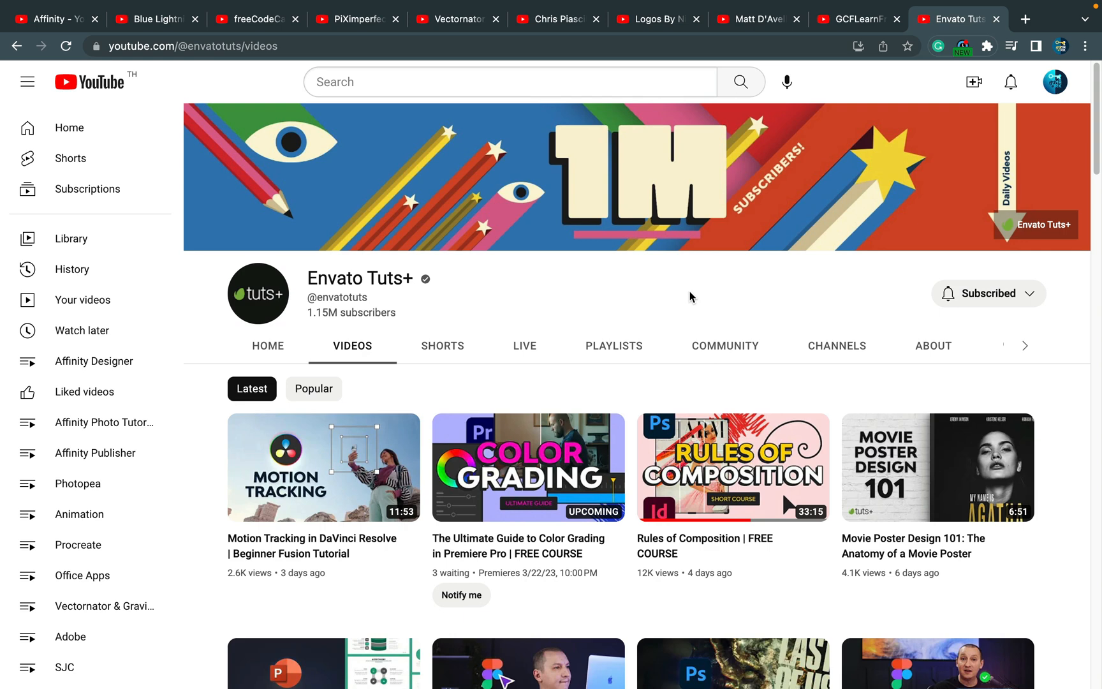
pyautogui.moveTo(446, 499)
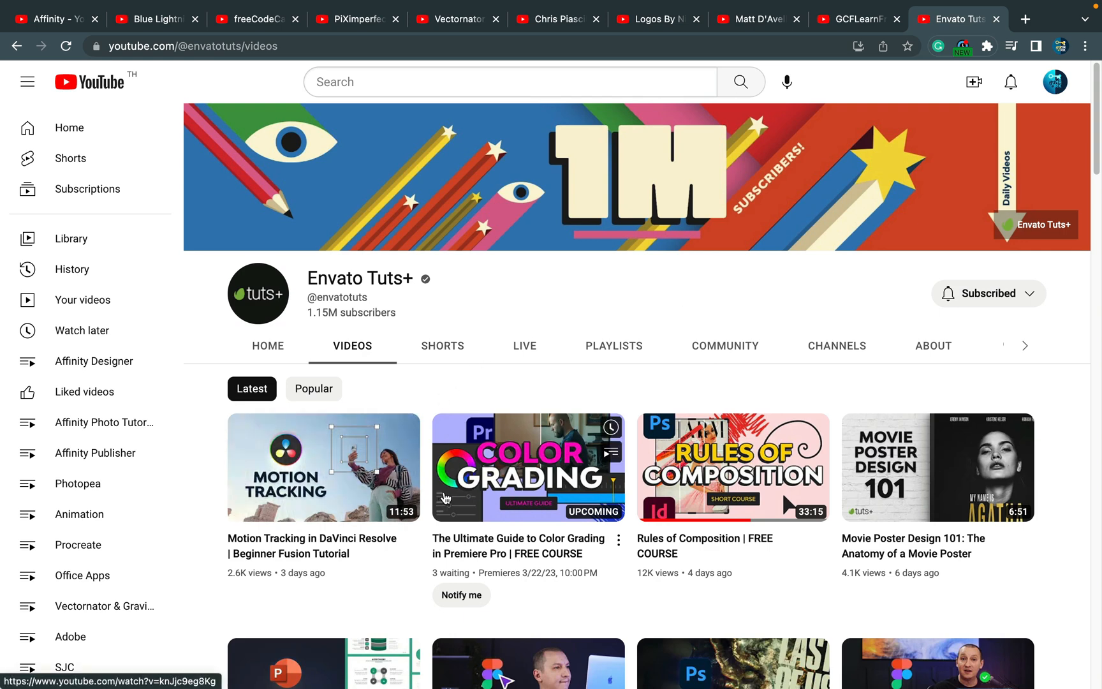
pyautogui.scroll(-3)
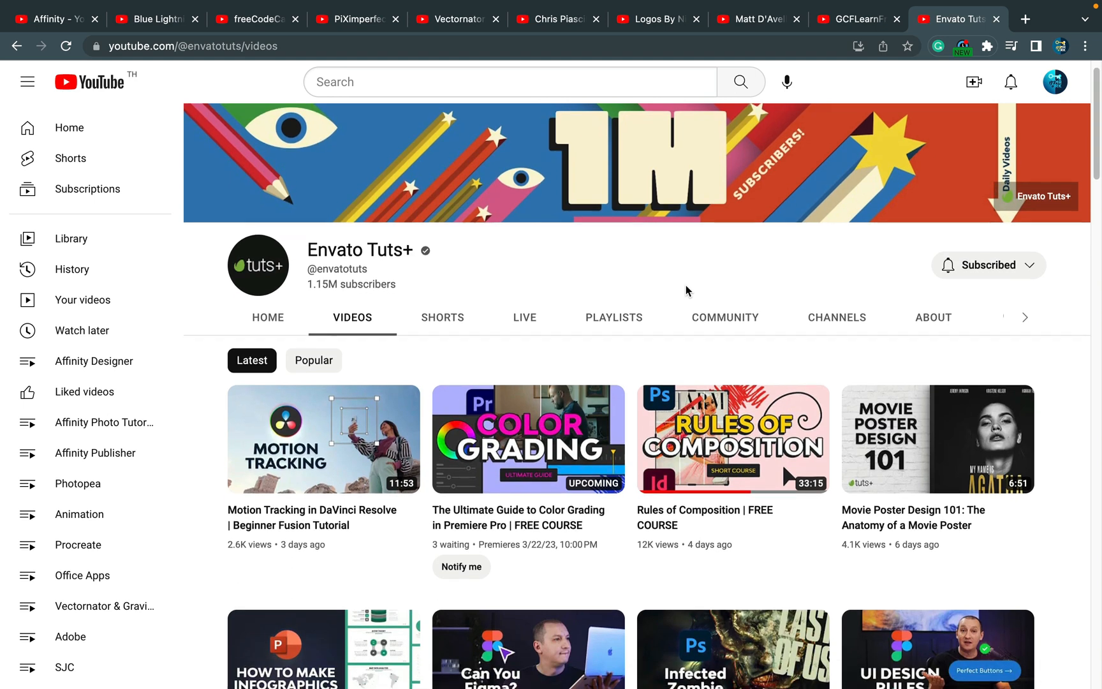
pyautogui.scroll(-3)
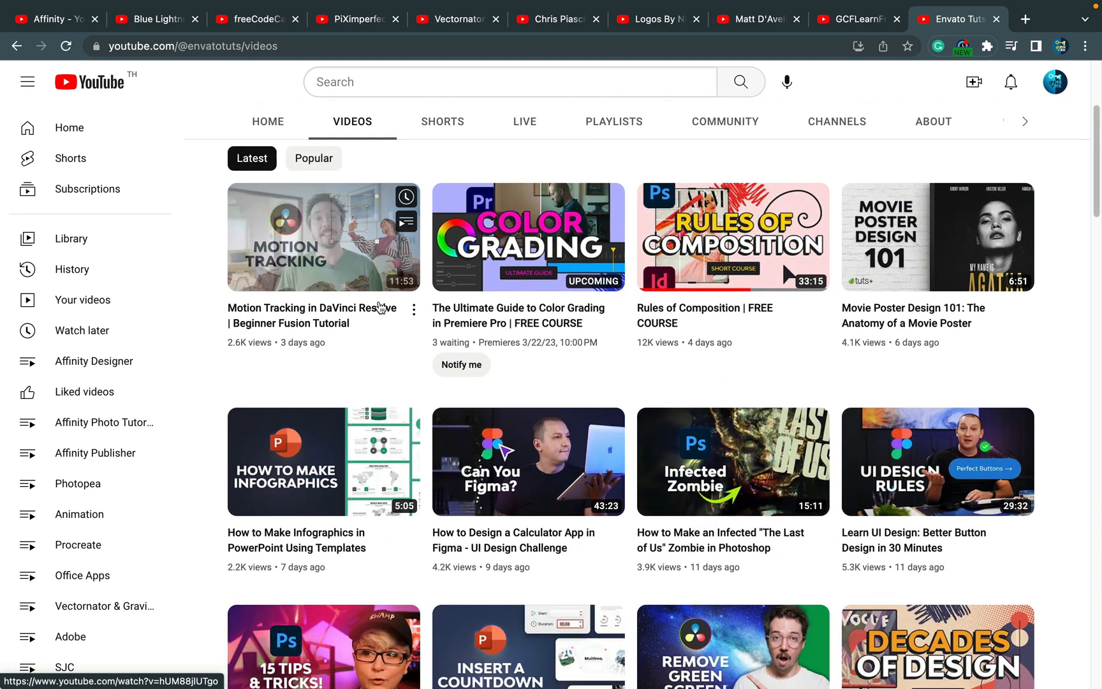
pyautogui.moveTo(332, 485)
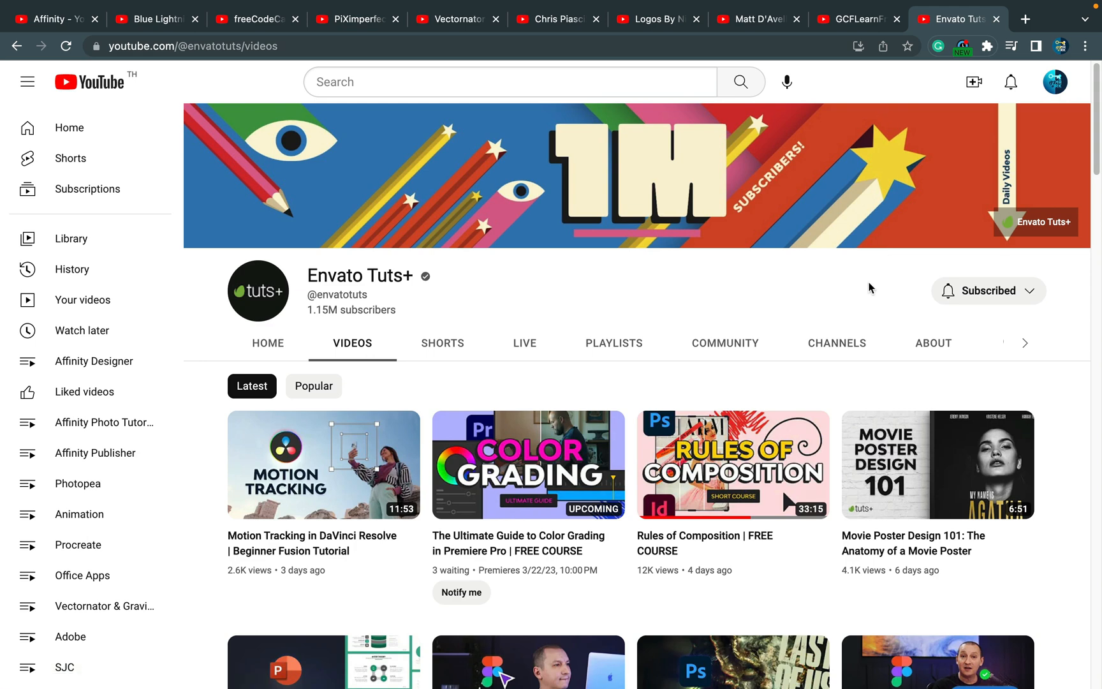
pyautogui.moveTo(883, 81)
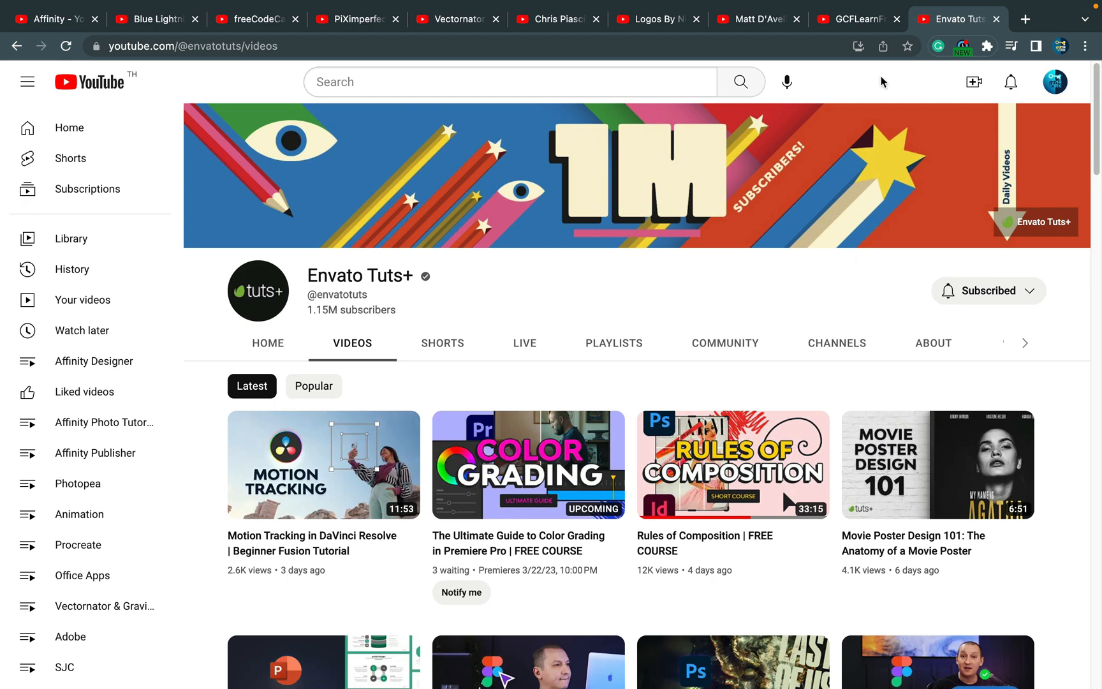
# Step: Revisit Matt D'Avella, Chris Piascik and freeCodeCamp, ending on the Affinity channel's videos
pyautogui.click(758, 18)
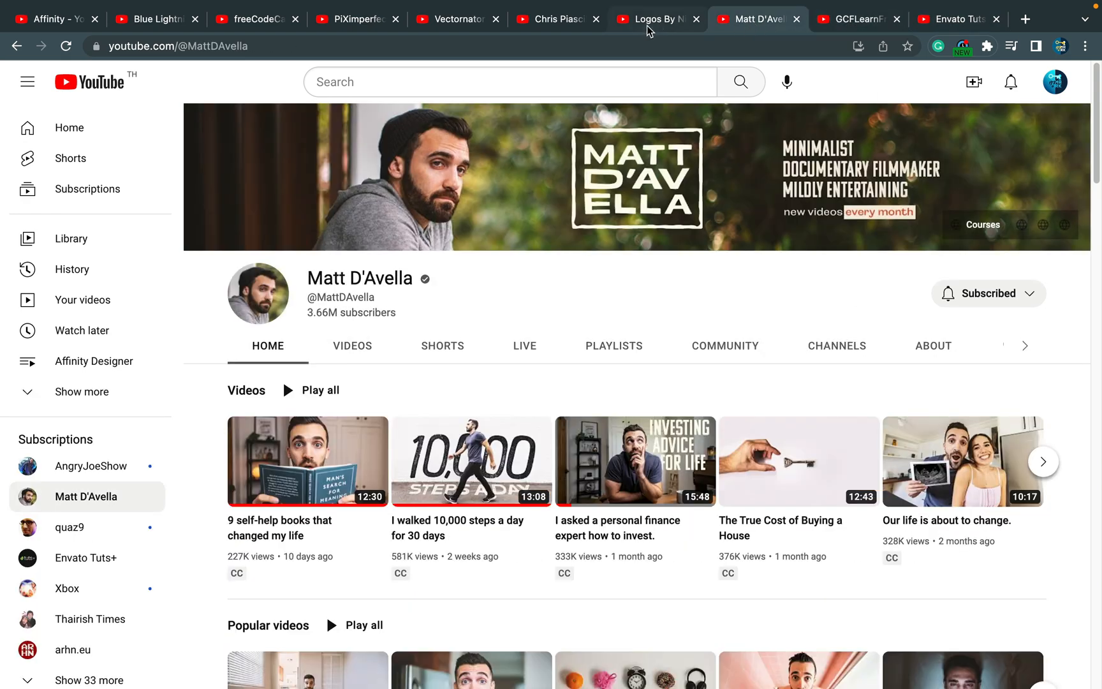
pyautogui.click(554, 18)
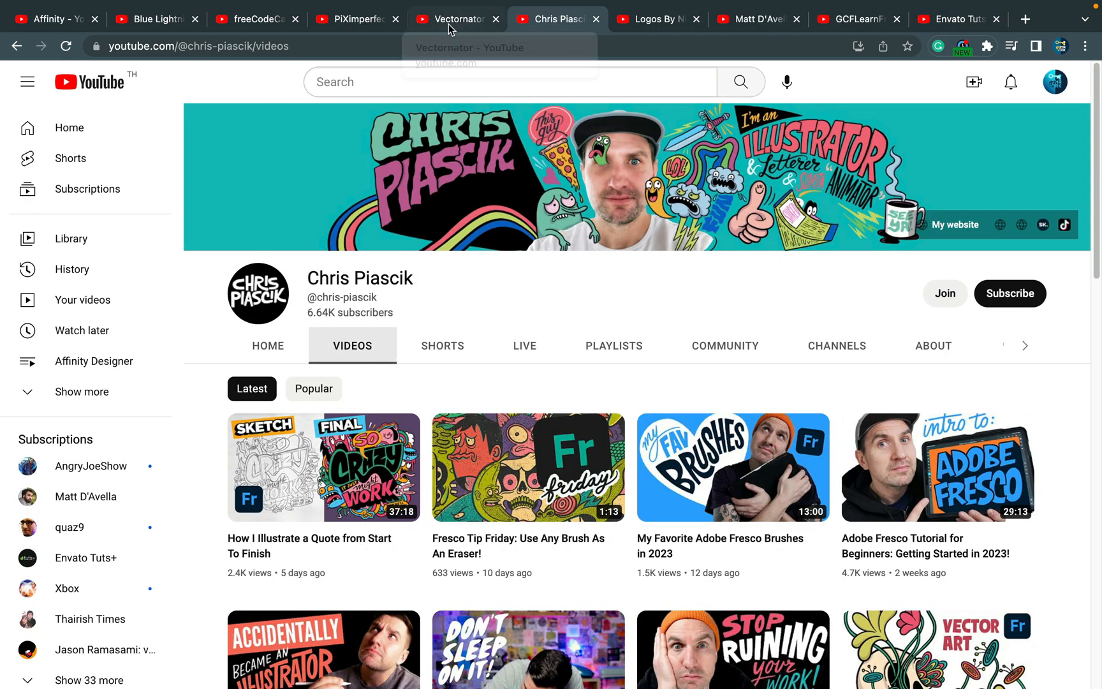
pyautogui.click(253, 17)
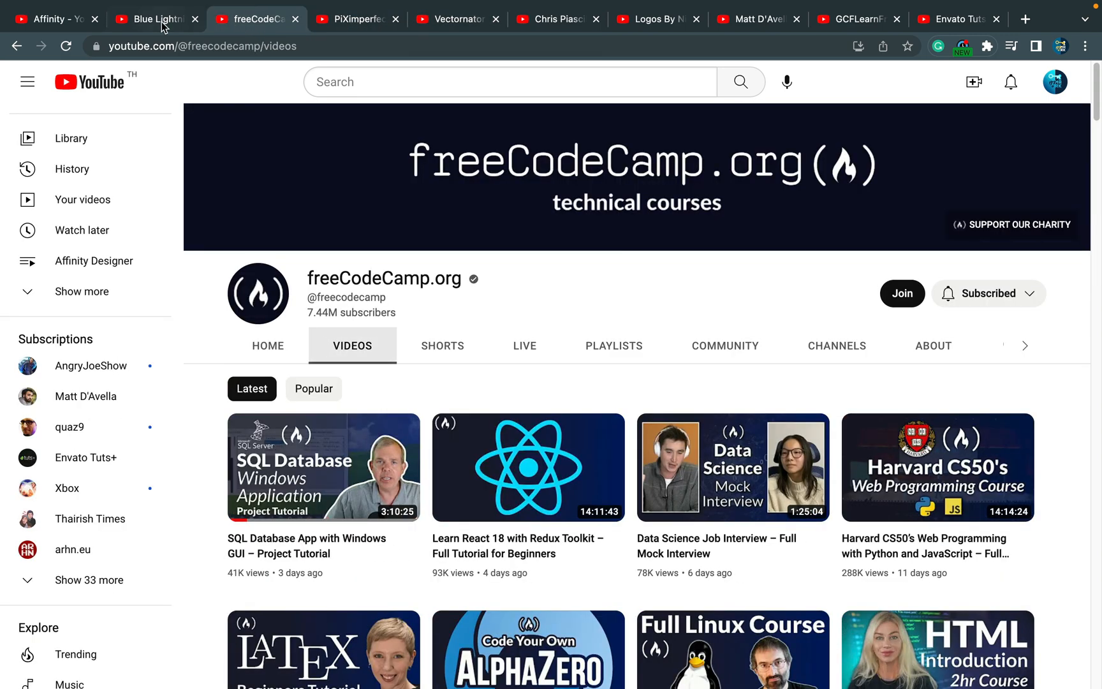
pyautogui.click(54, 18)
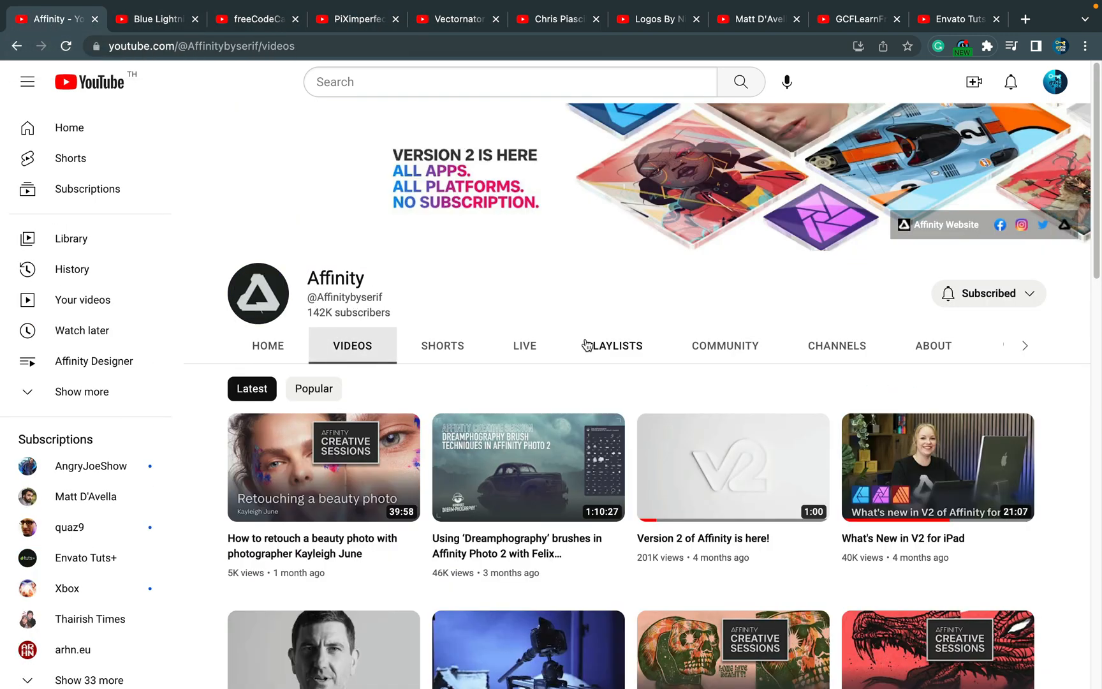